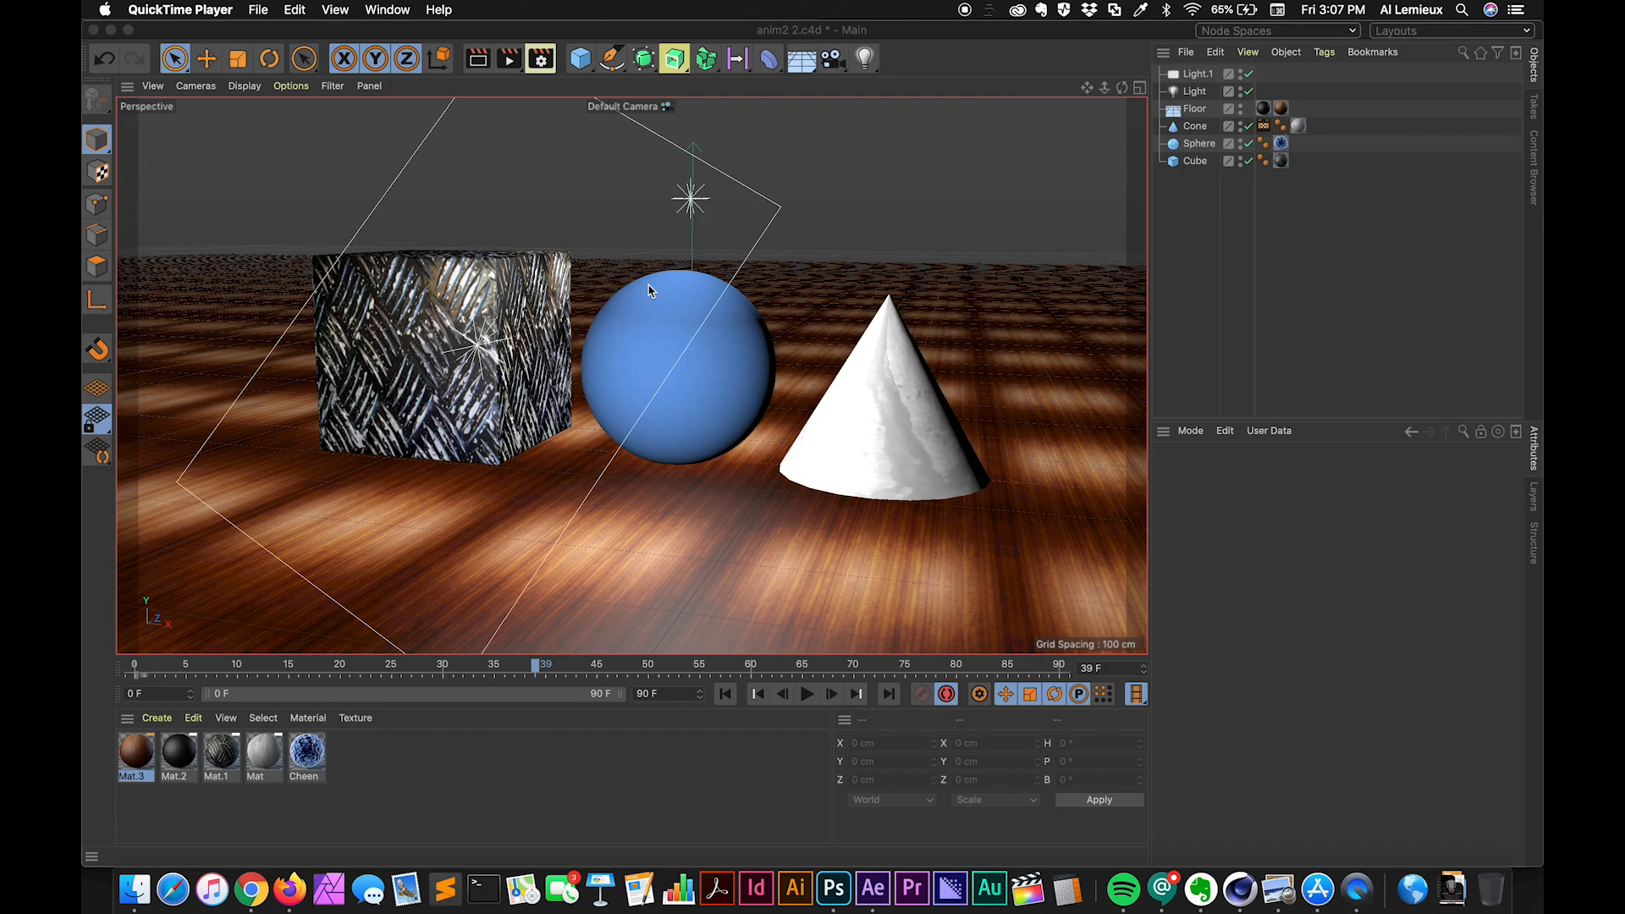
mouse_move(853, 166)
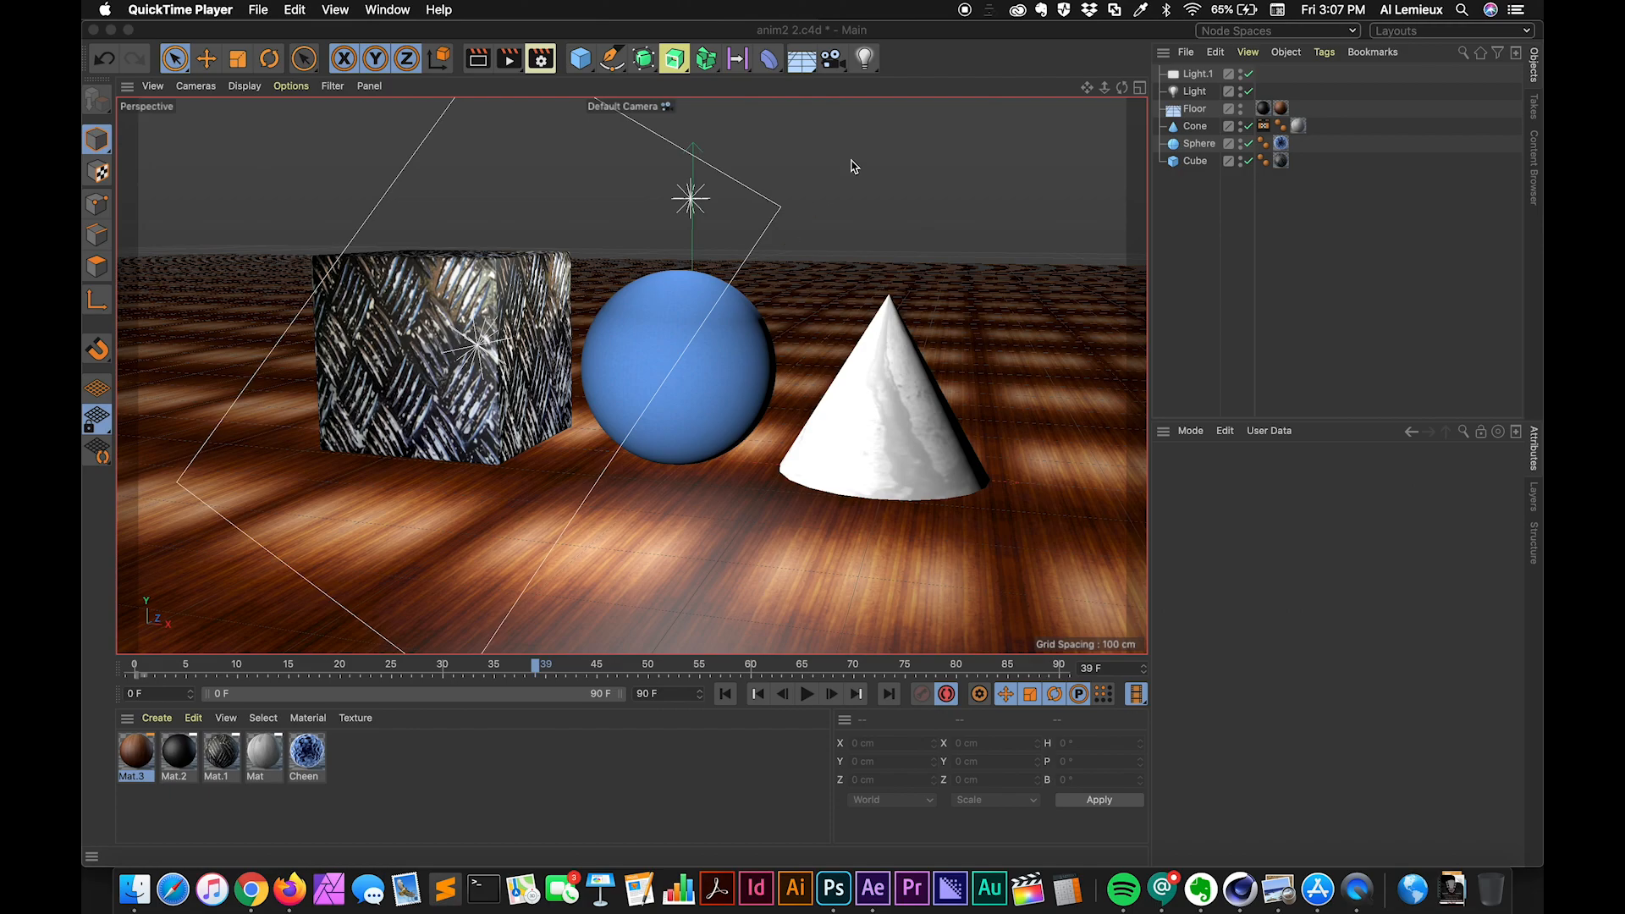
Step: Select the Cube in the Object Manager to show its coordinates
left_click(1195, 161)
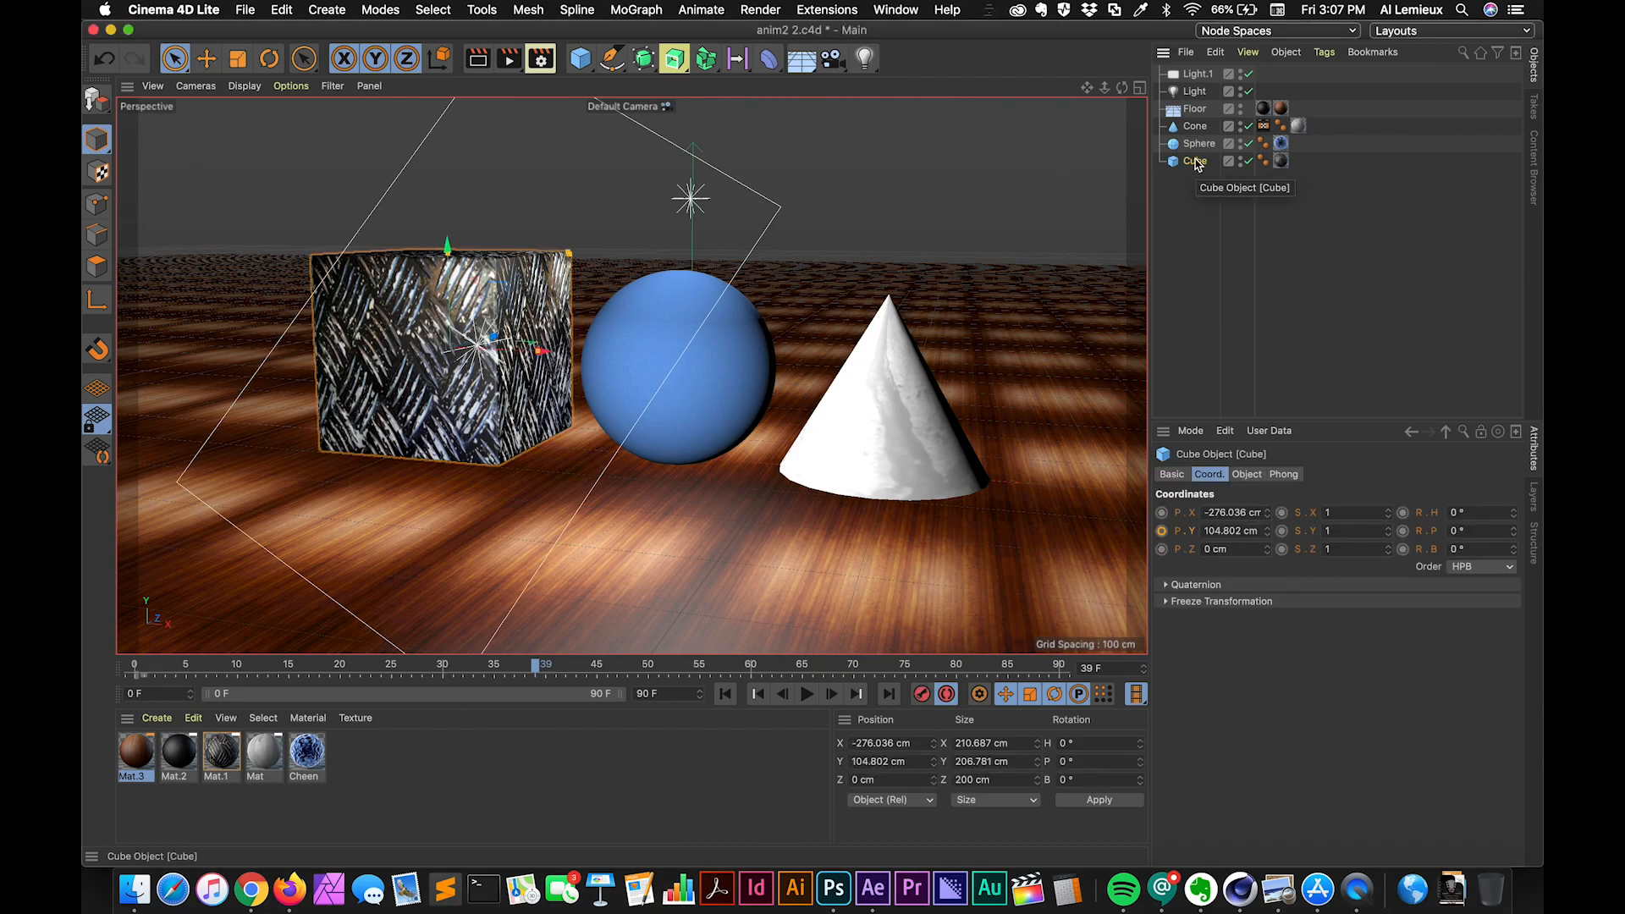
mouse_move(525, 680)
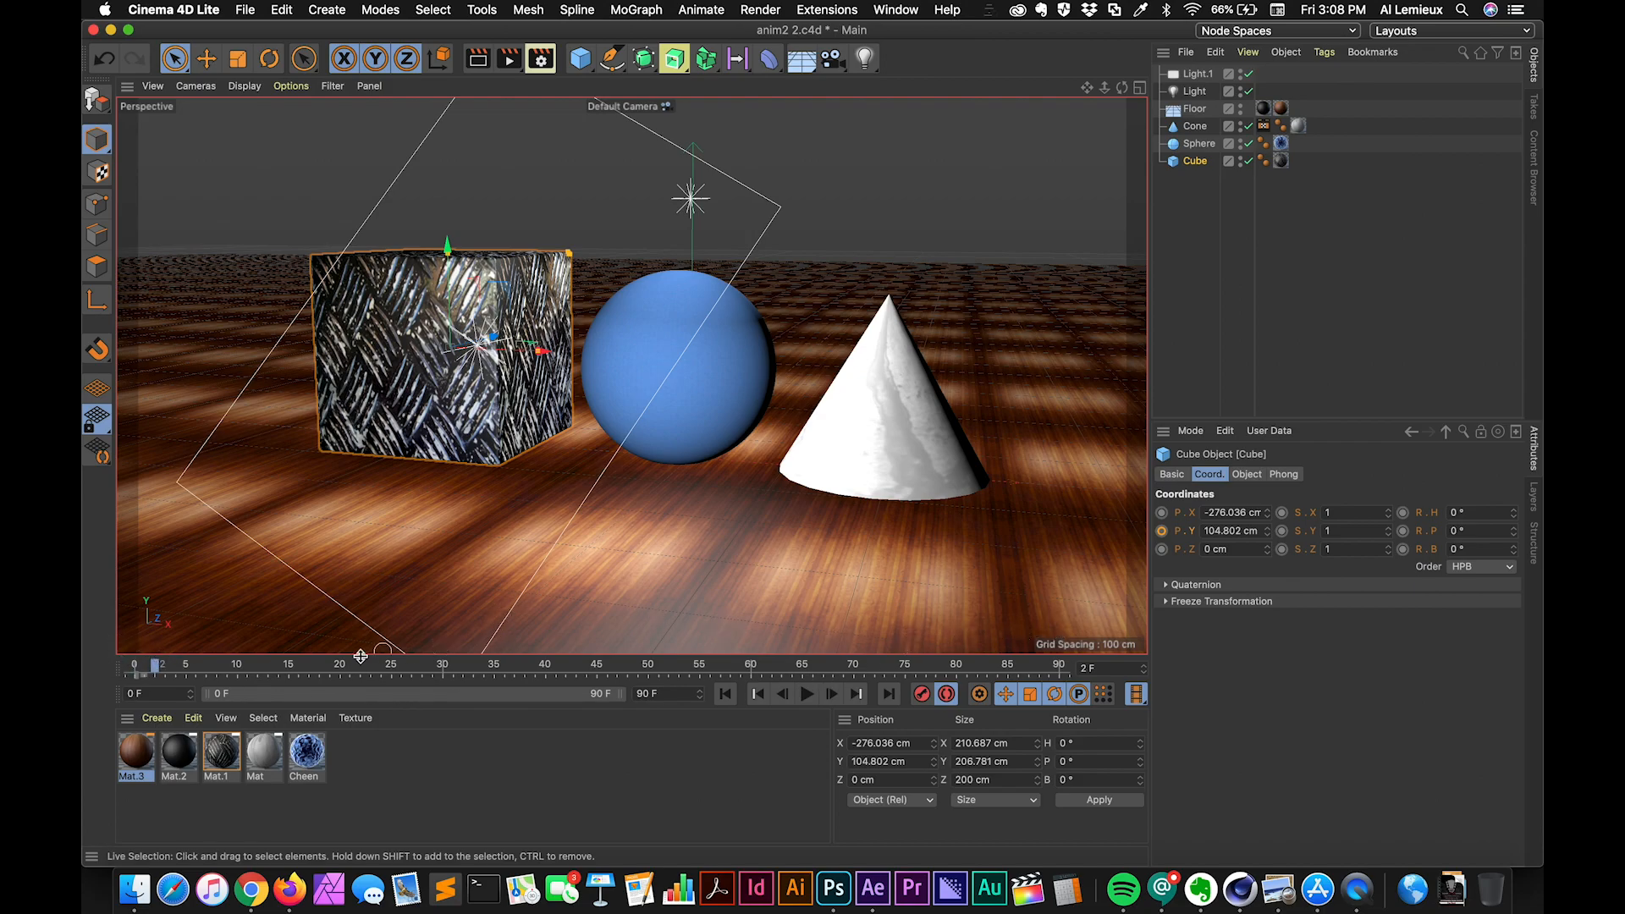
mouse_move(811, 674)
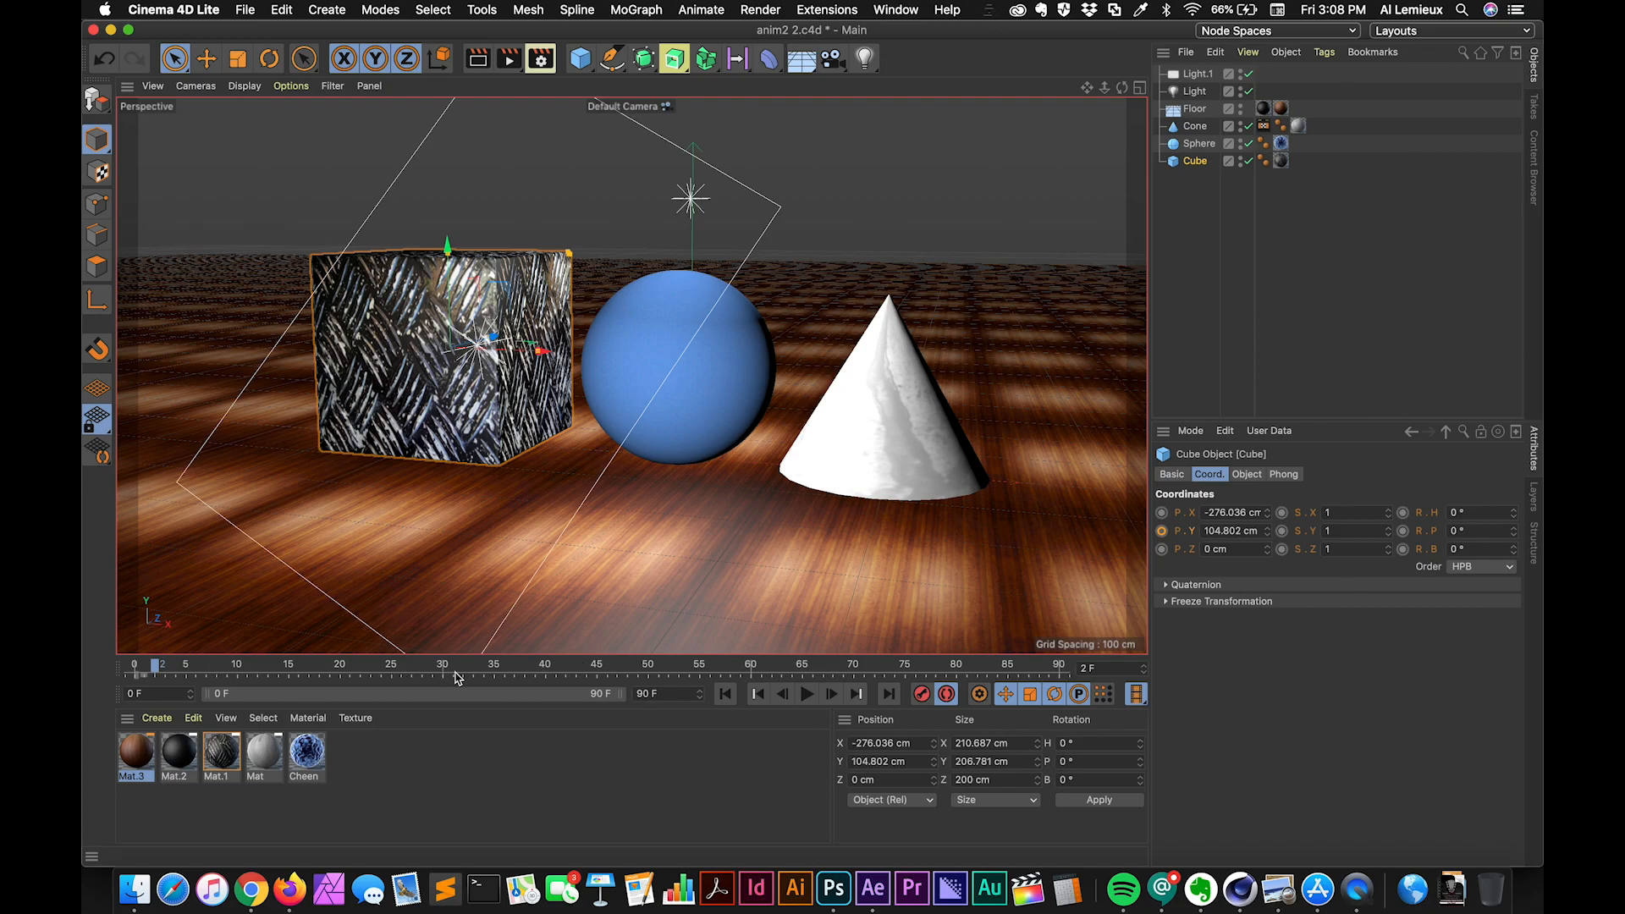
mouse_move(742, 668)
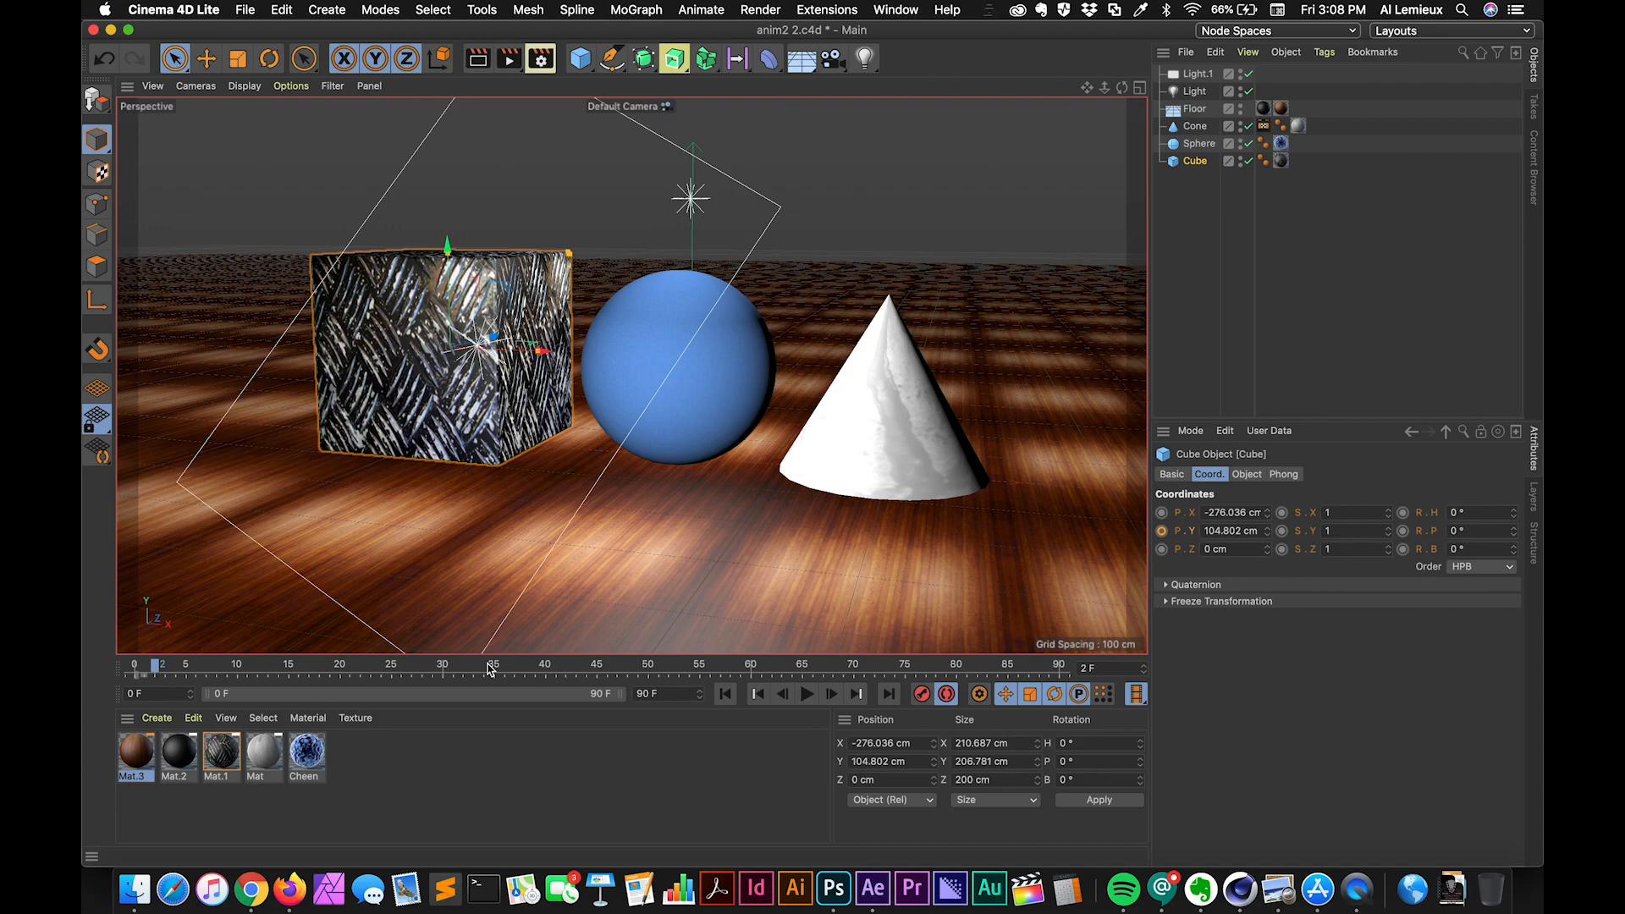
mouse_move(156, 671)
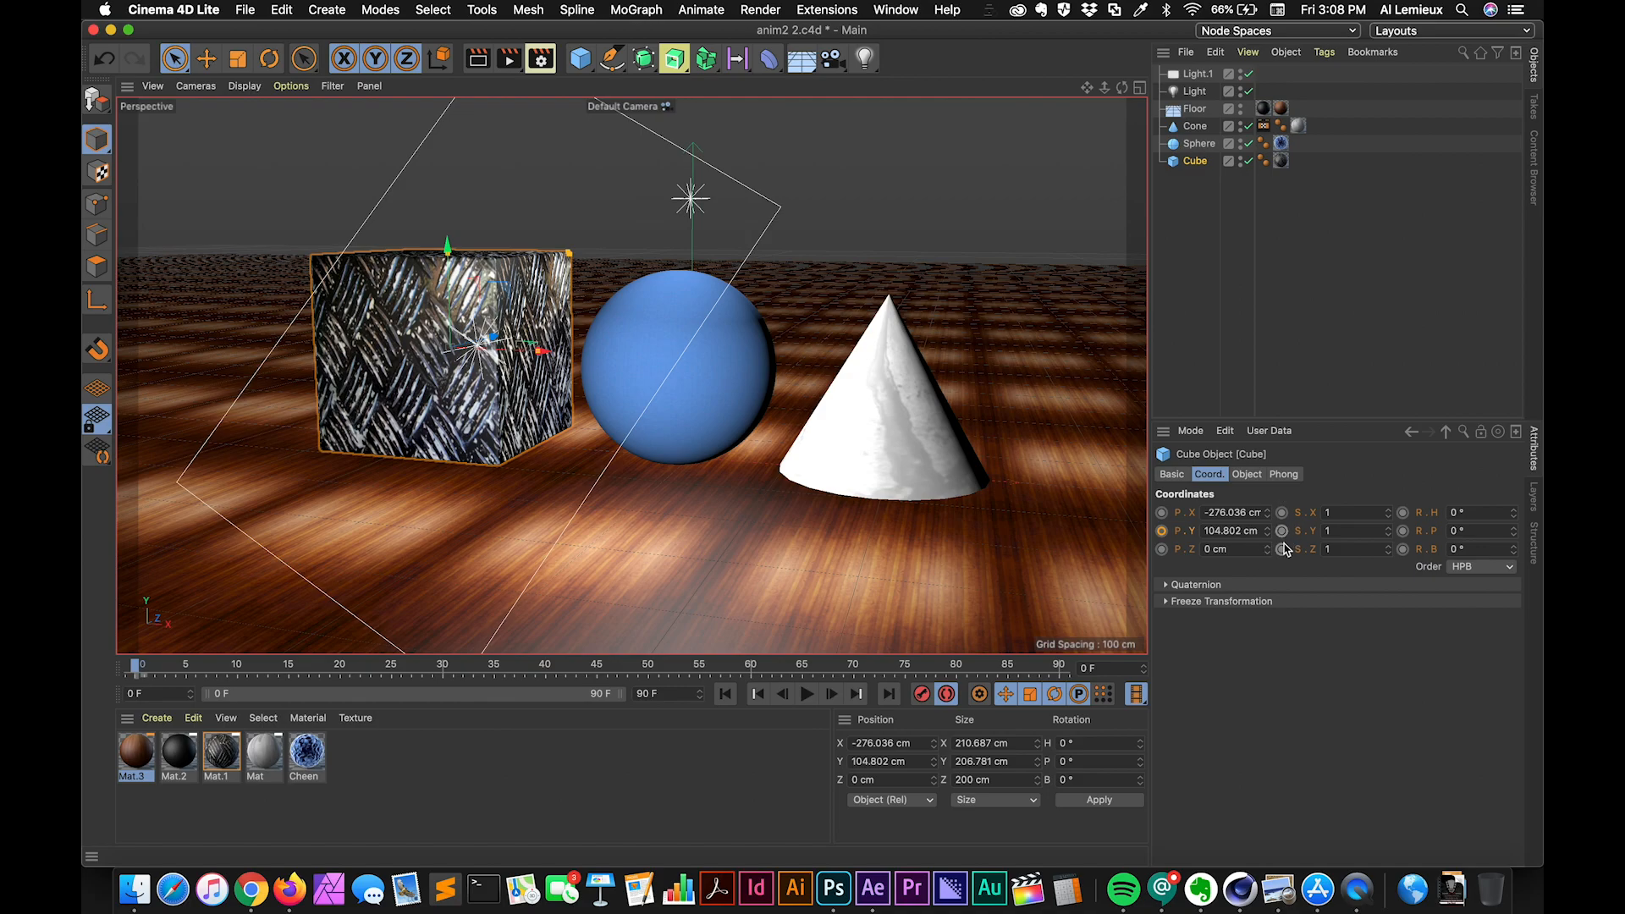
mouse_move(1403, 513)
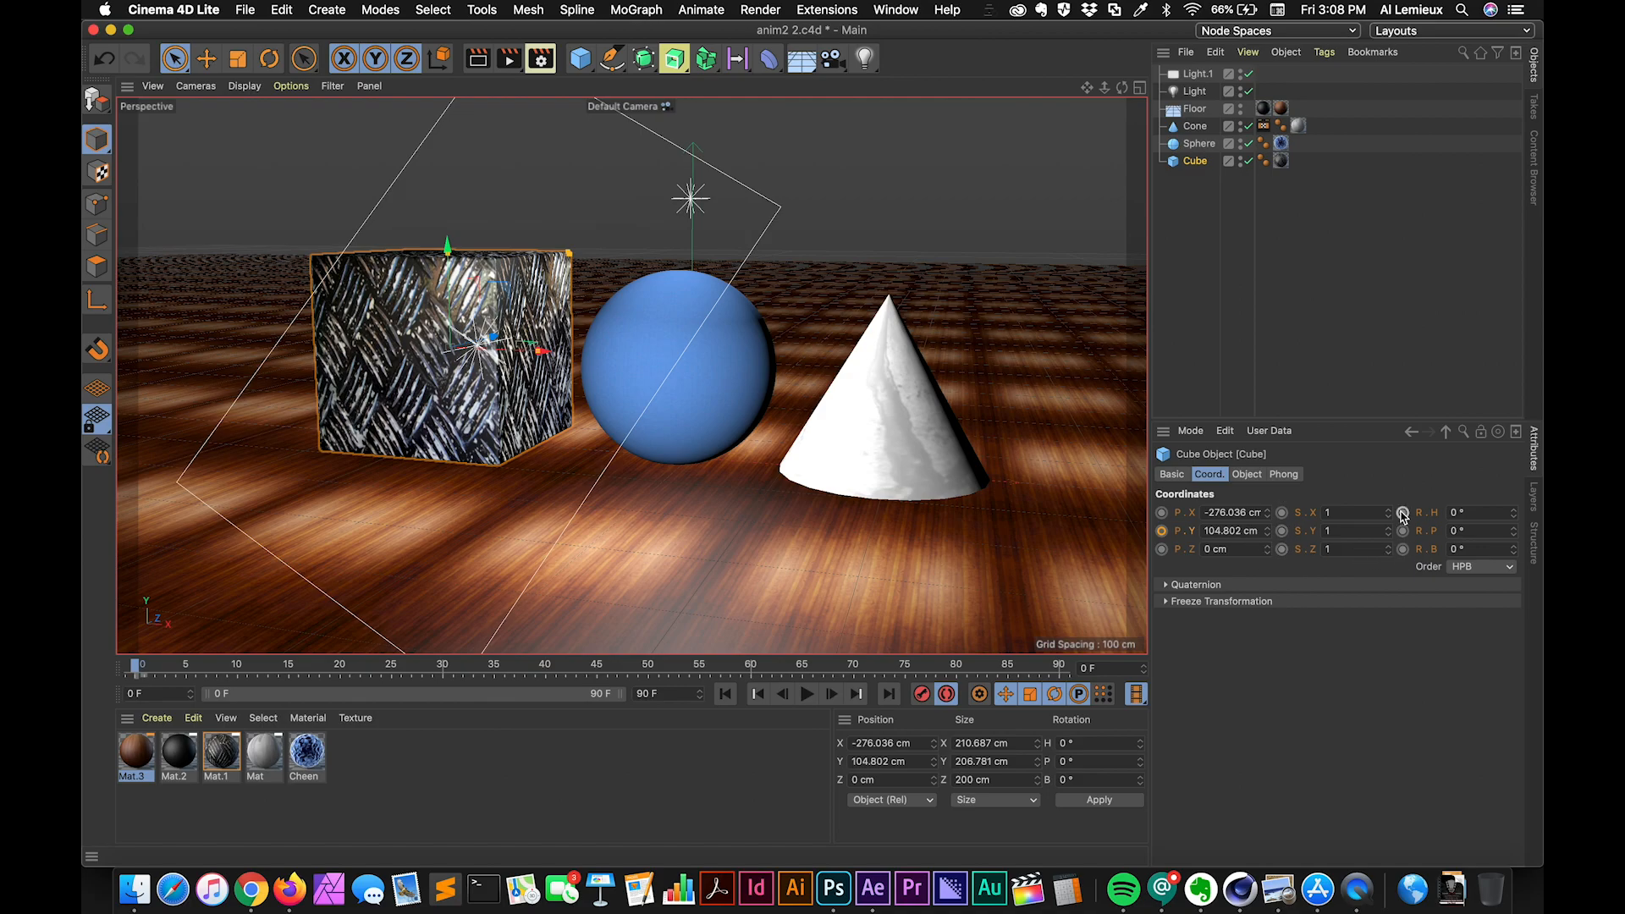
mouse_move(1401, 531)
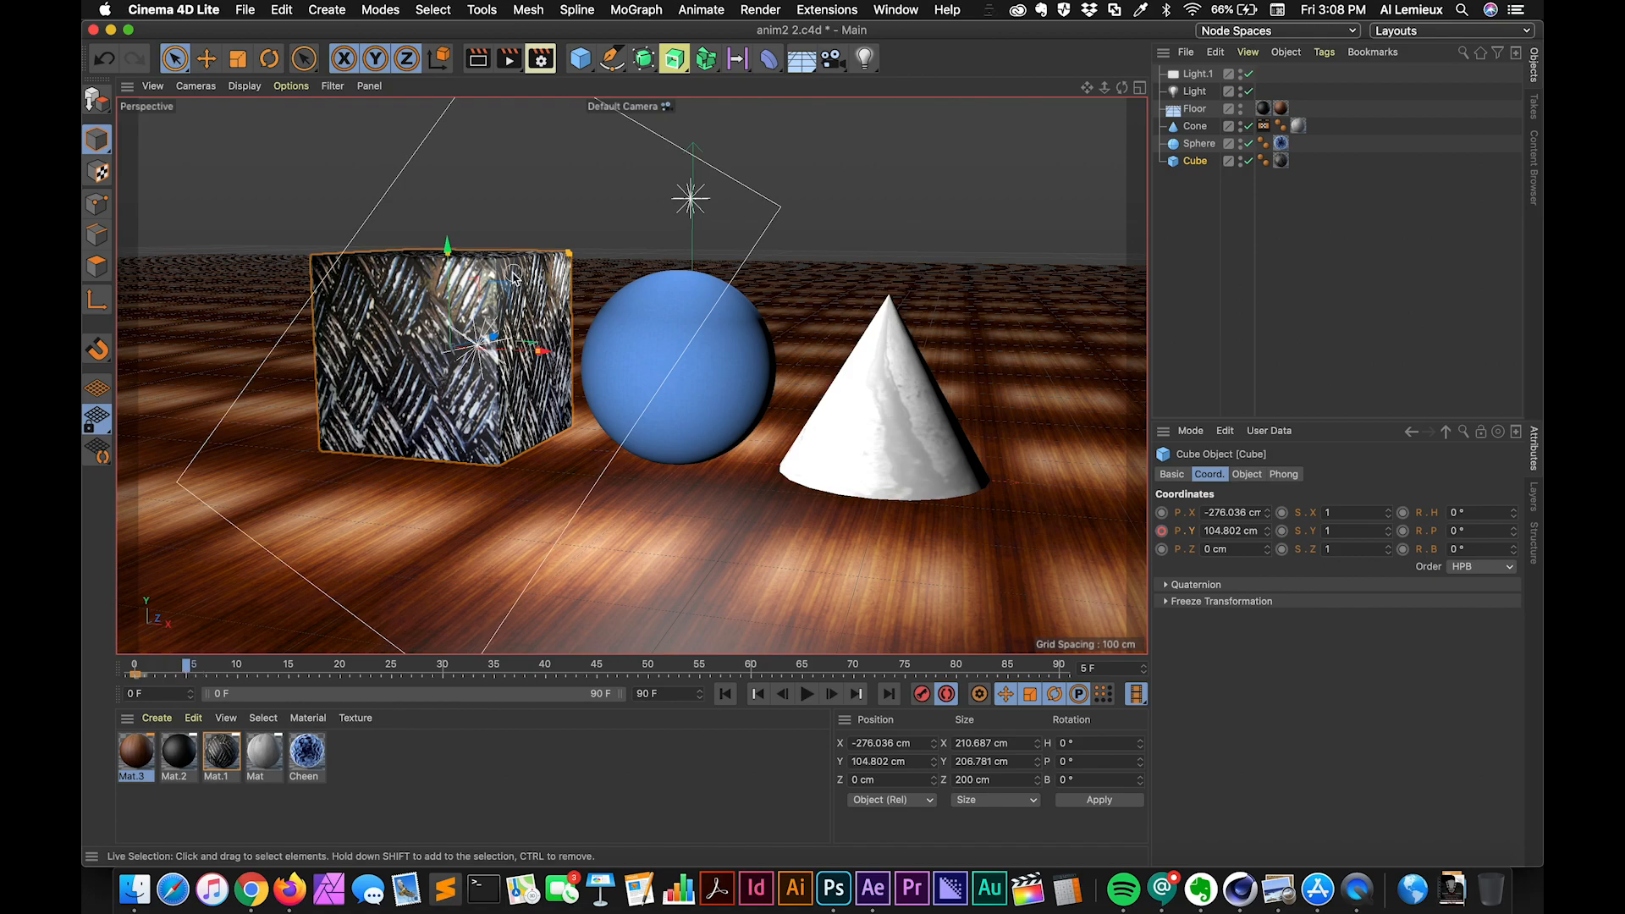
Step: Move the cube along Y, record its position key, and preview the rise
left_click_drag(446, 247, 448, 249)
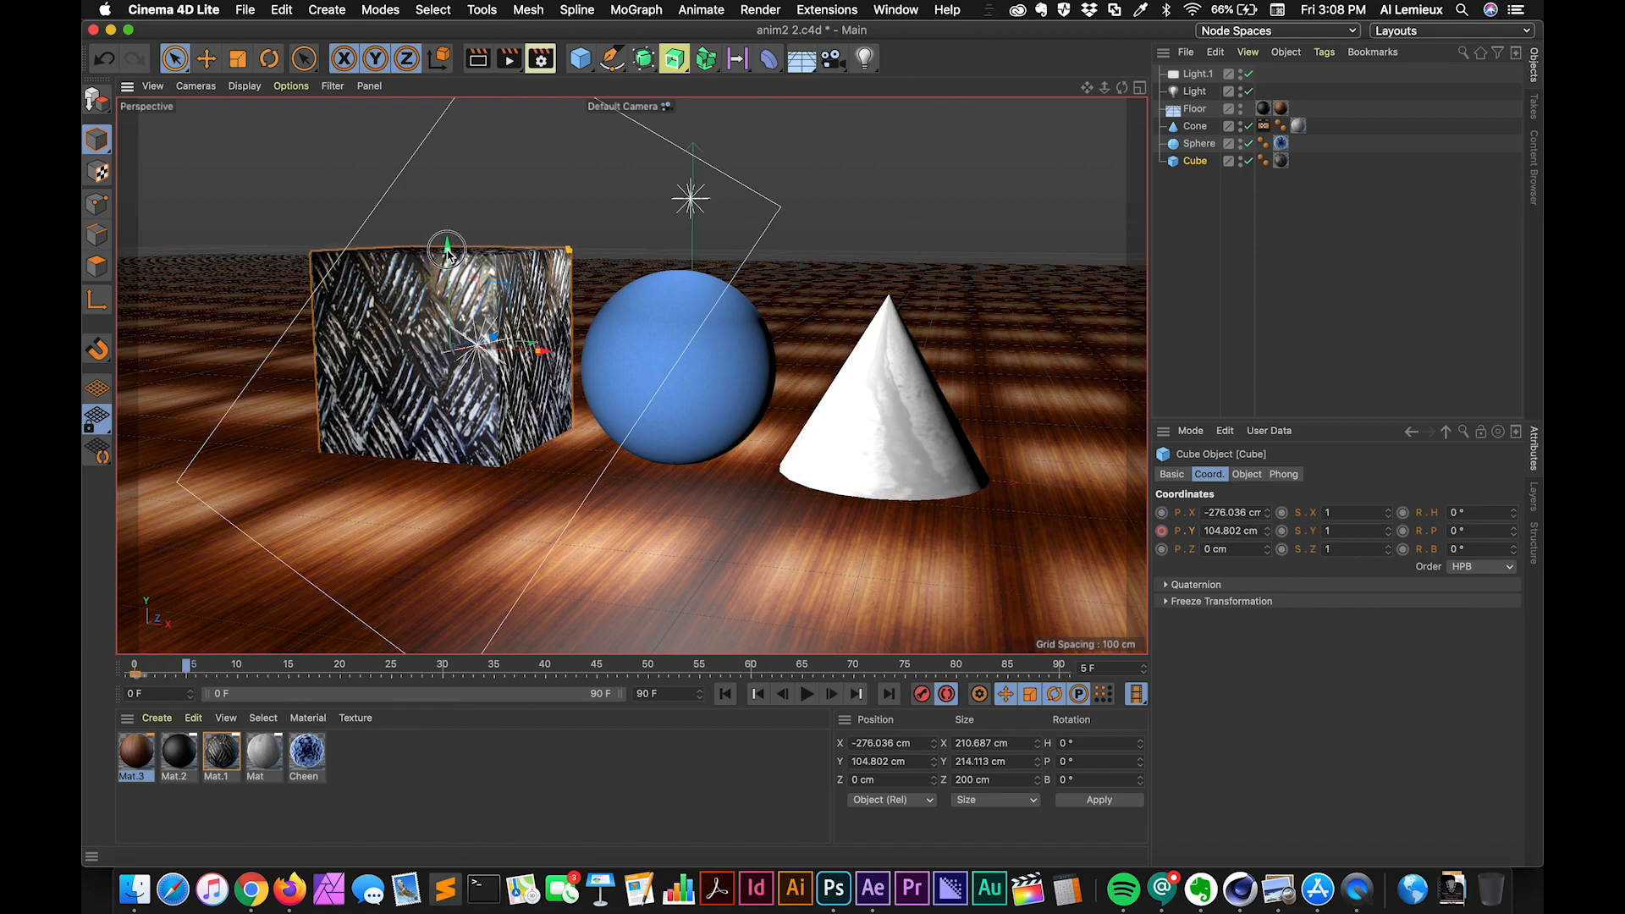
left_click_drag(446, 249, 446, 236)
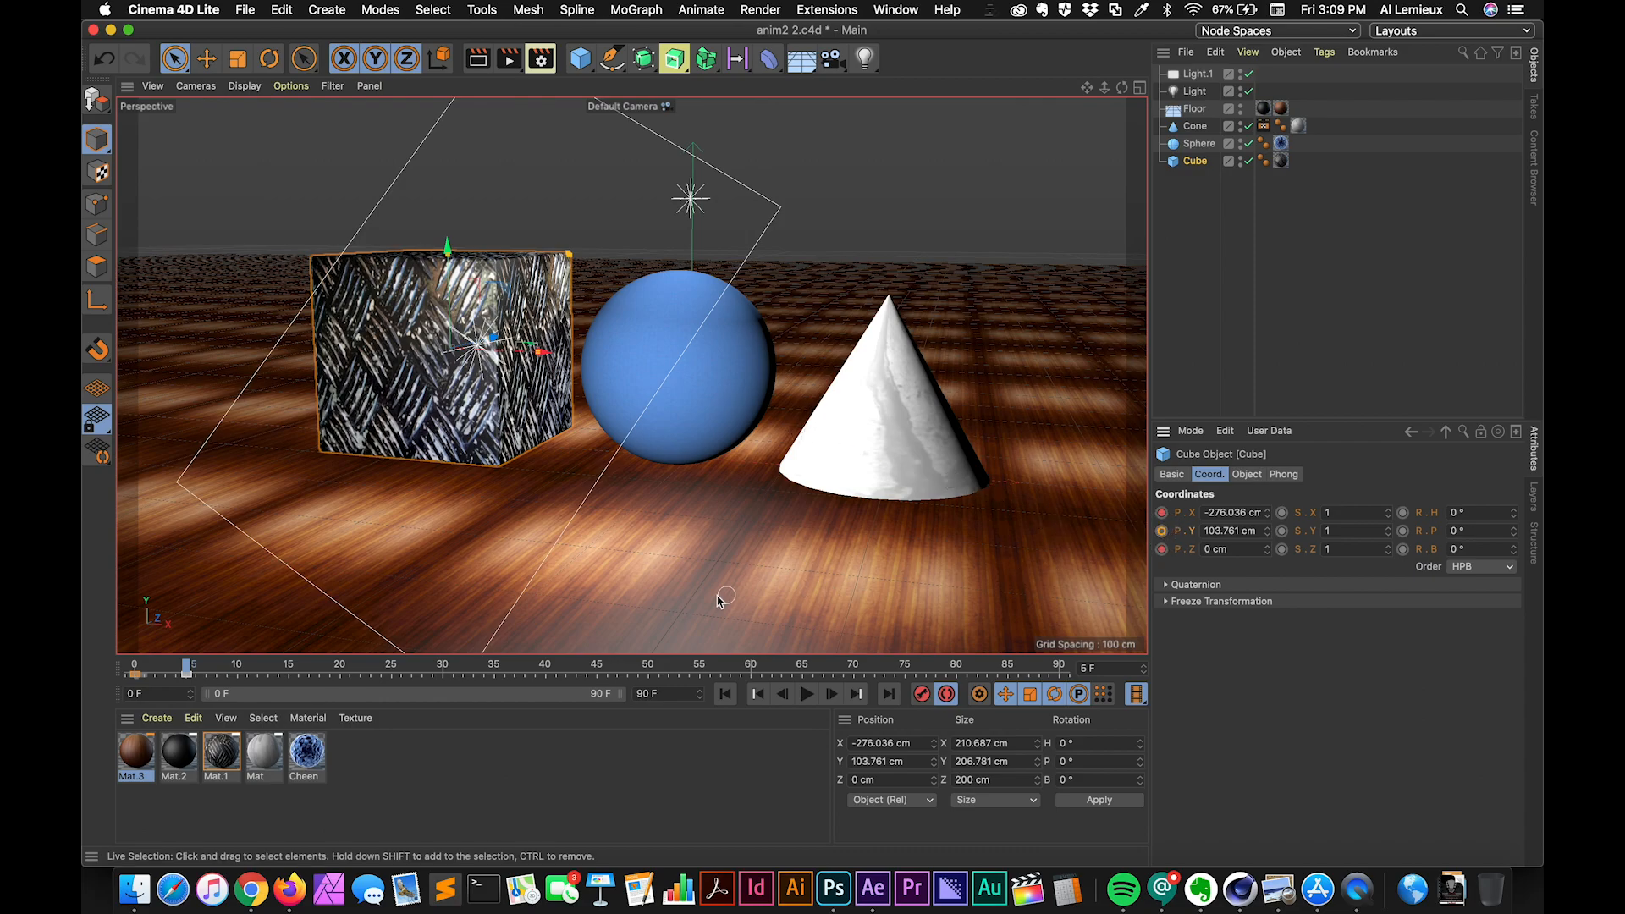
left_click(945, 693)
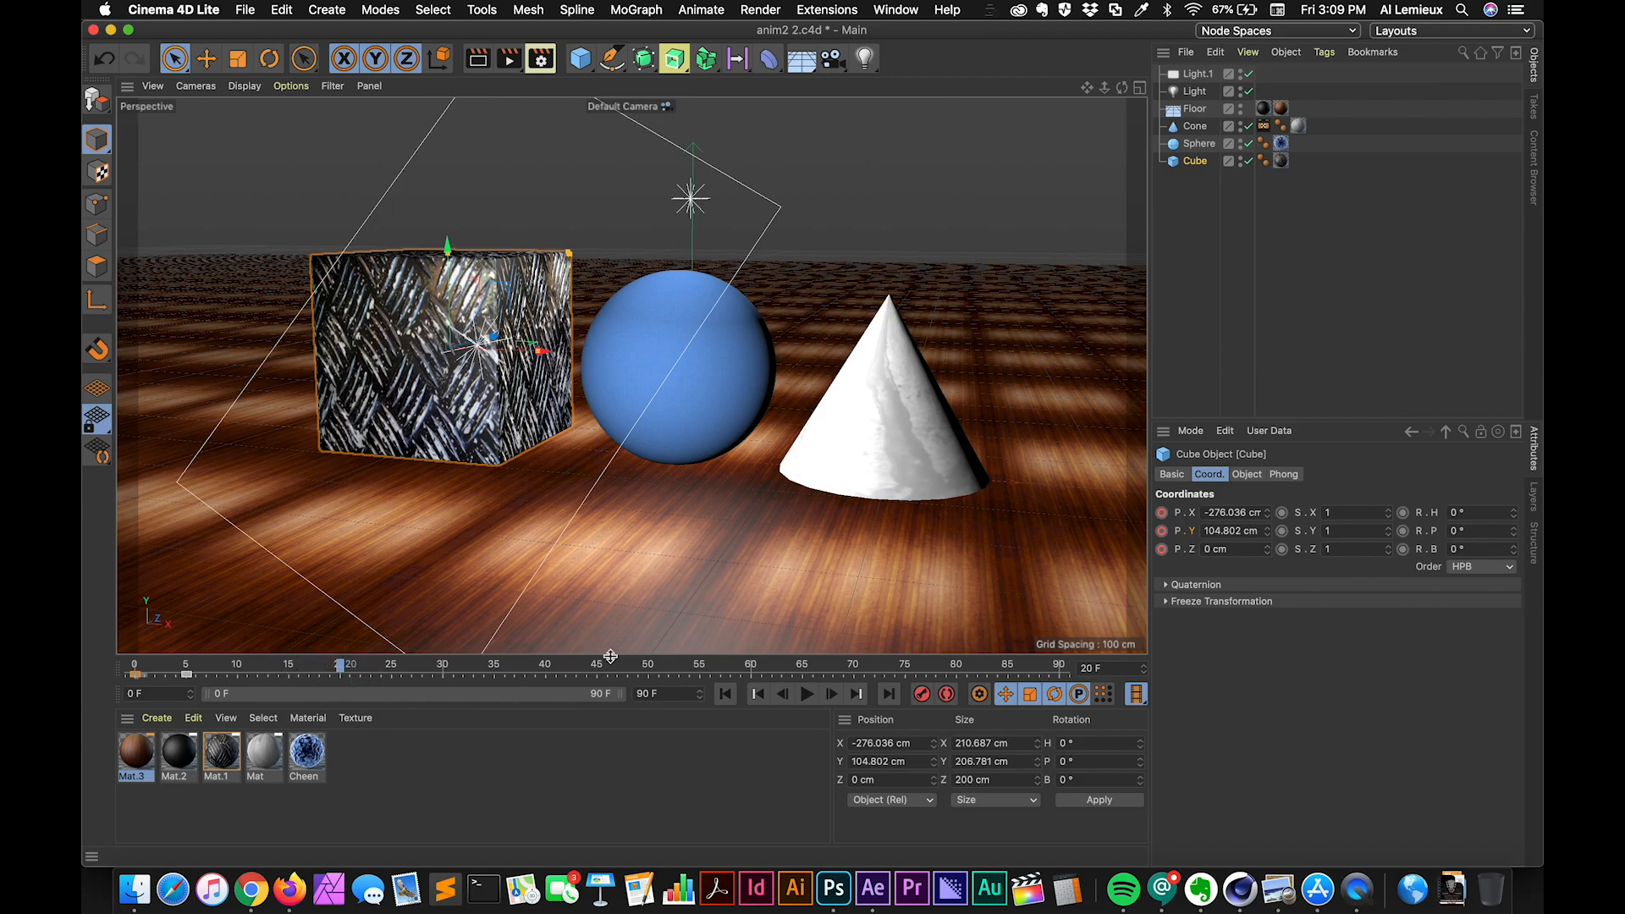
mouse_move(1270, 535)
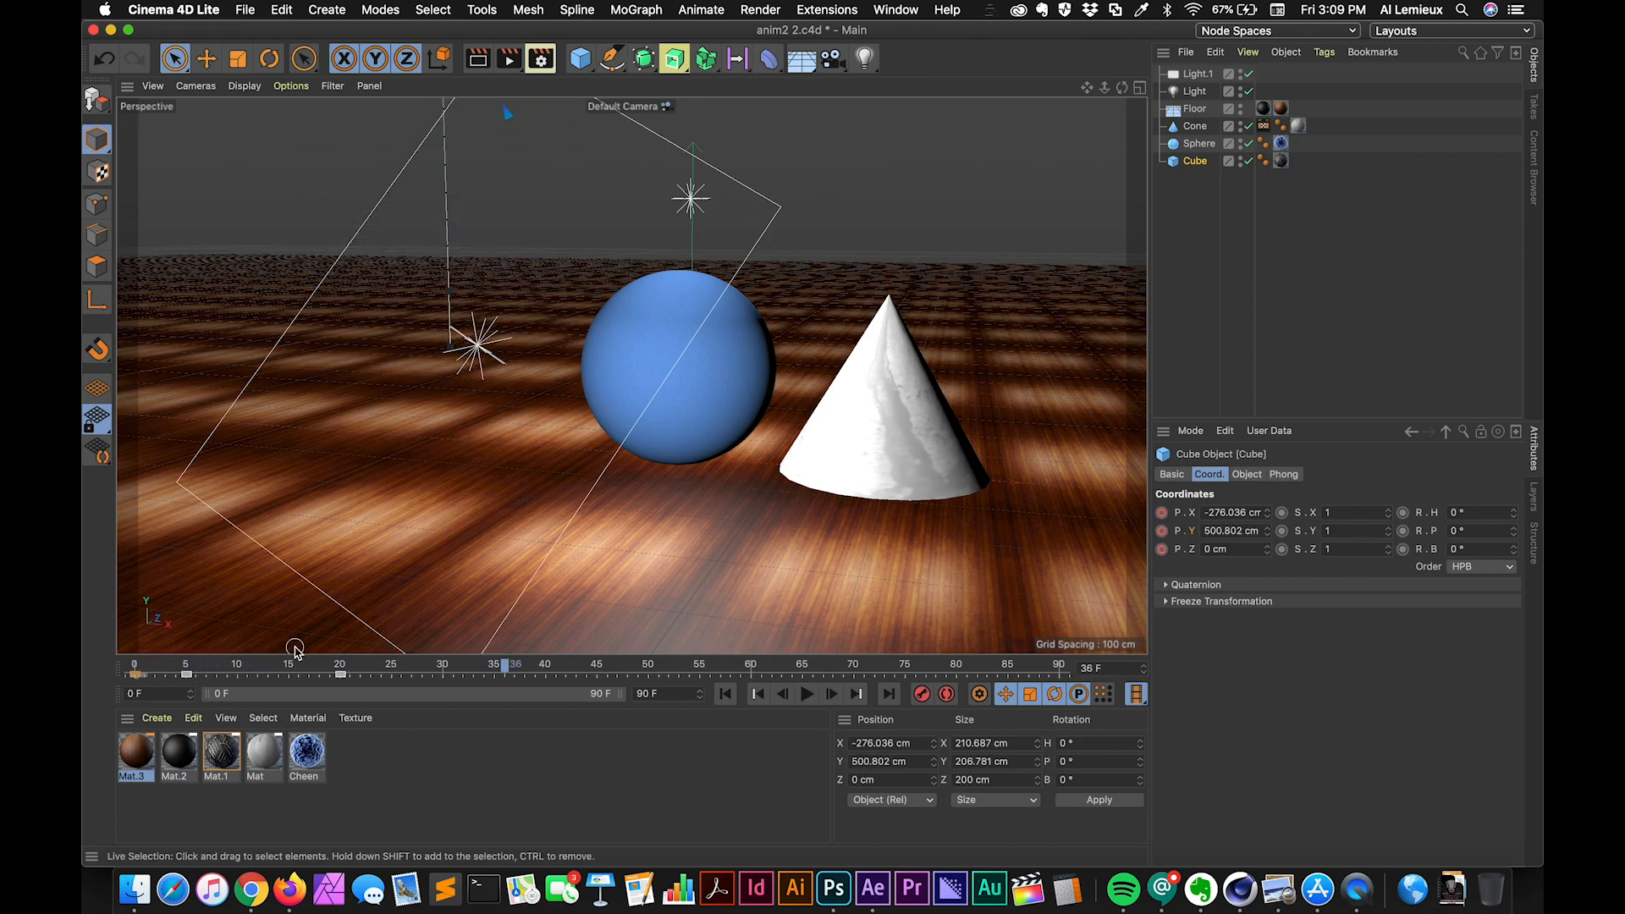
left_click(806, 694)
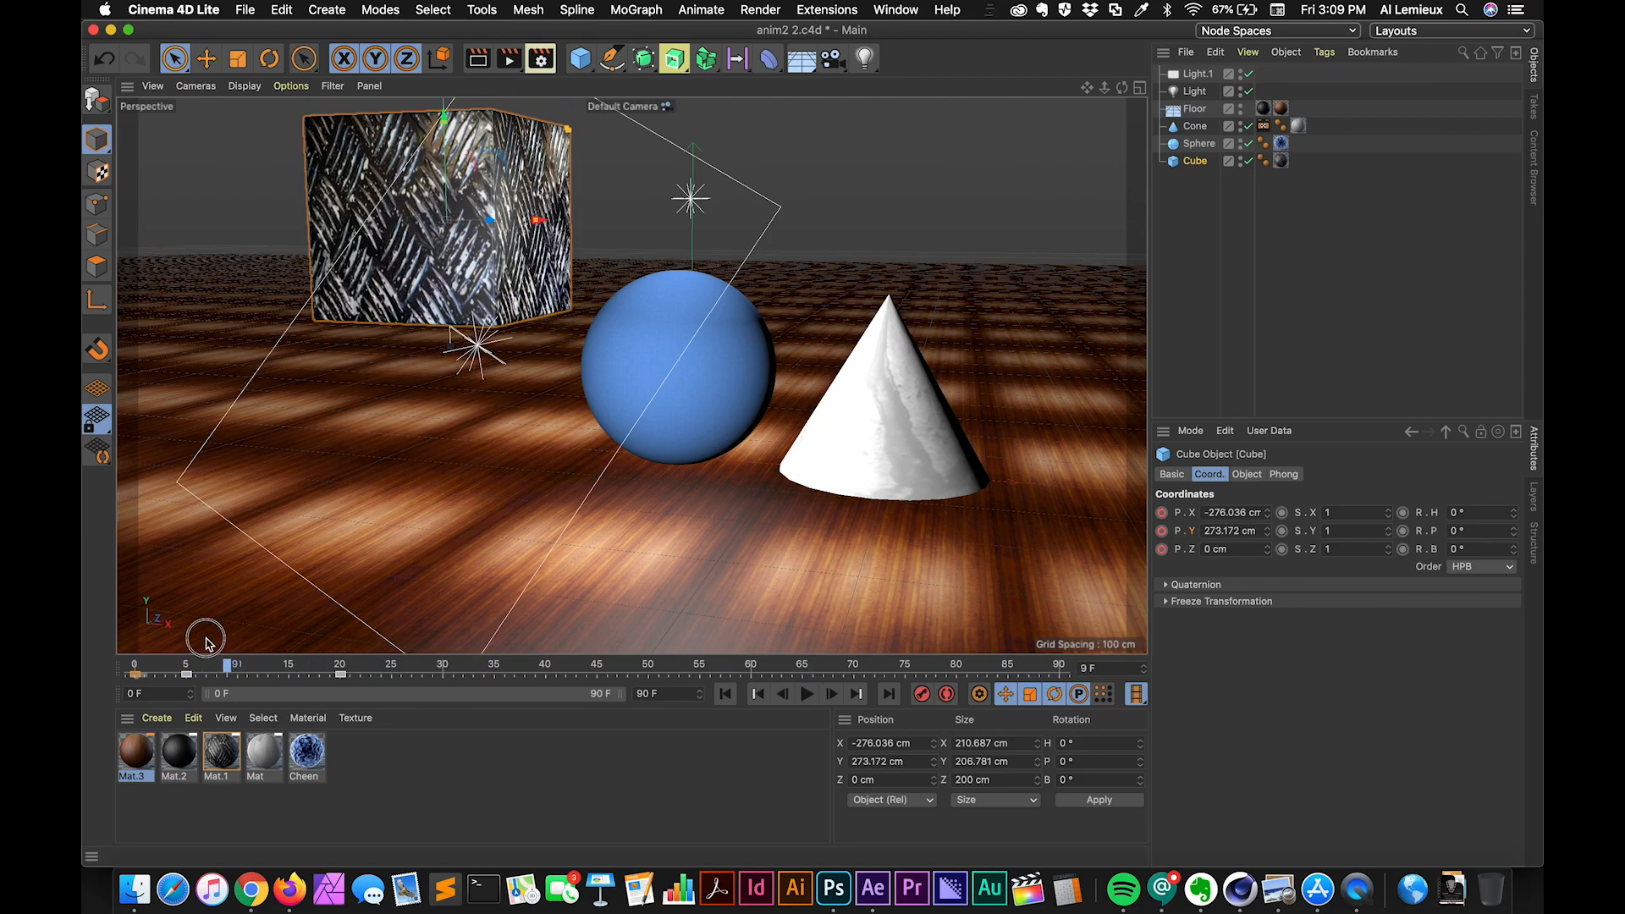
left_click(808, 694)
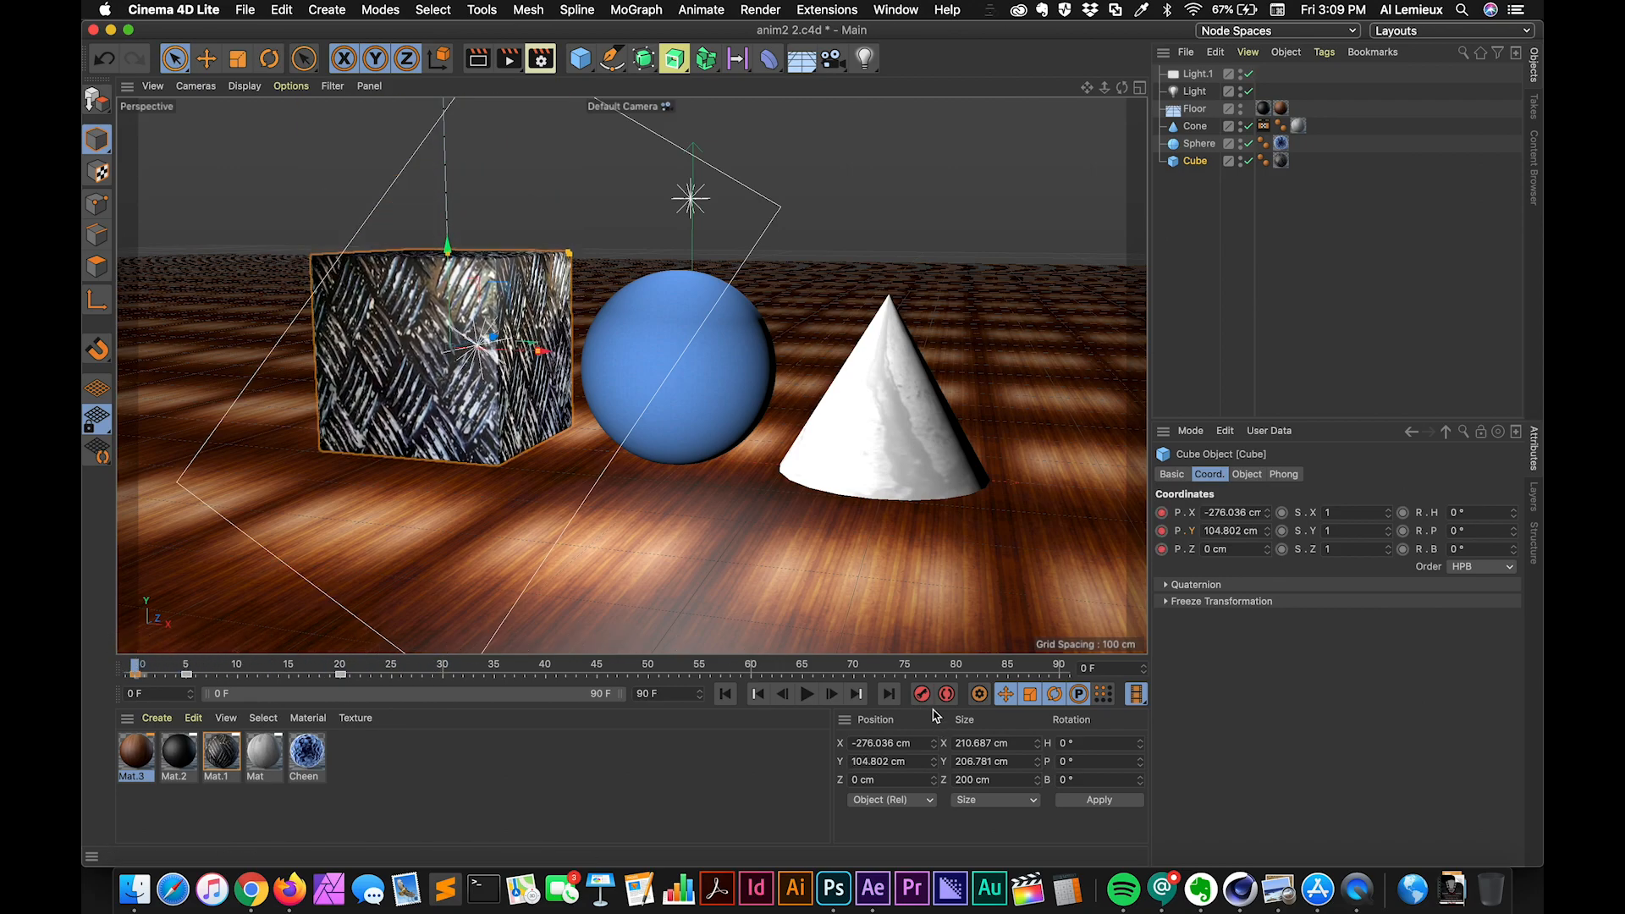
mouse_move(922, 693)
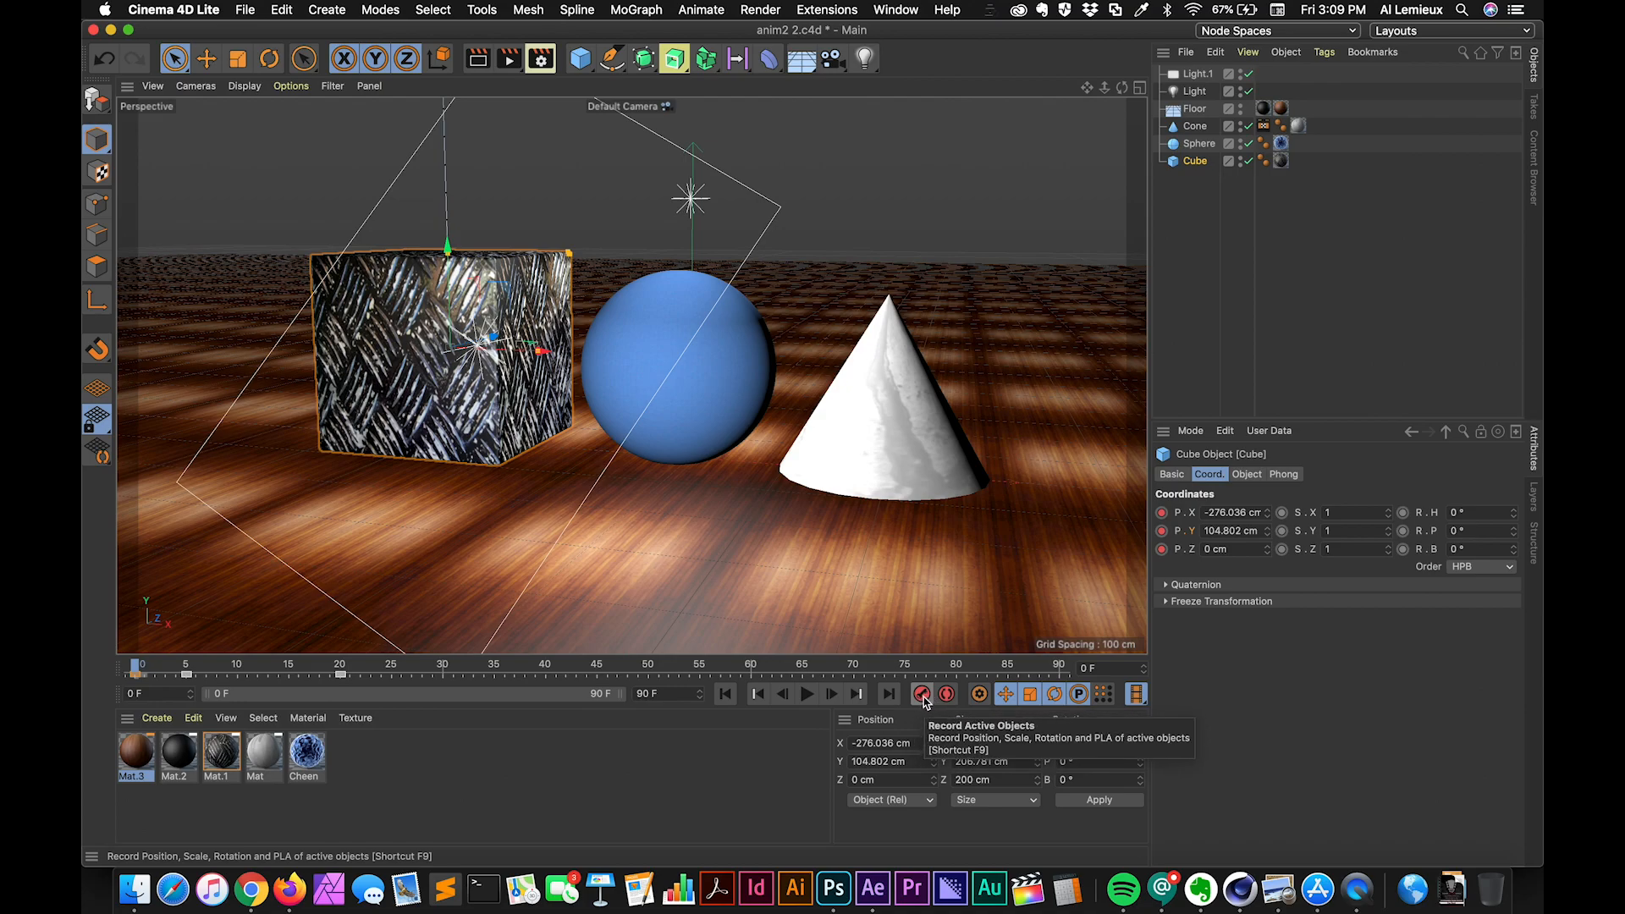
mouse_move(1006, 694)
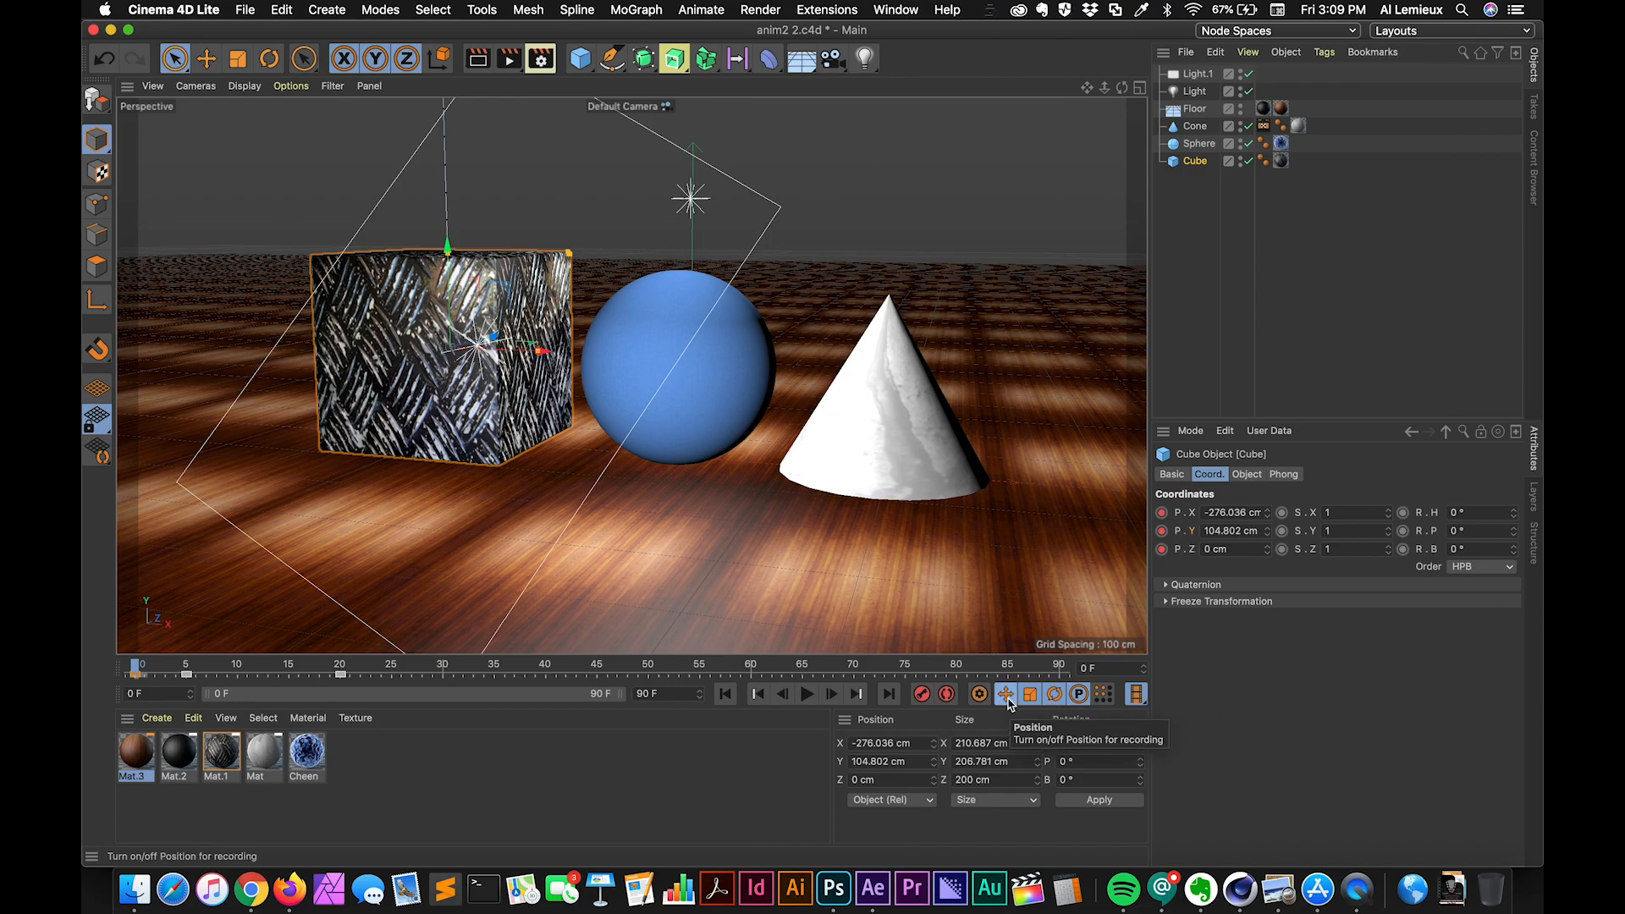
mouse_move(1029, 694)
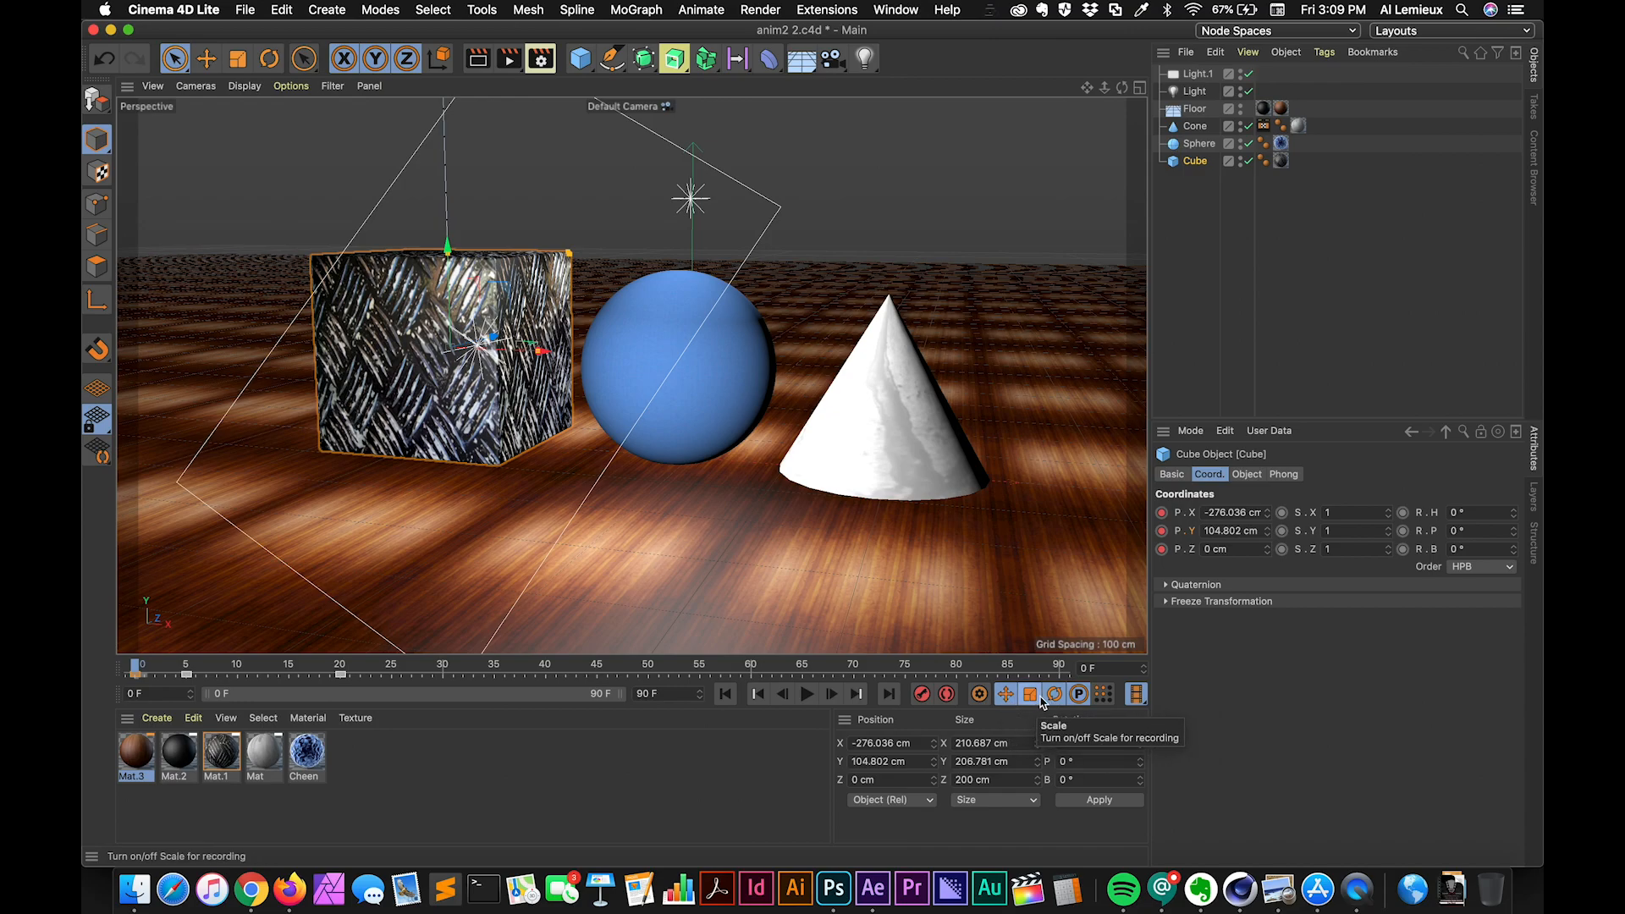
mouse_move(1077, 693)
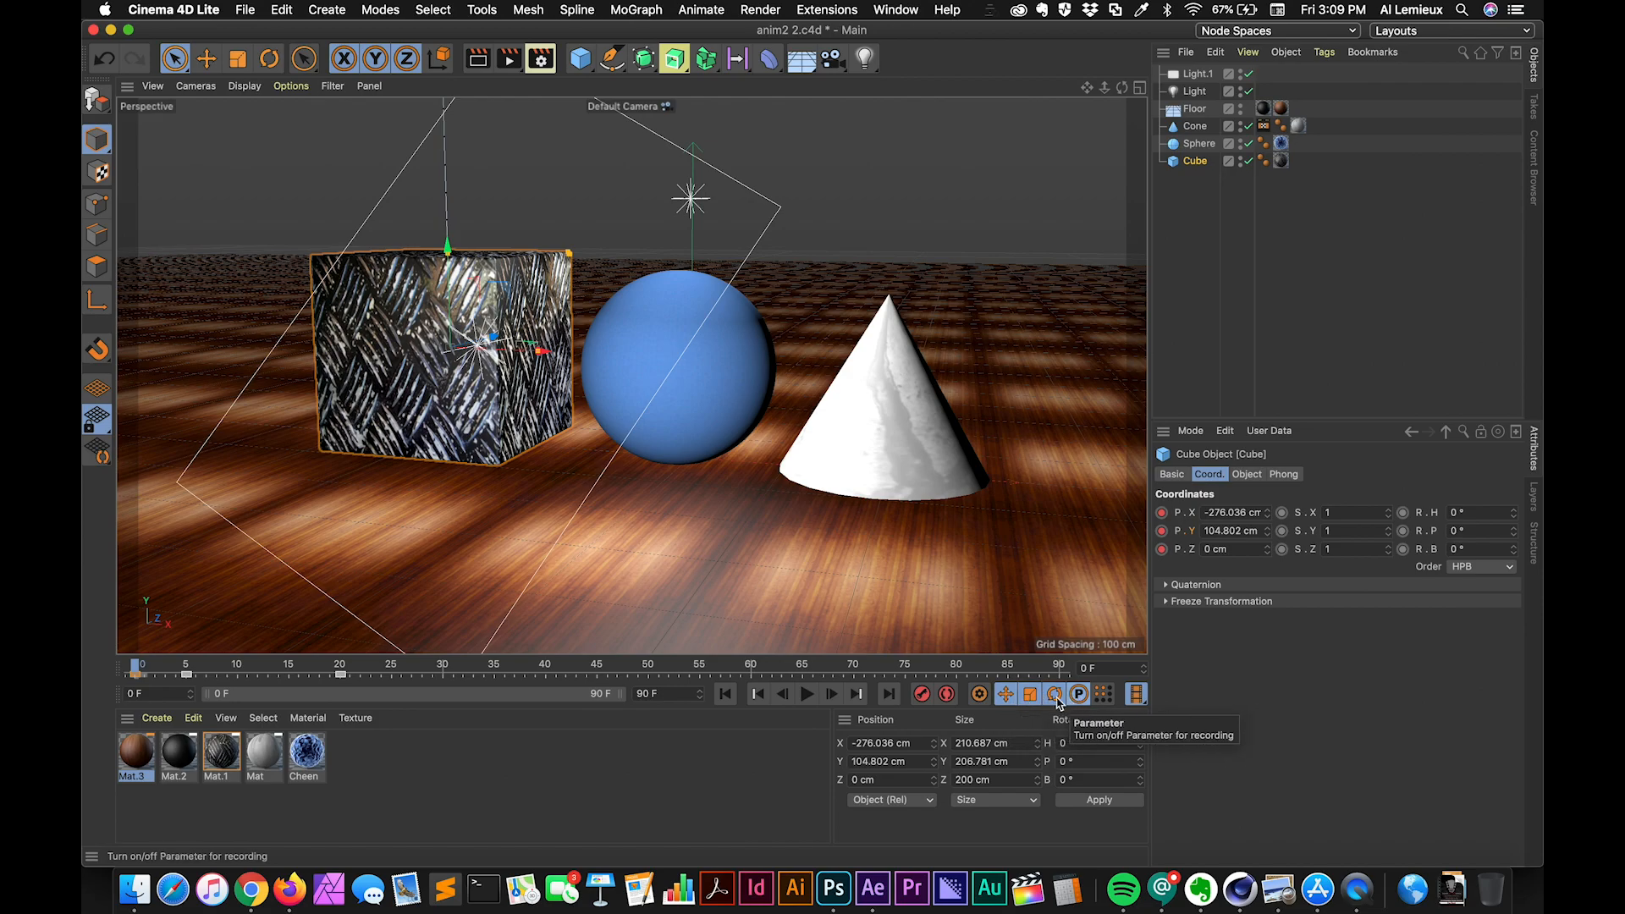
mouse_move(1005, 693)
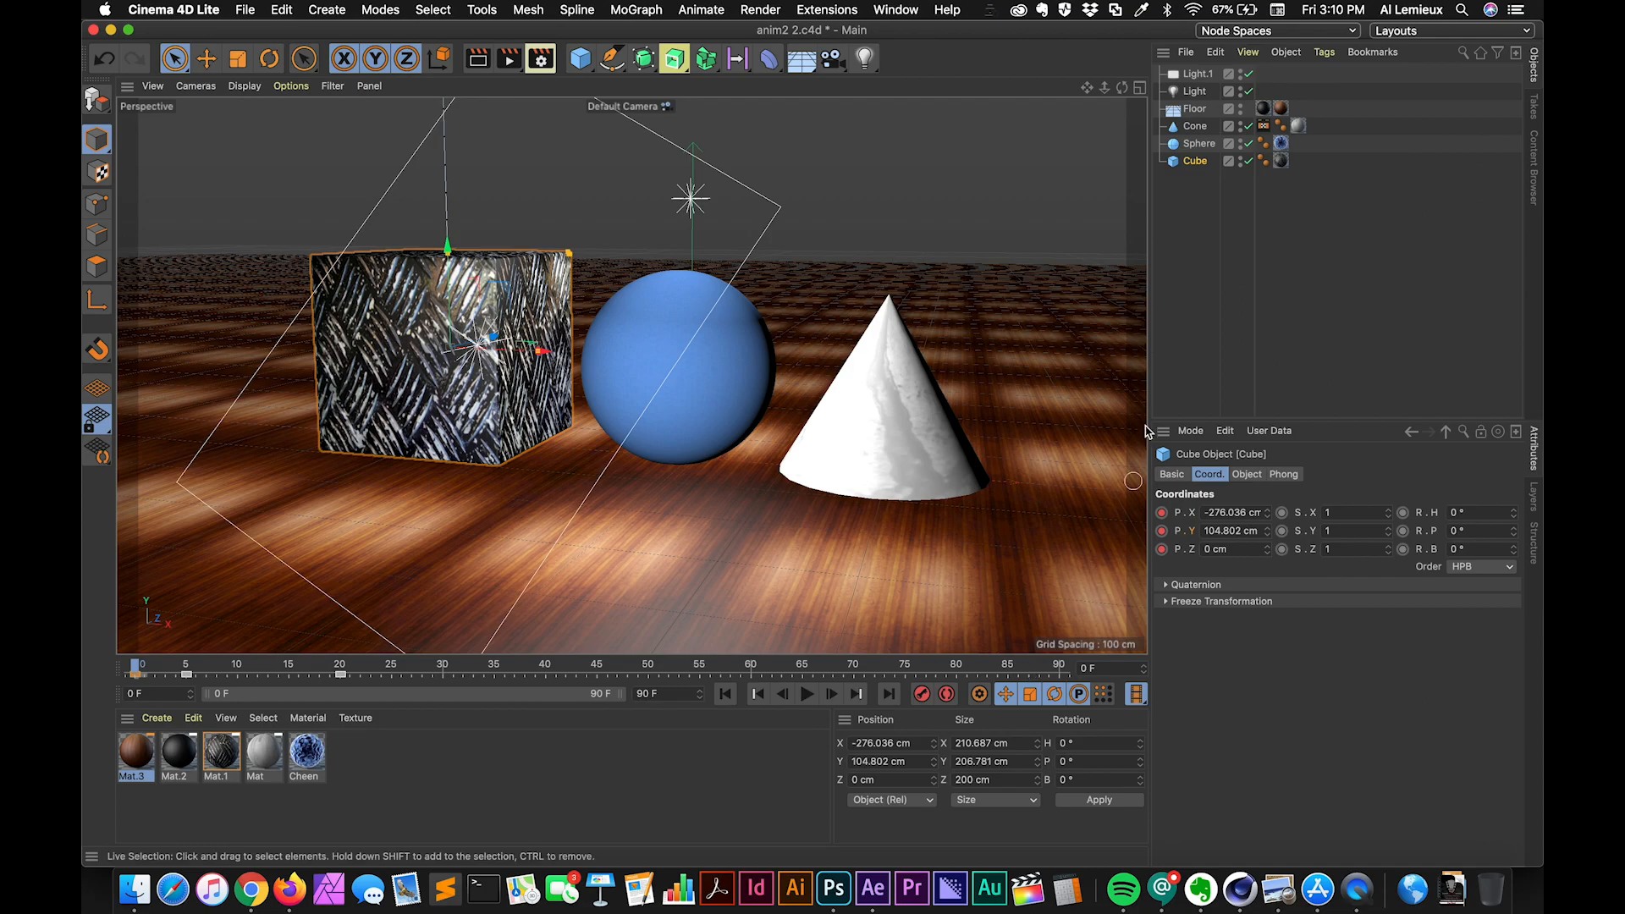
Step: Select the Sphere, key its floor position, then lift it high above the floor
left_click(1197, 143)
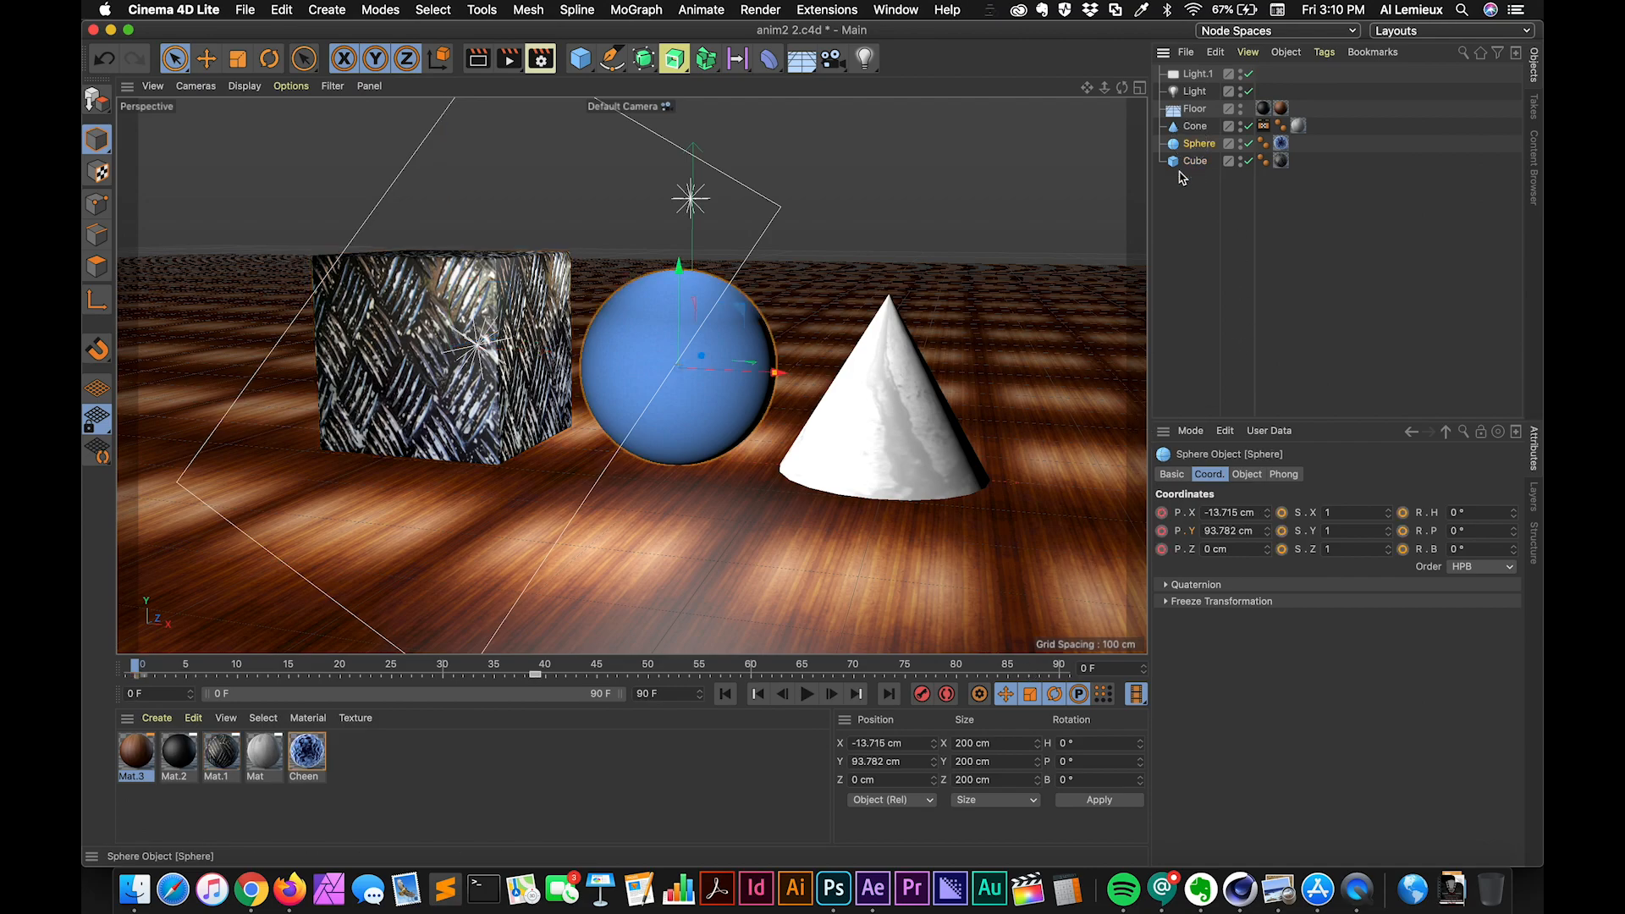
left_click(923, 694)
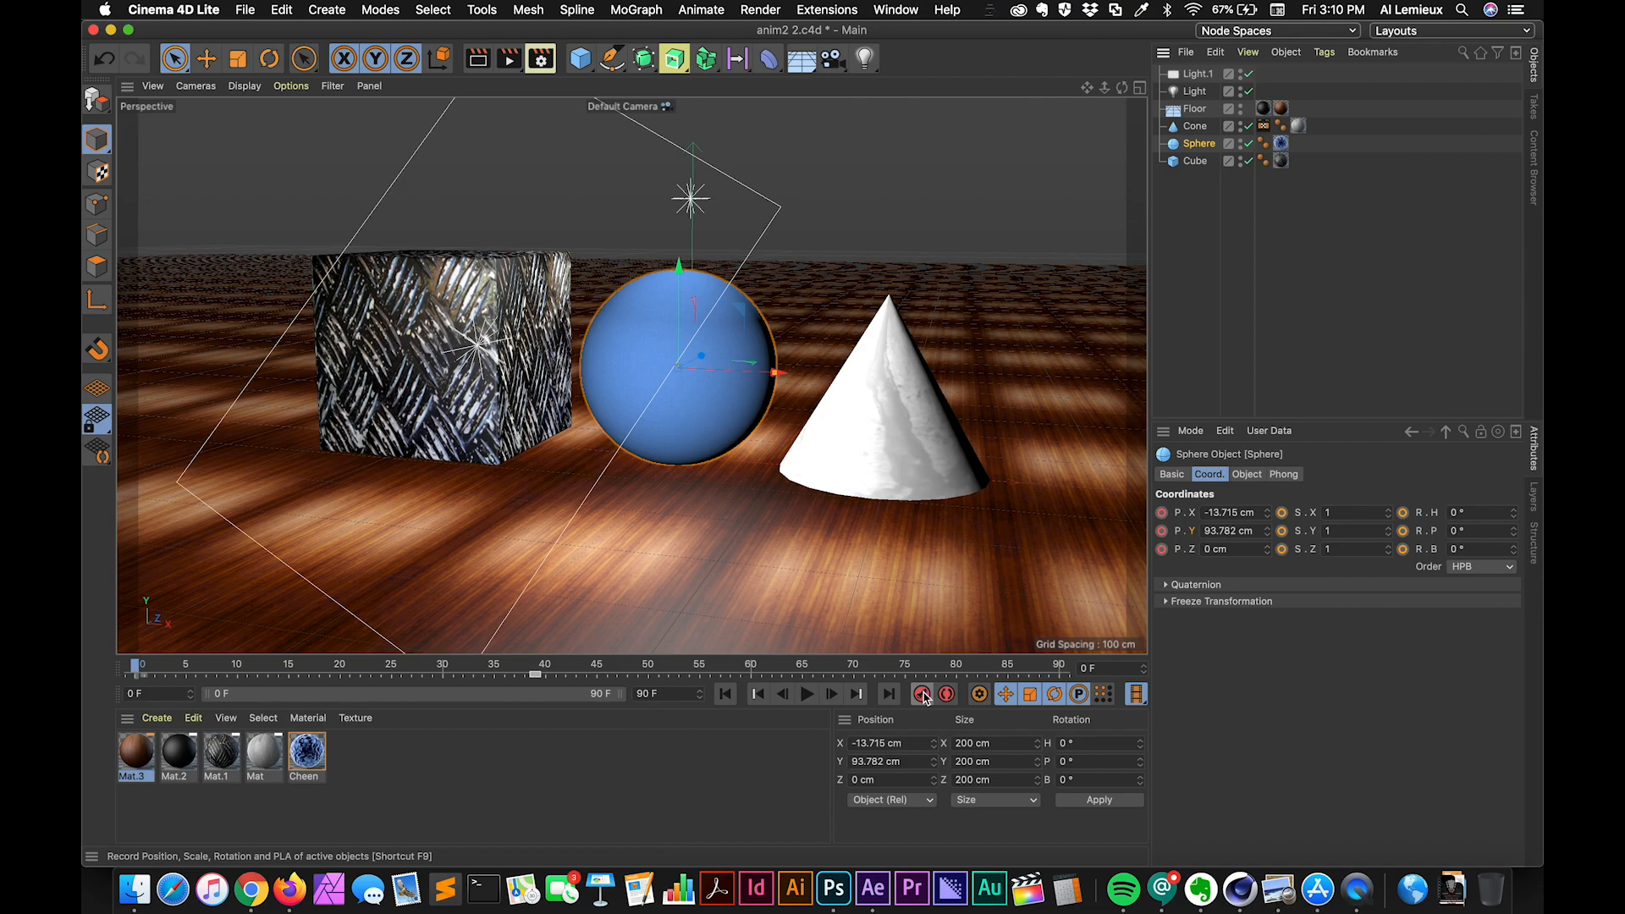
mouse_move(923, 694)
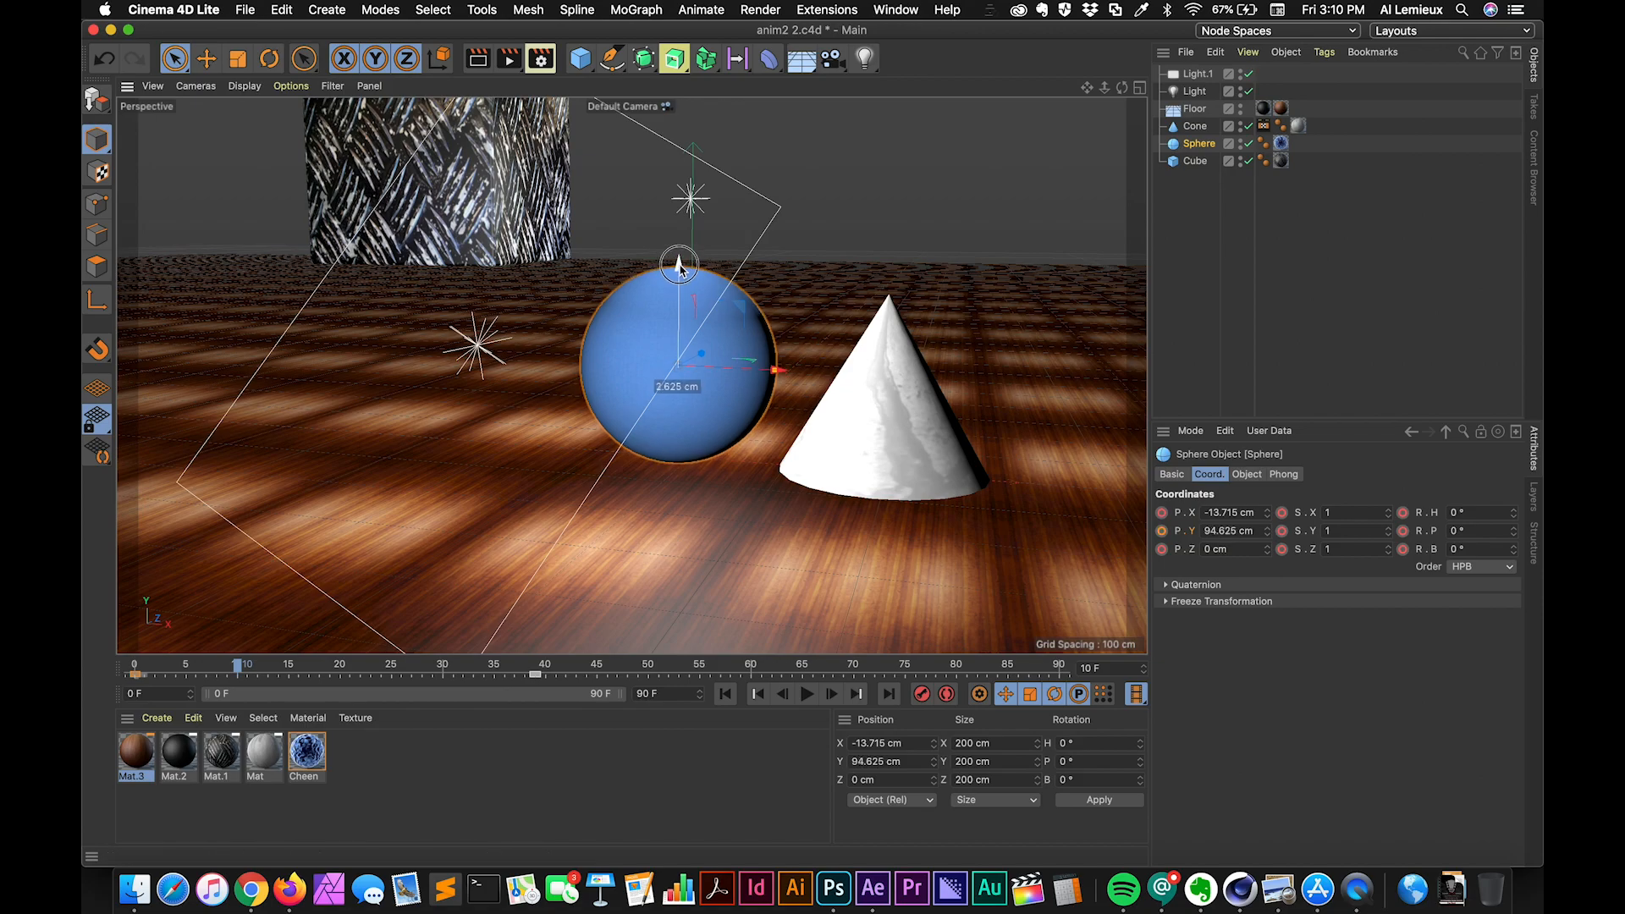
left_click_drag(679, 265, 678, 114)
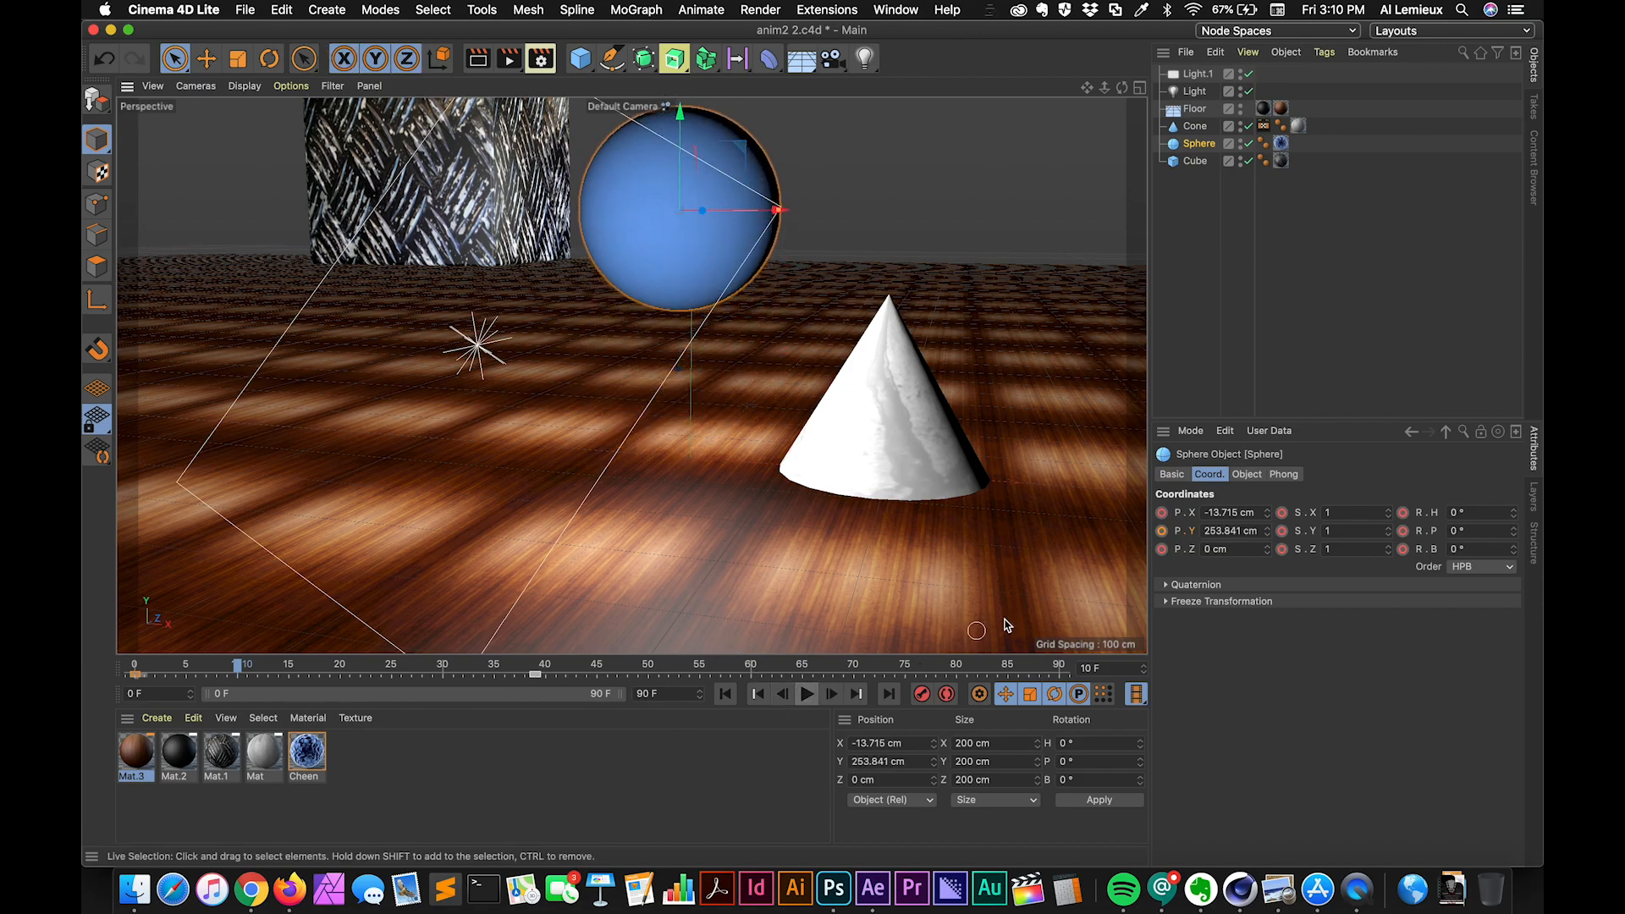
mouse_move(244, 632)
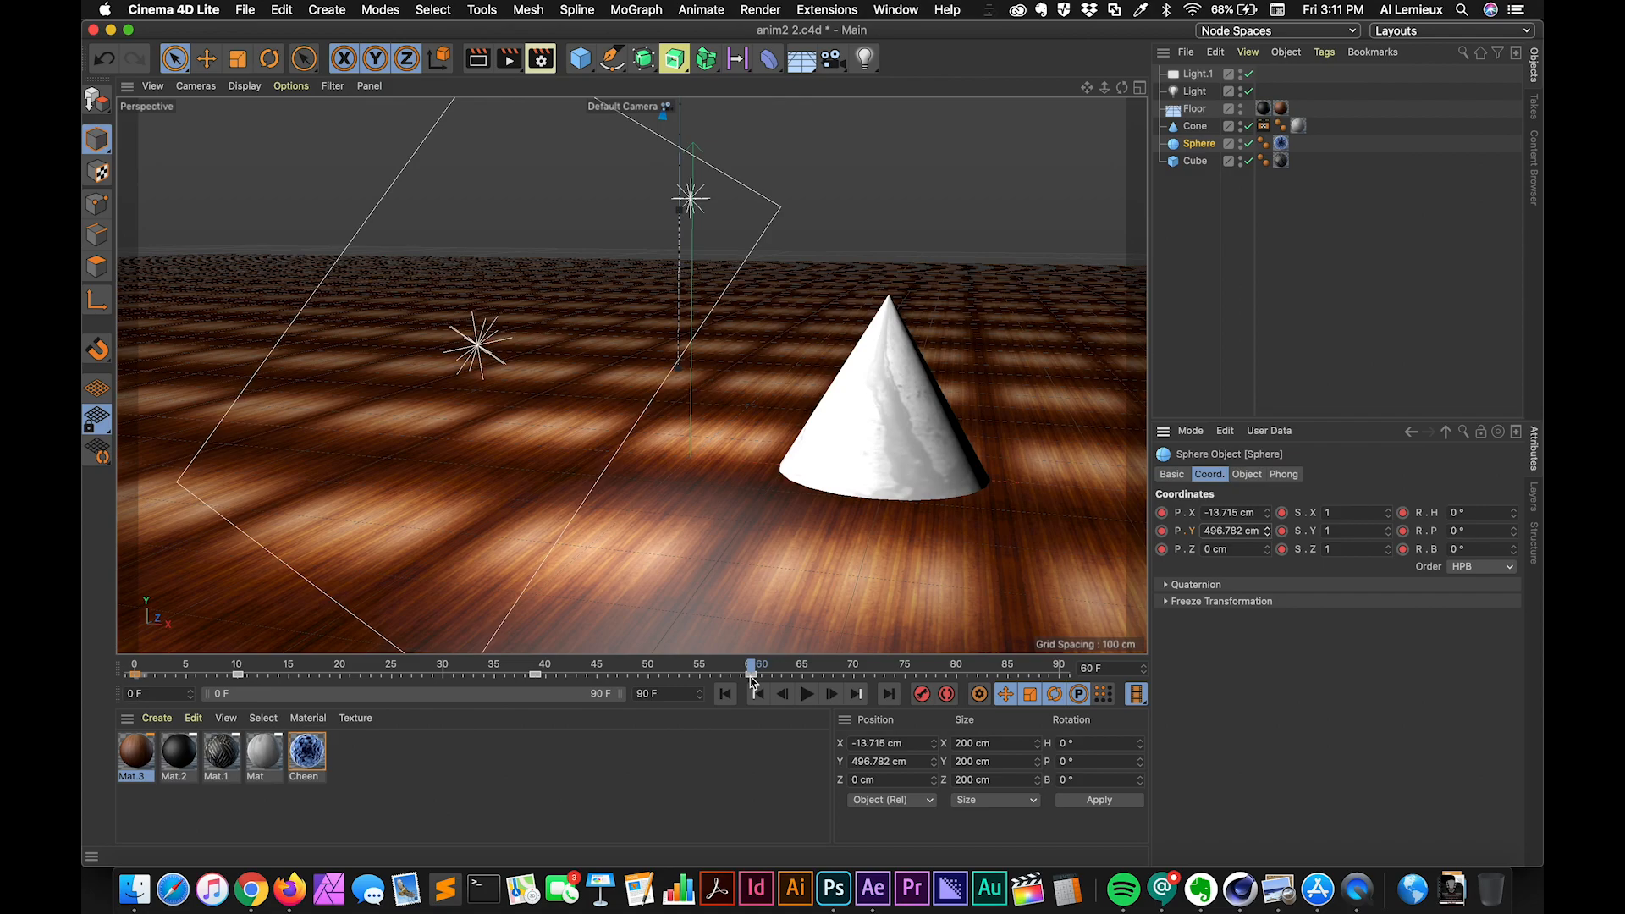
left_click(659, 674)
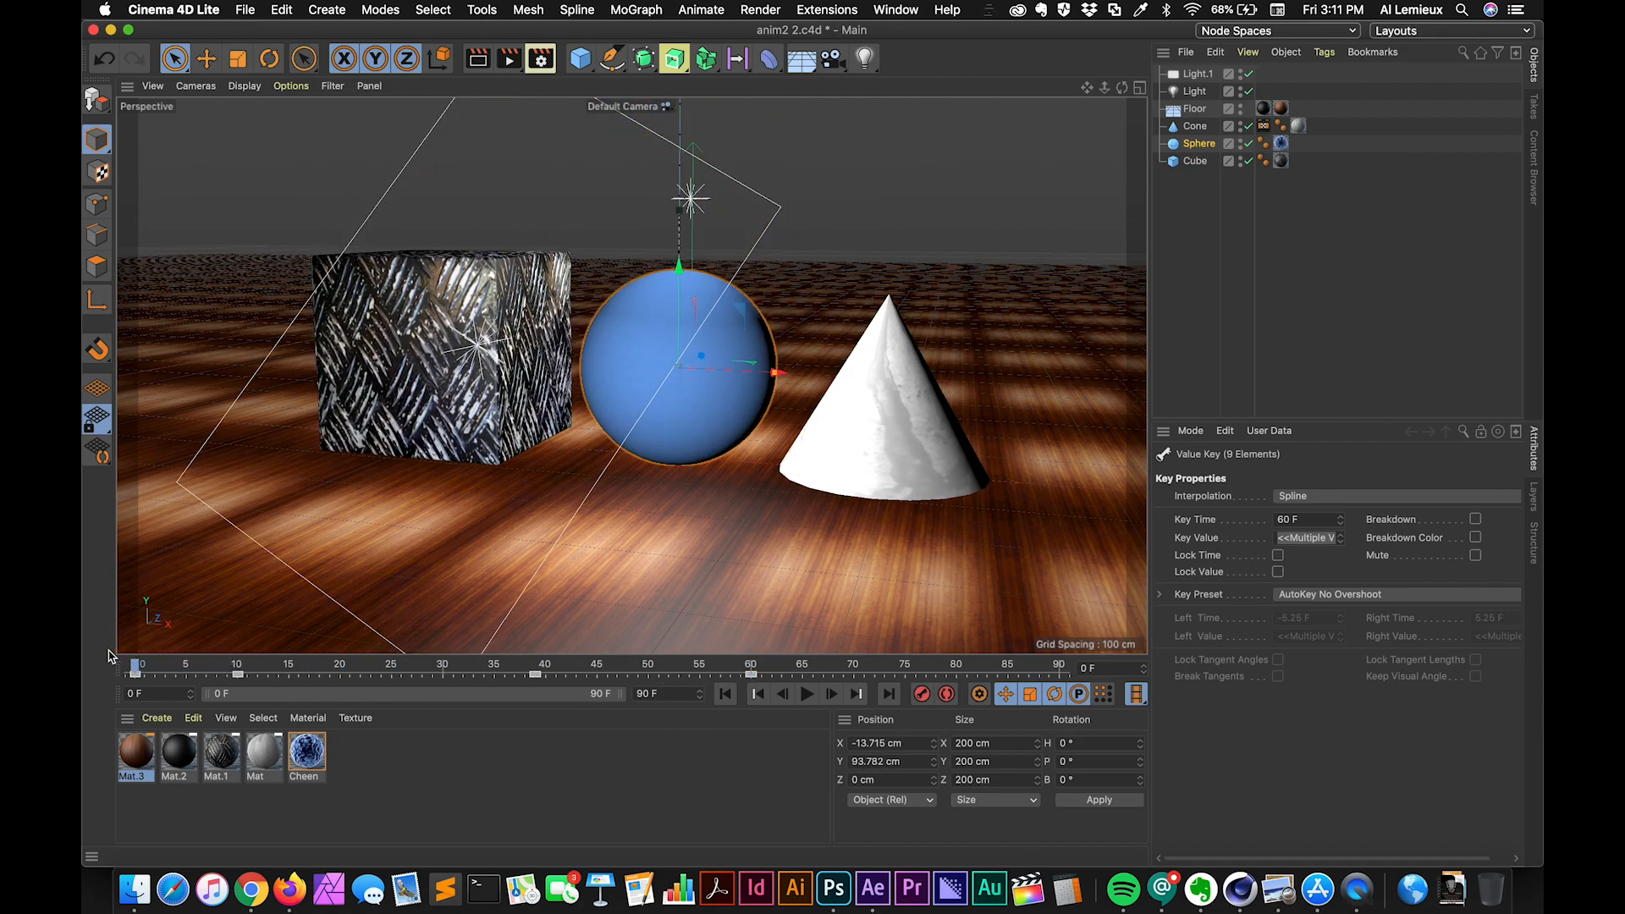
left_click(805, 694)
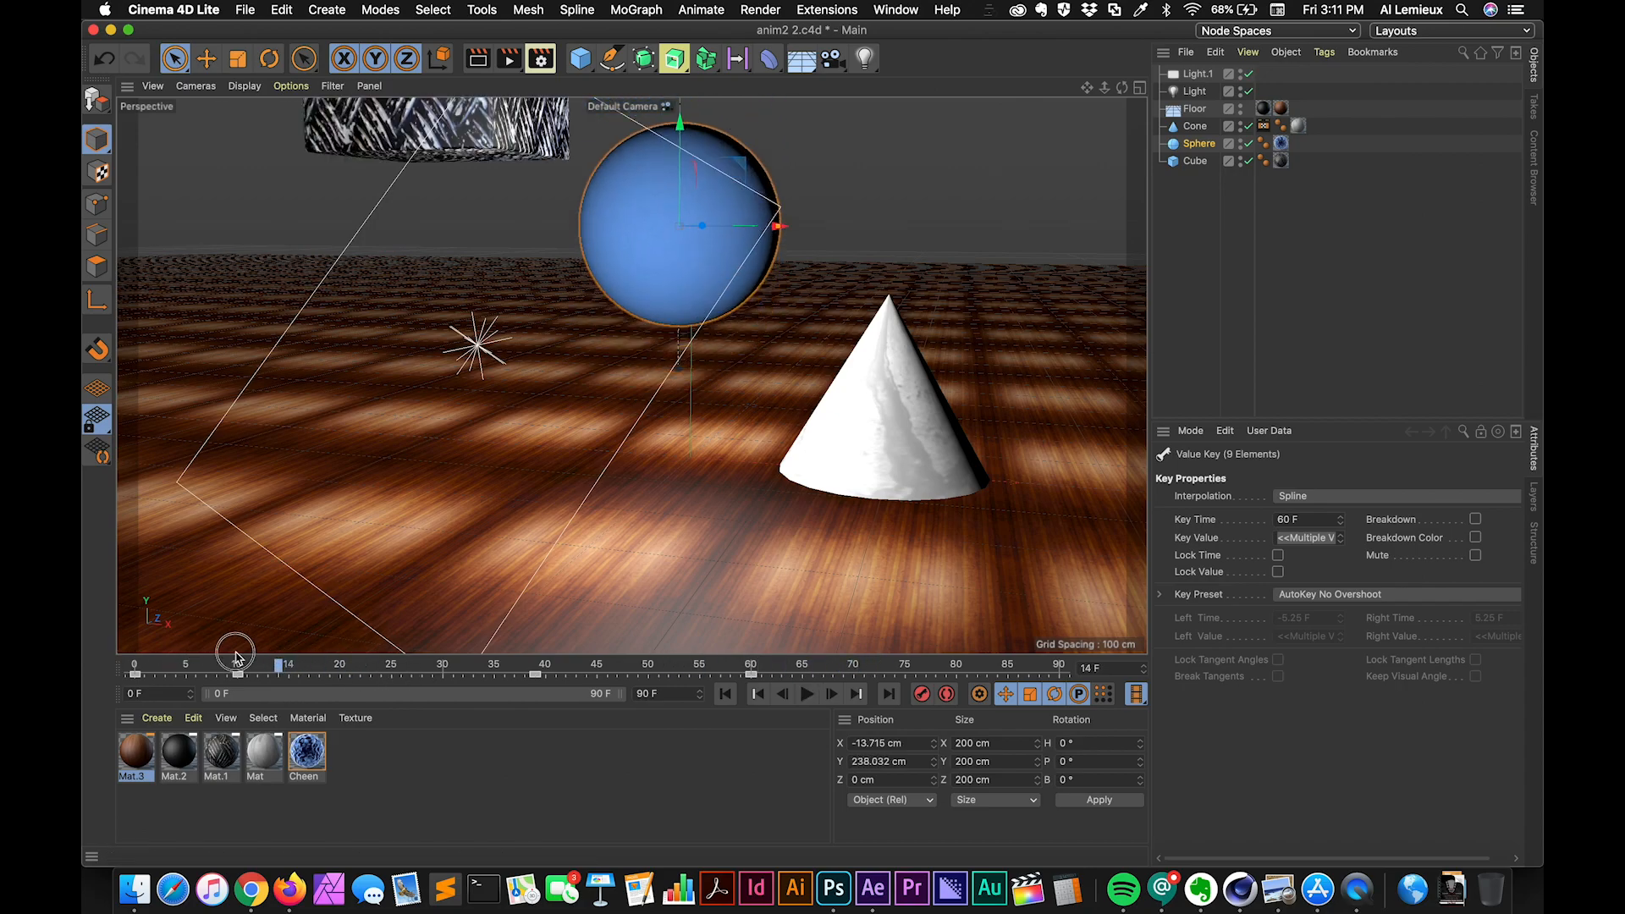
left_click(806, 694)
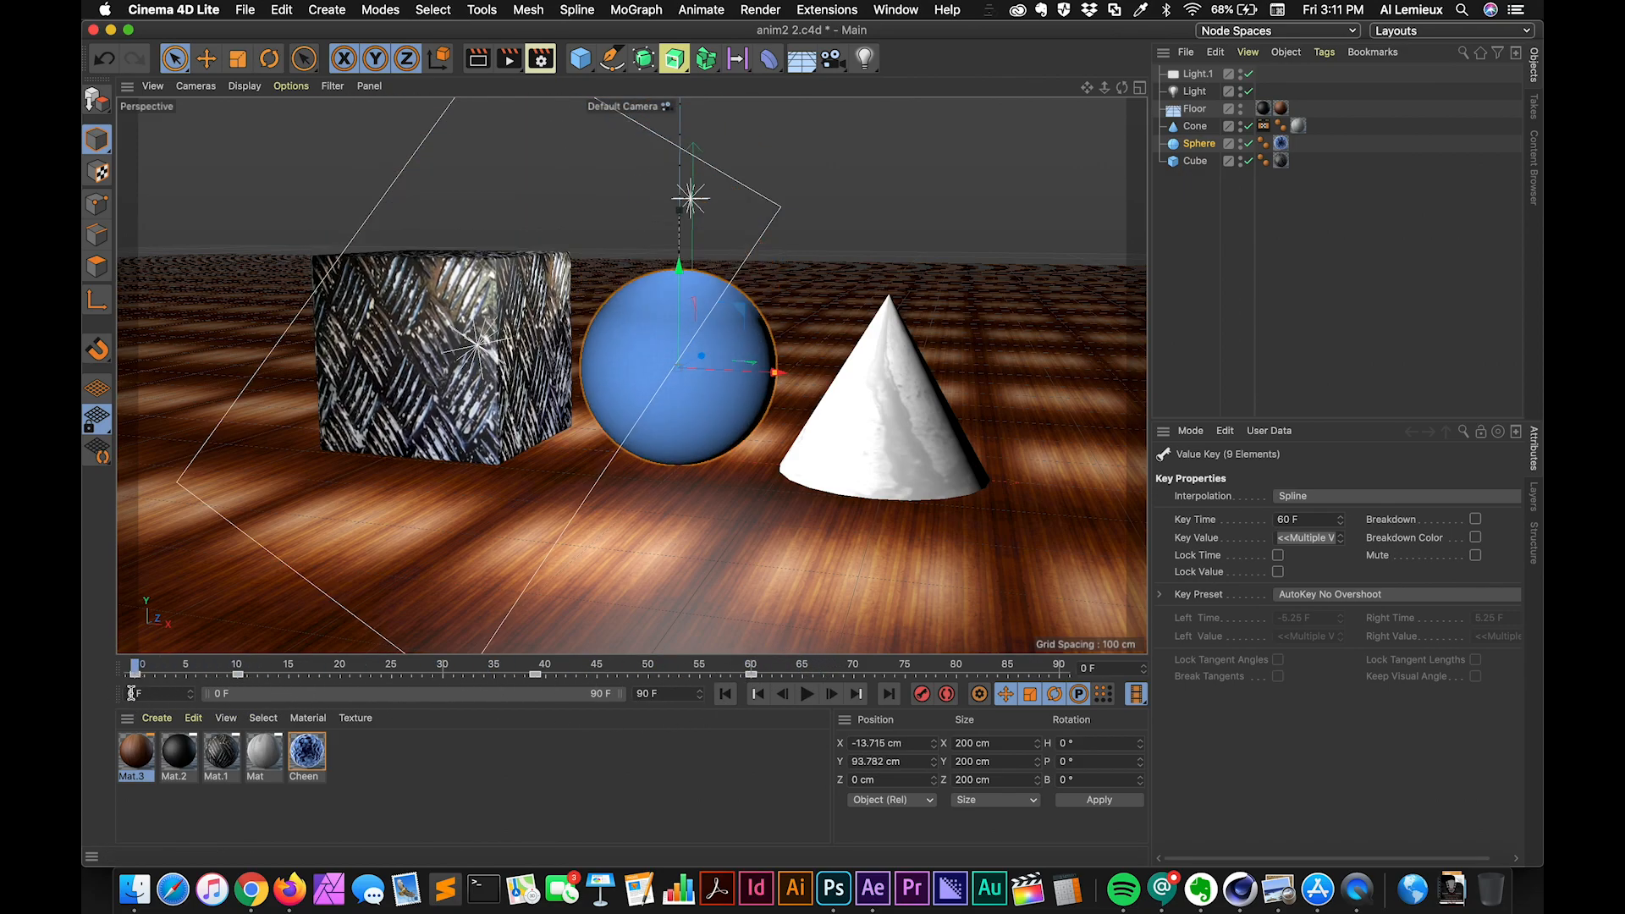
left_click(807, 694)
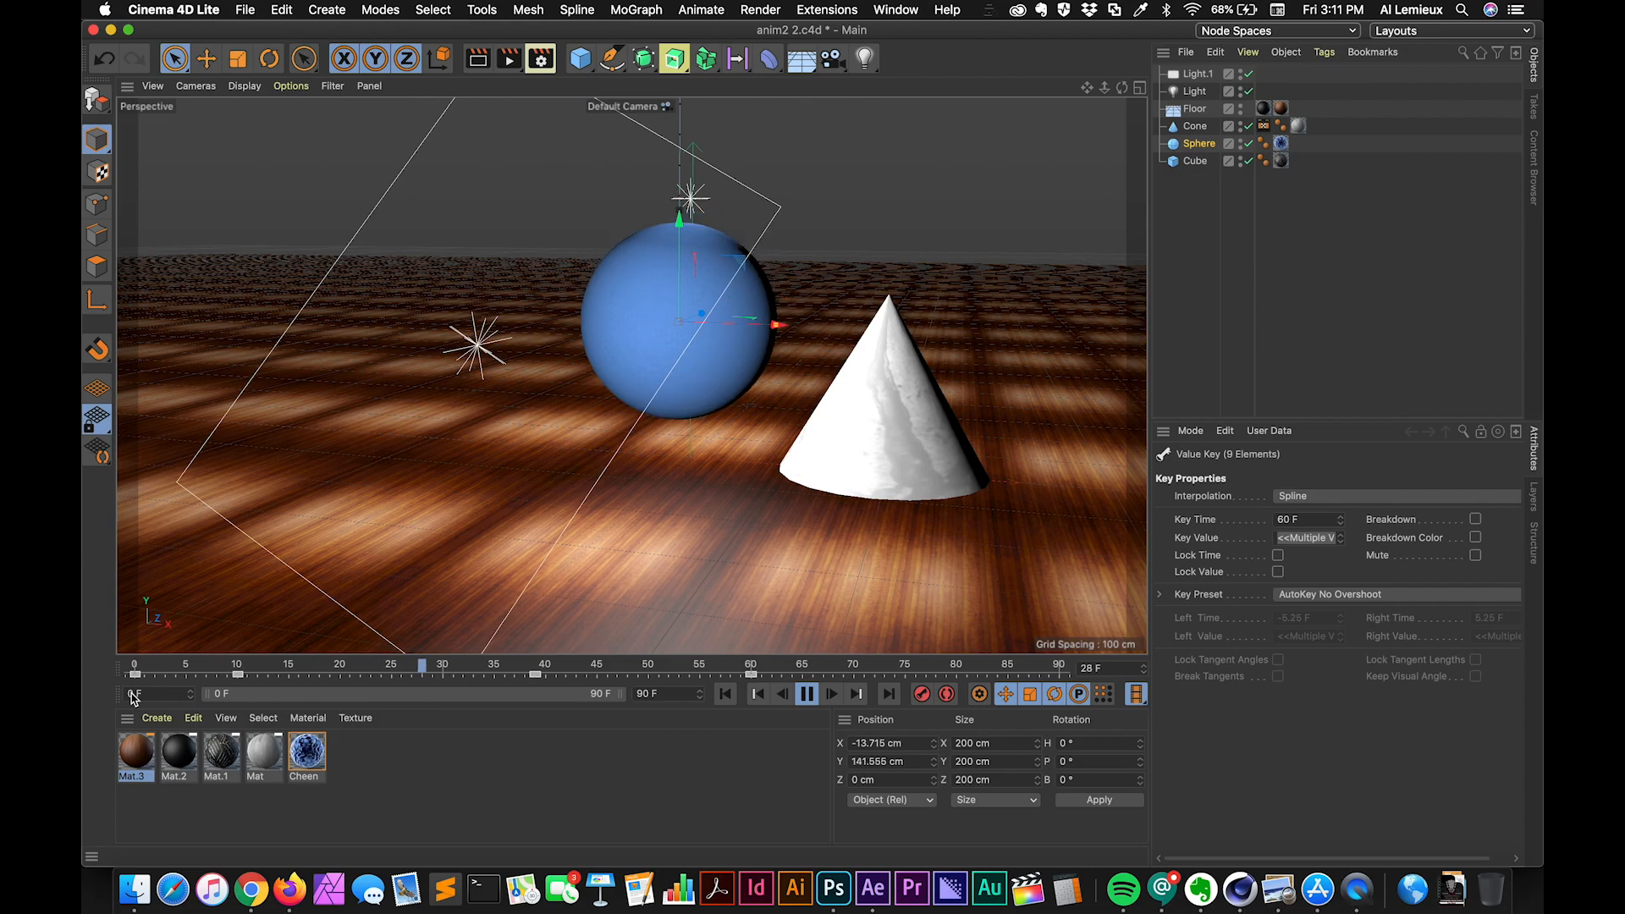
left_click(808, 694)
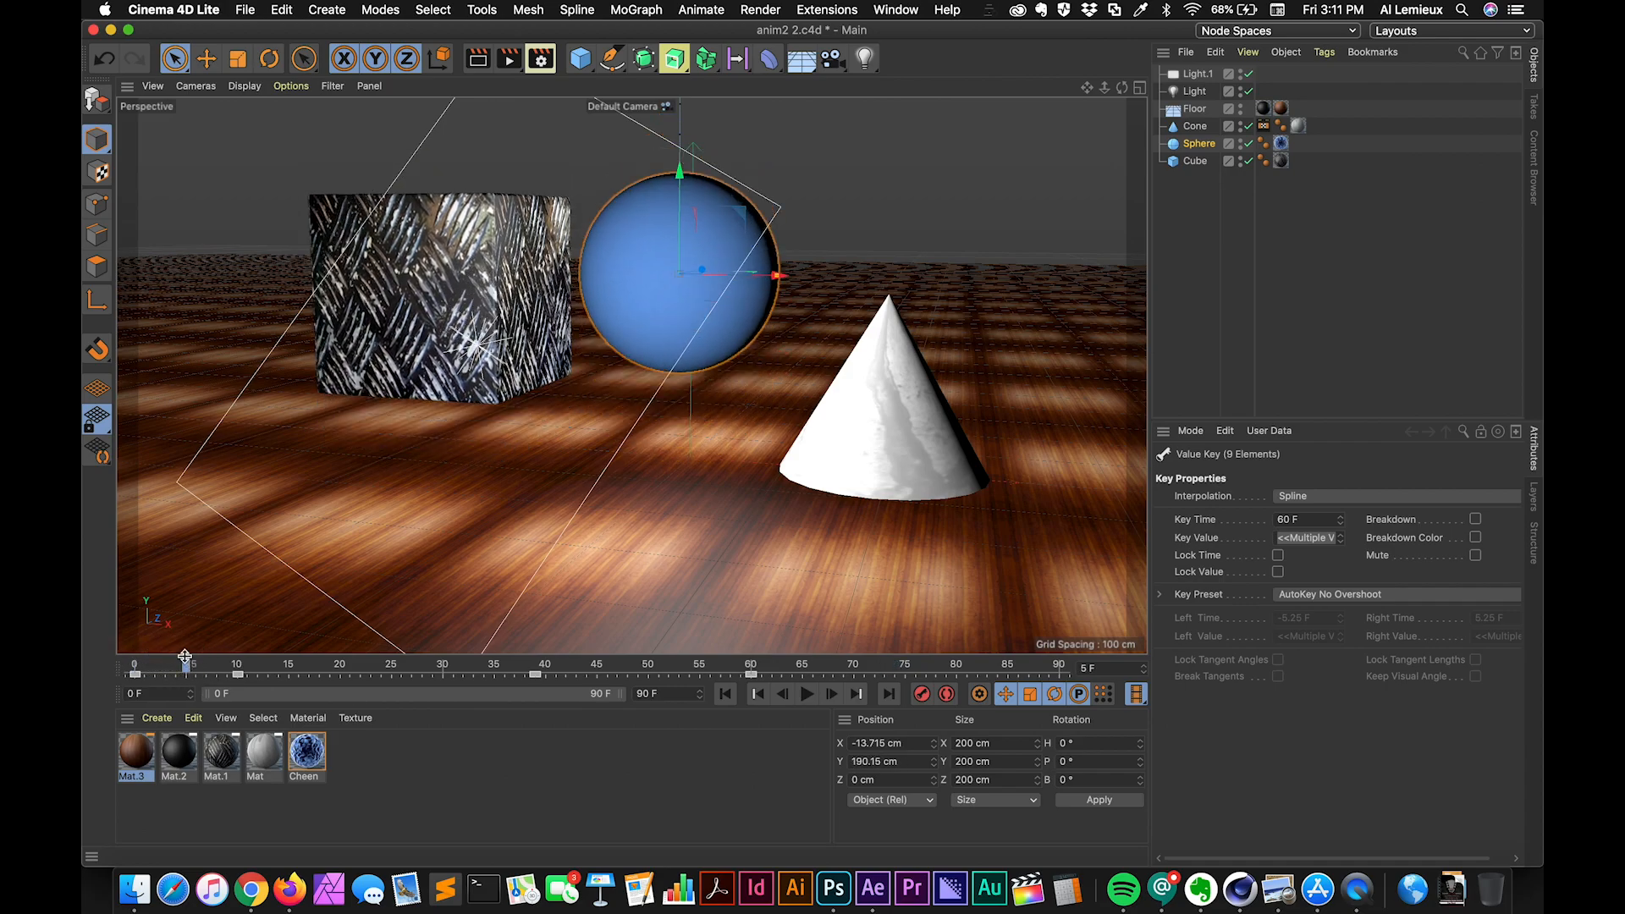
left_click(804, 694)
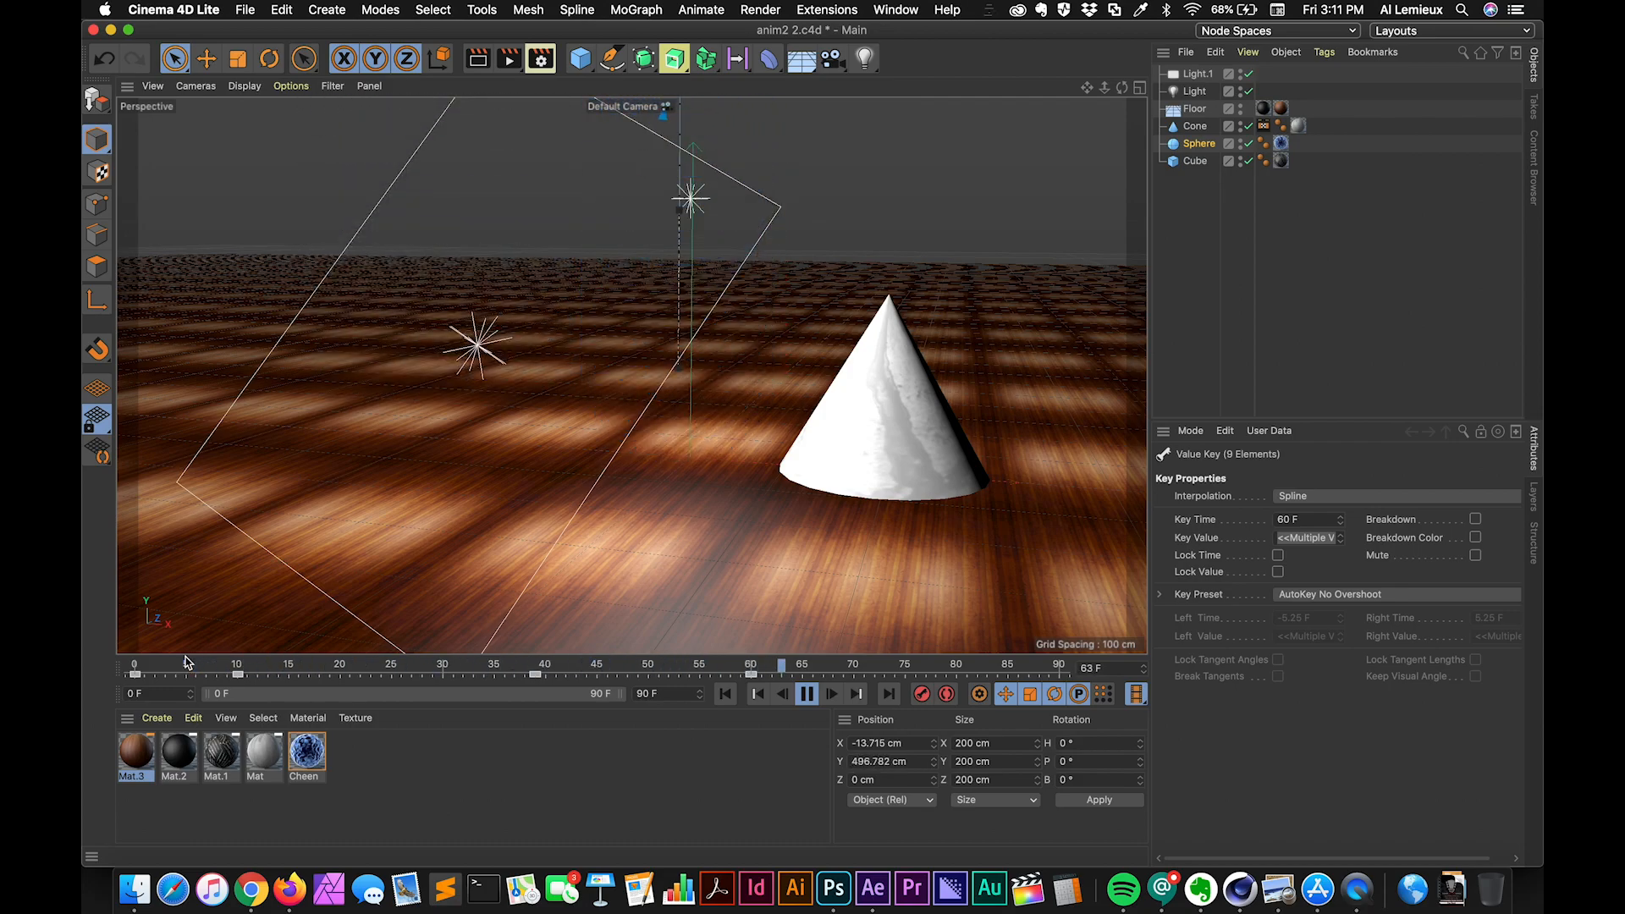
left_click(806, 694)
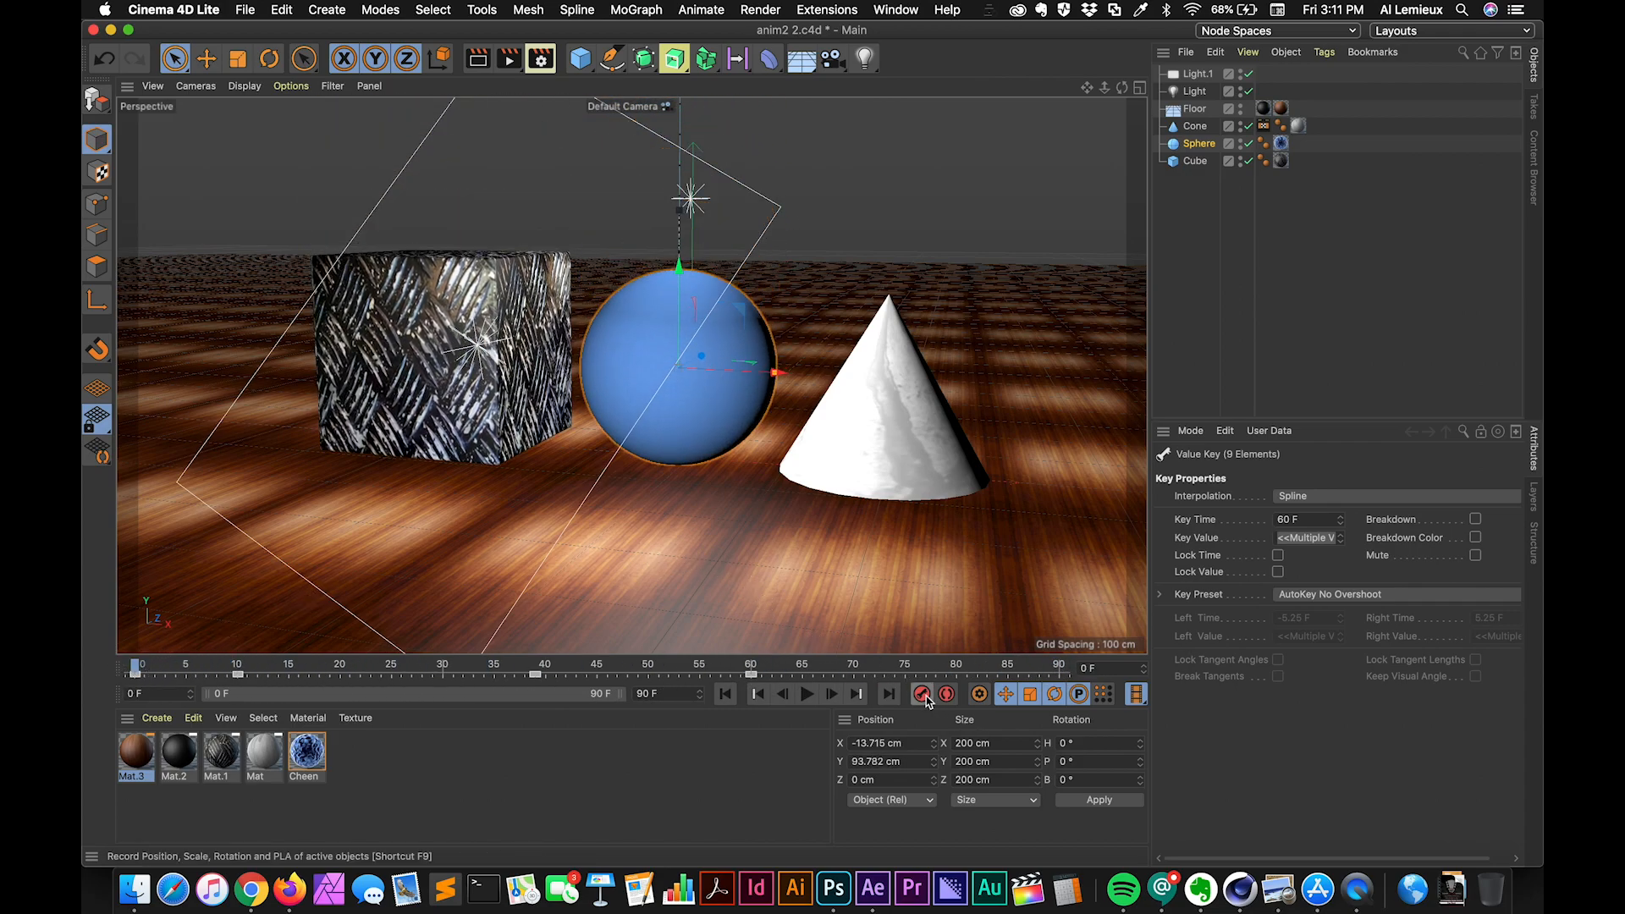
mouse_move(923, 694)
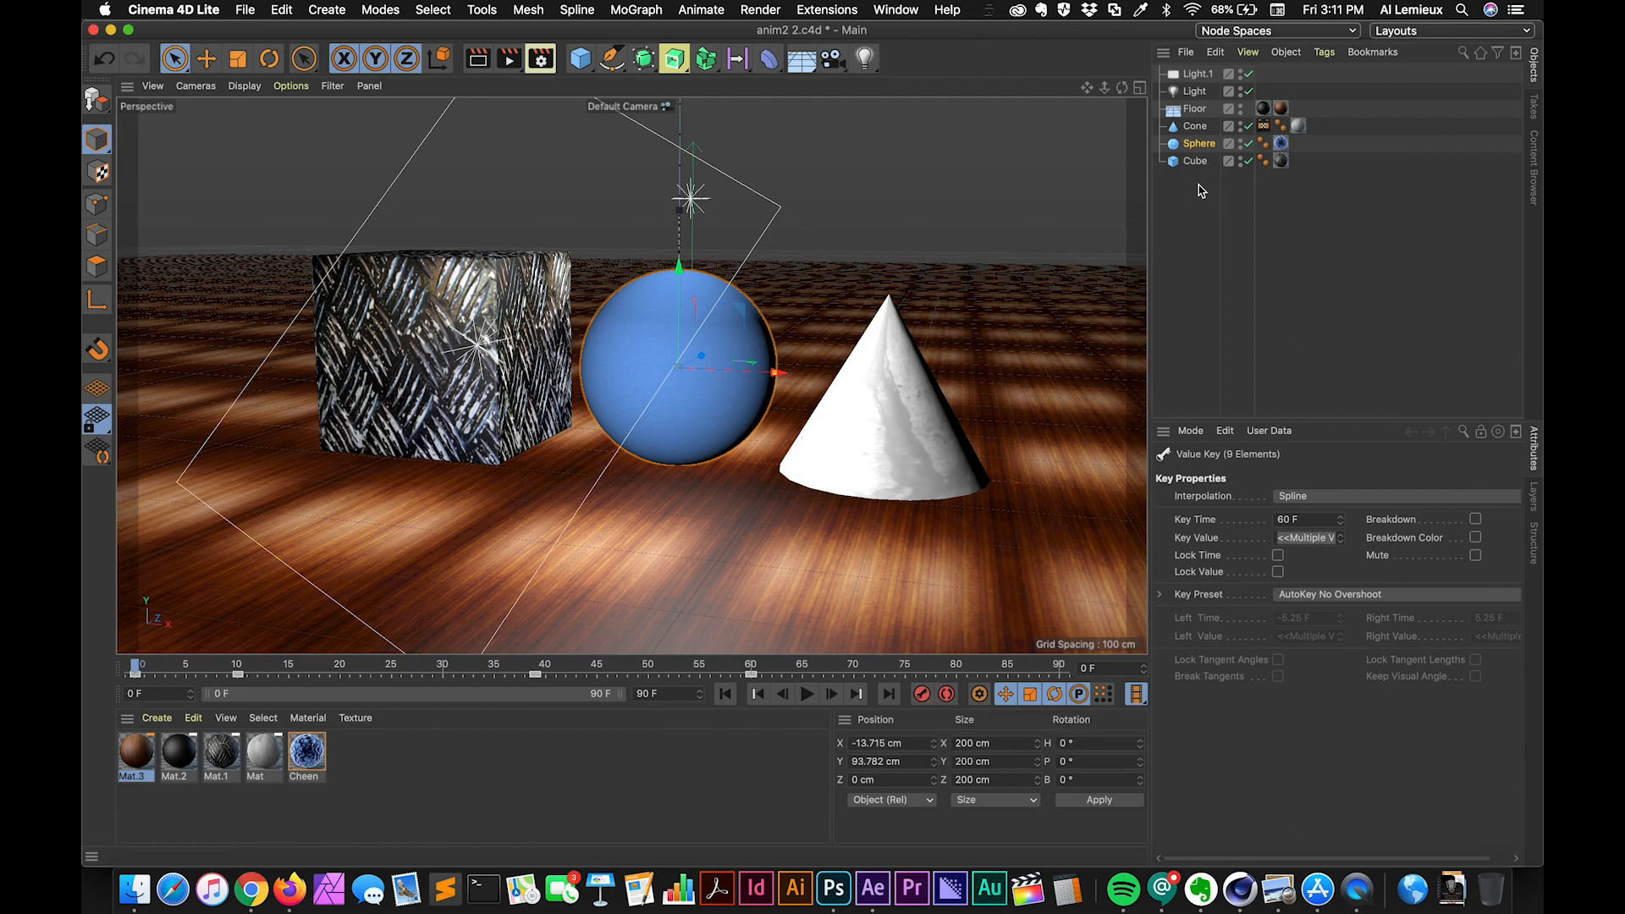
Step: Select the Cone in the Object Manager
left_click(886, 404)
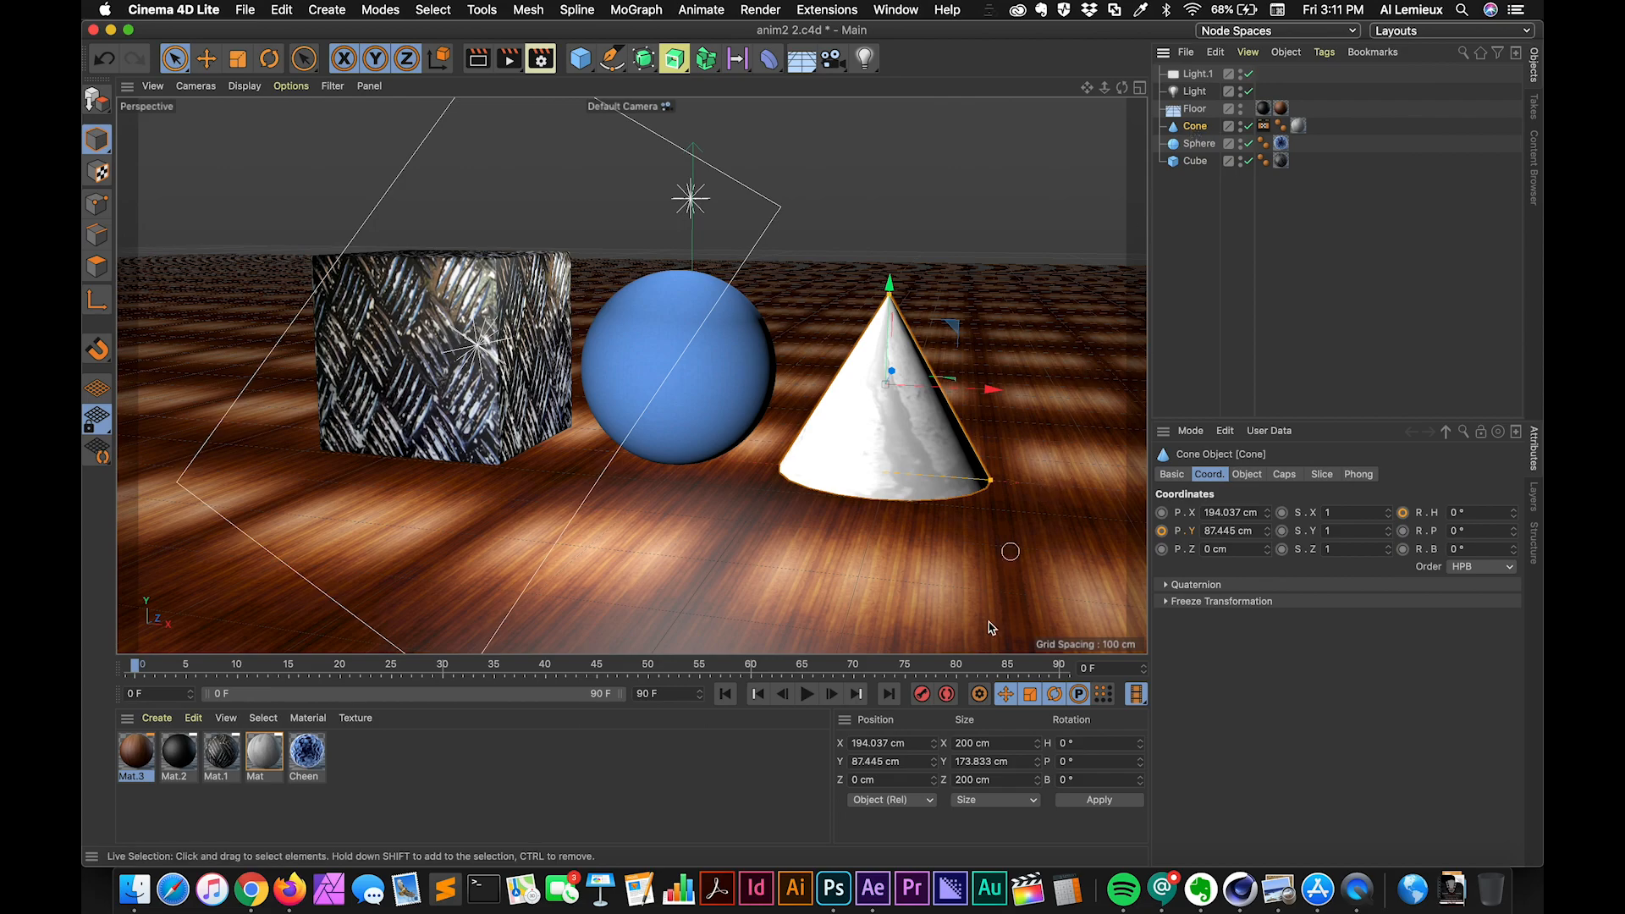
mouse_move(945, 694)
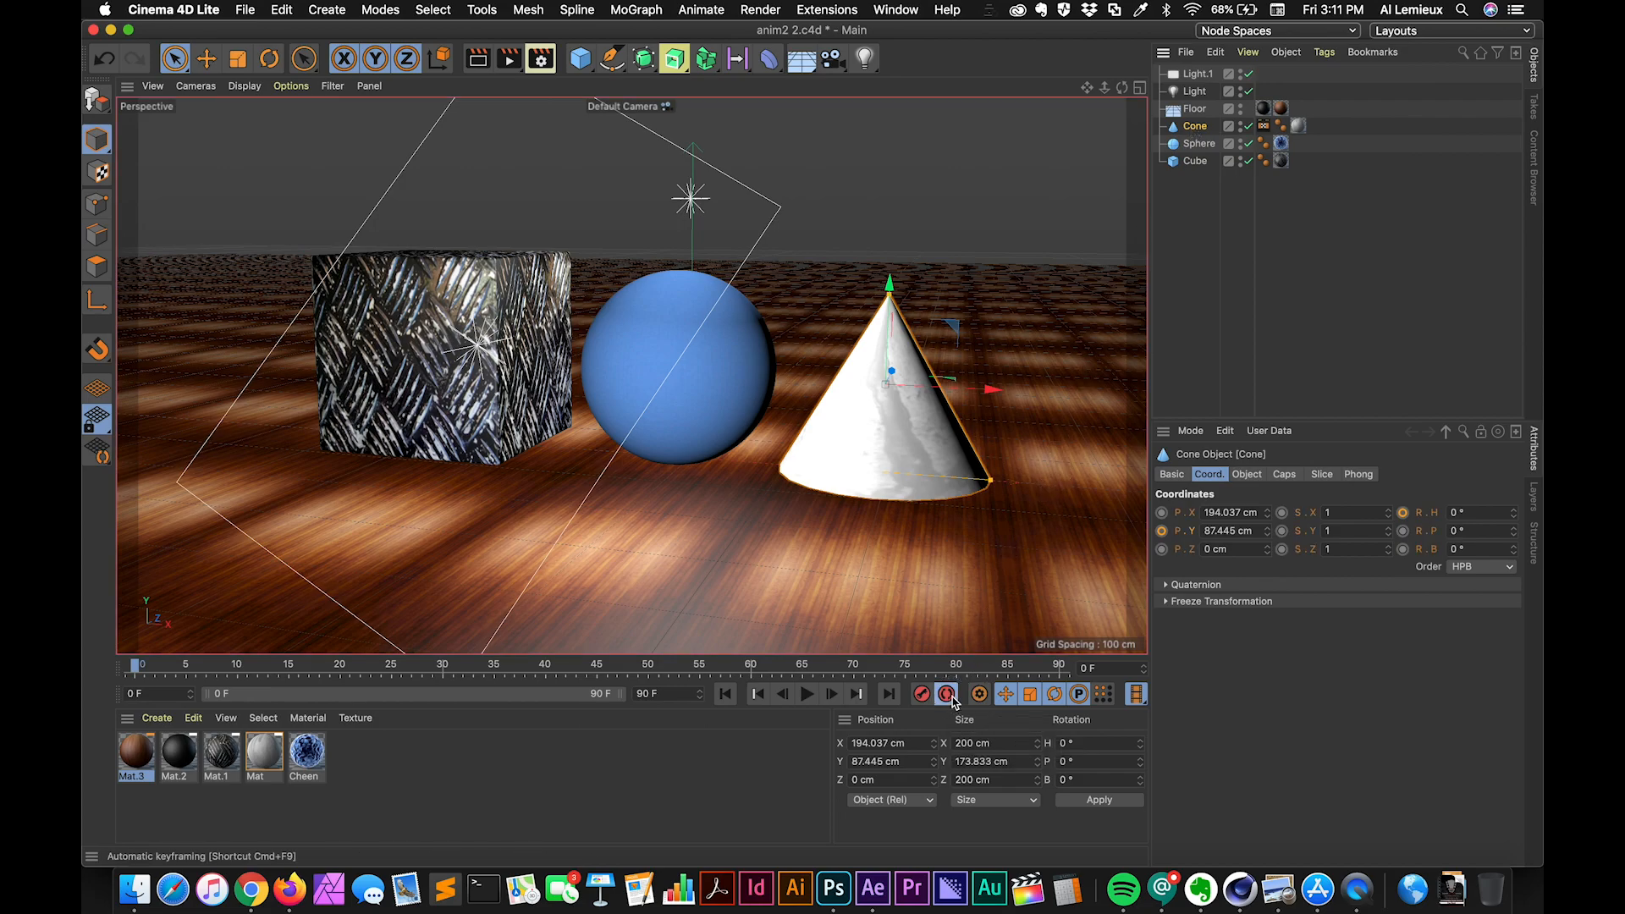
mouse_move(947, 694)
type("220")
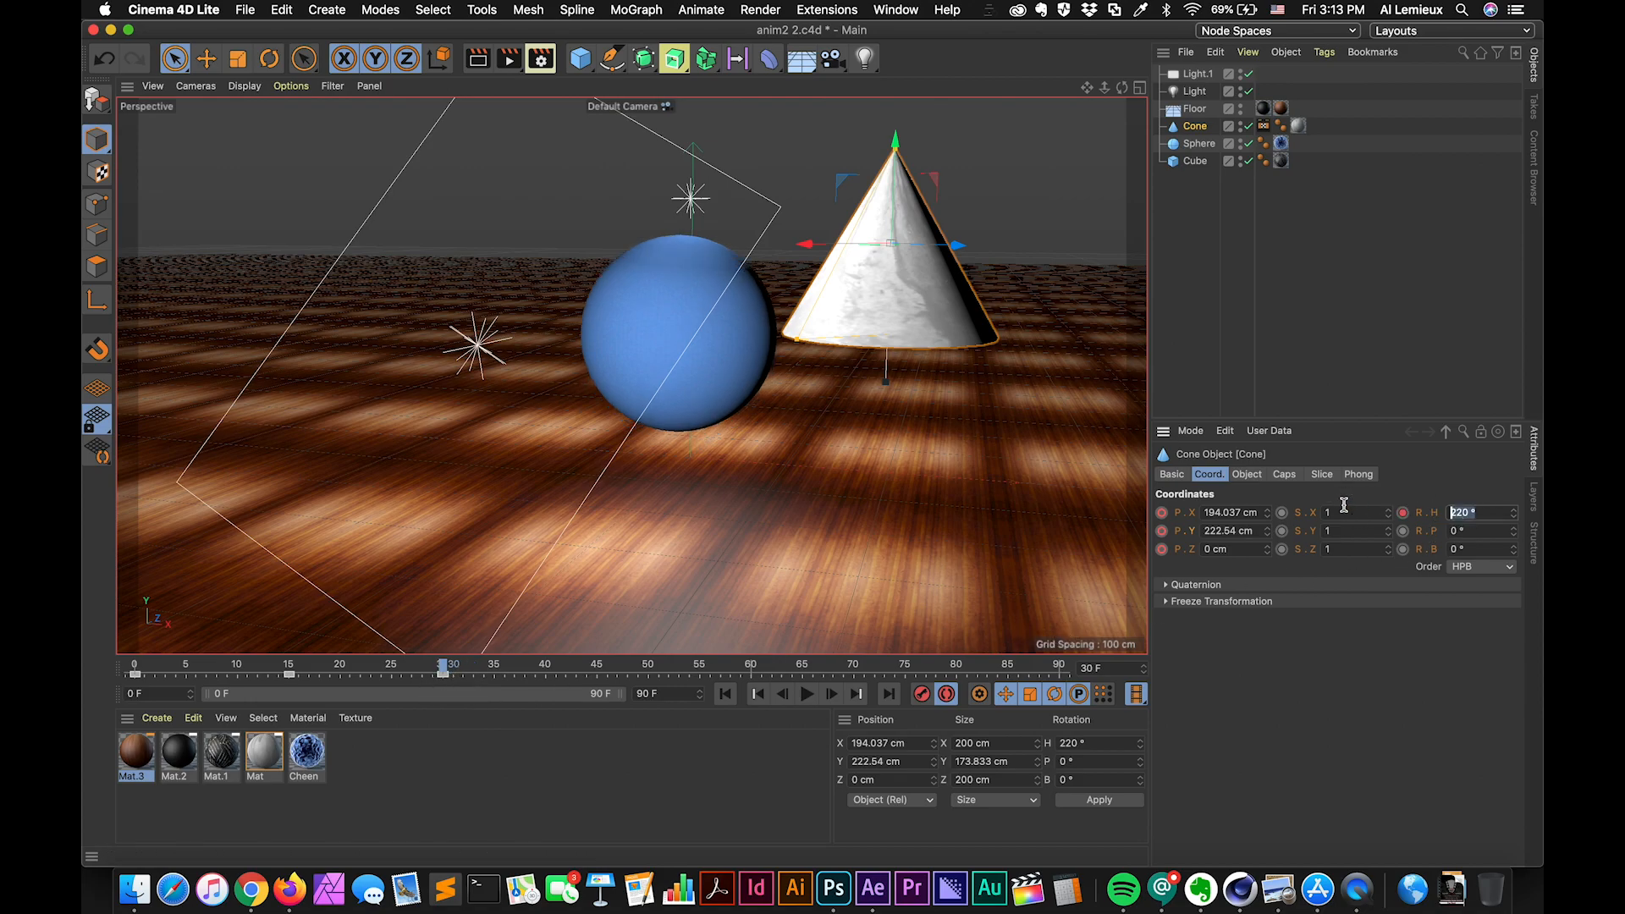
Step: Set the cone's R.H heading to 180°, then scrub back to frame 0
type("180")
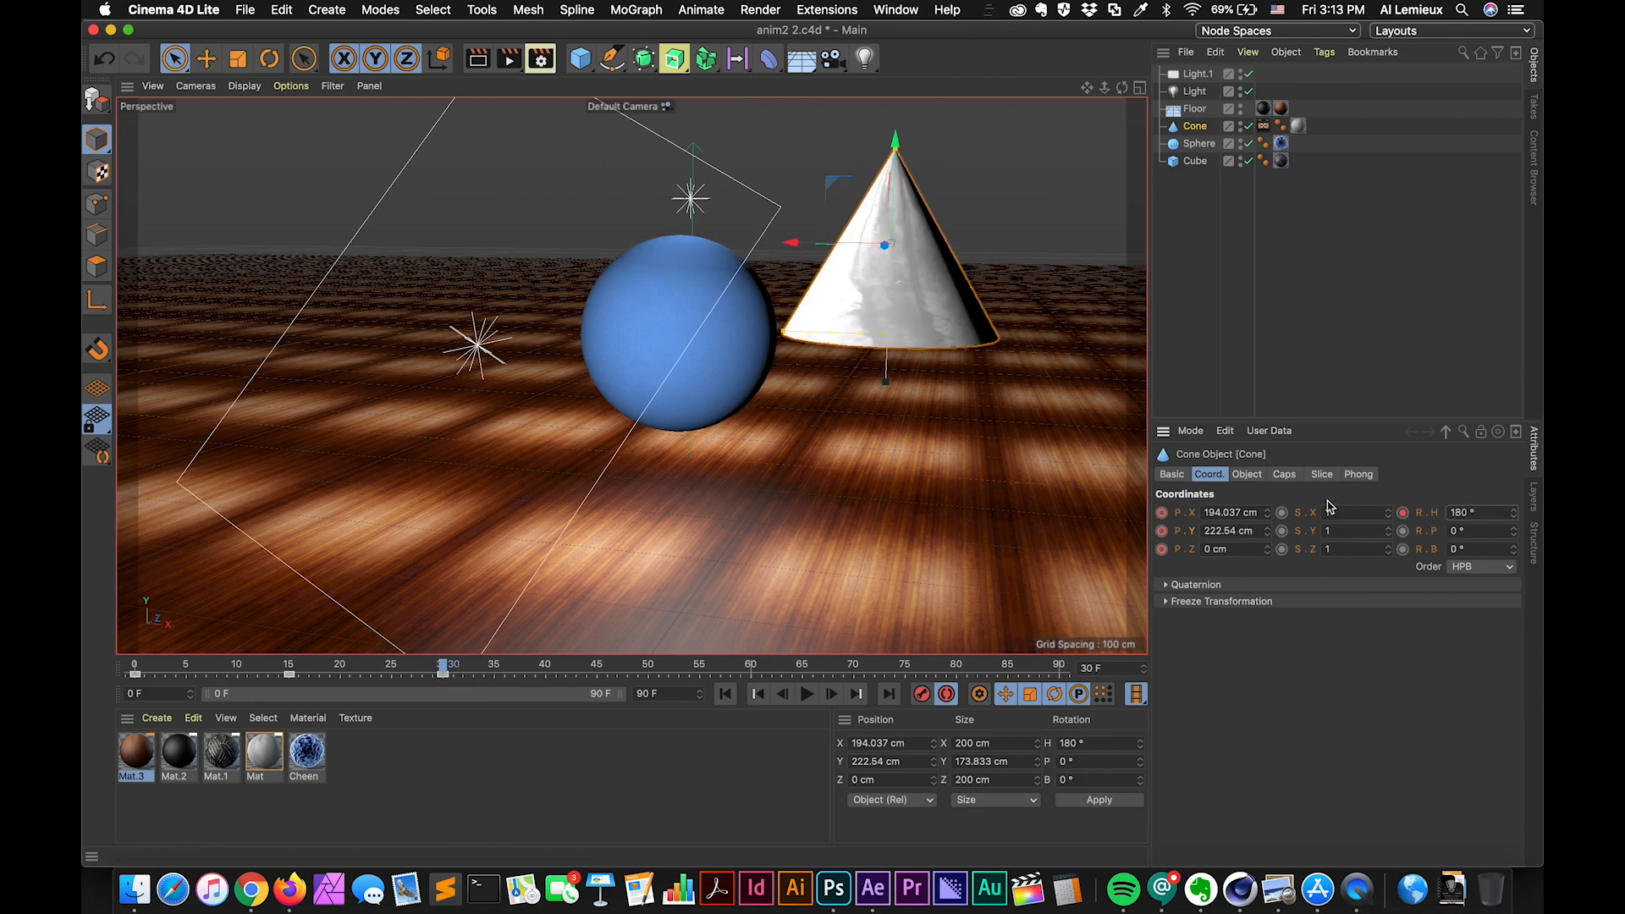
left_click(444, 664)
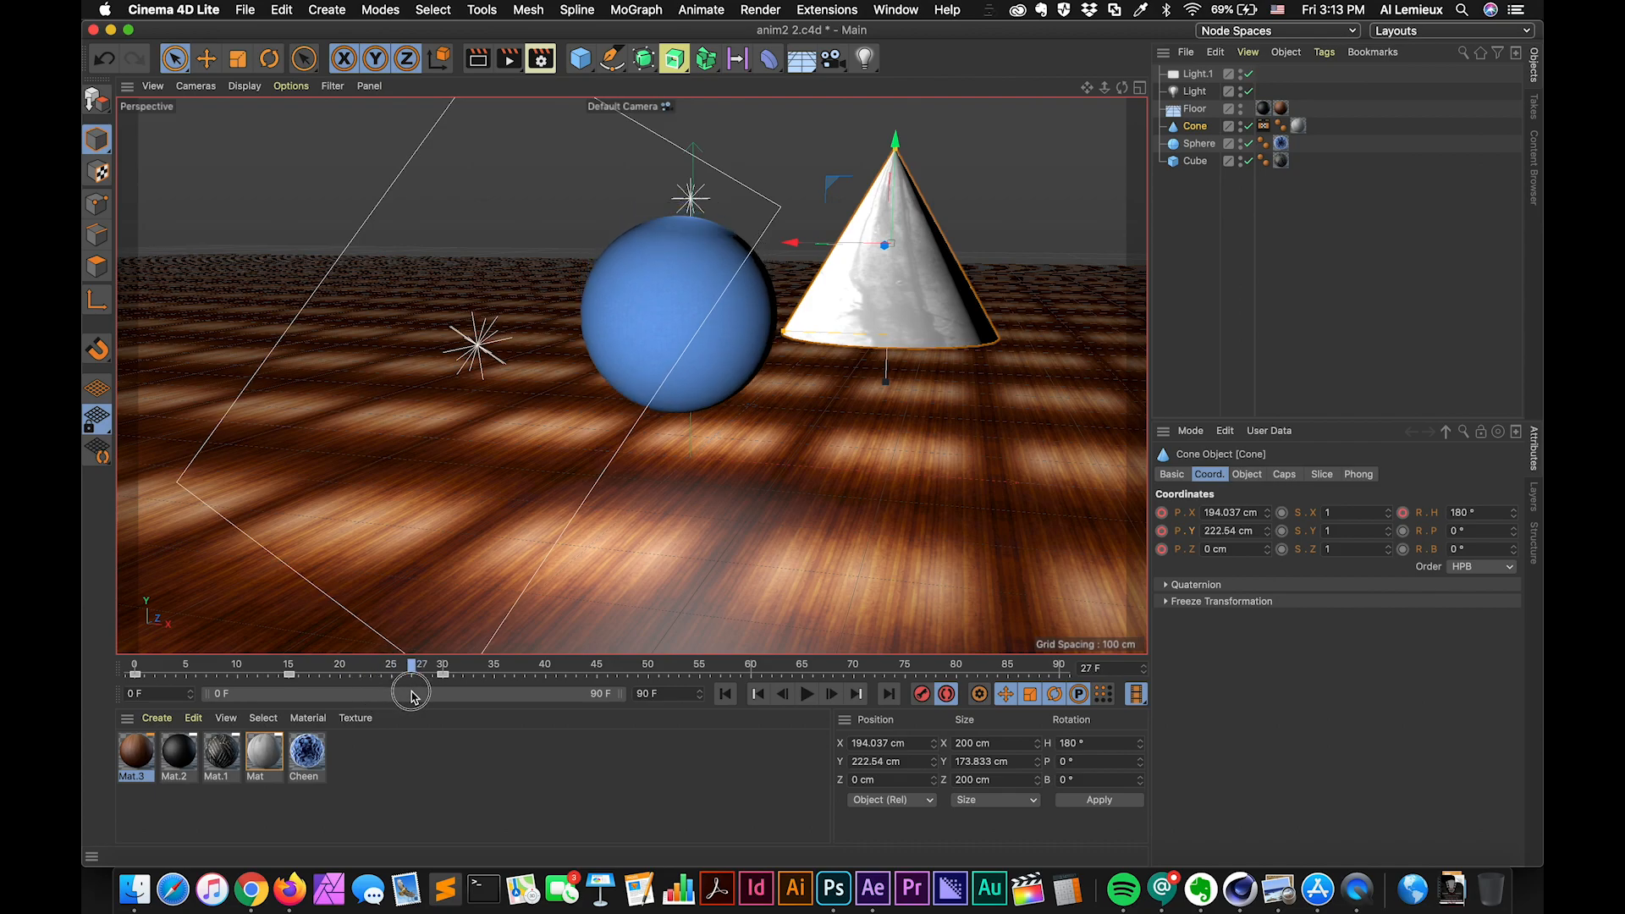
left_click_drag(411, 664, 531, 664)
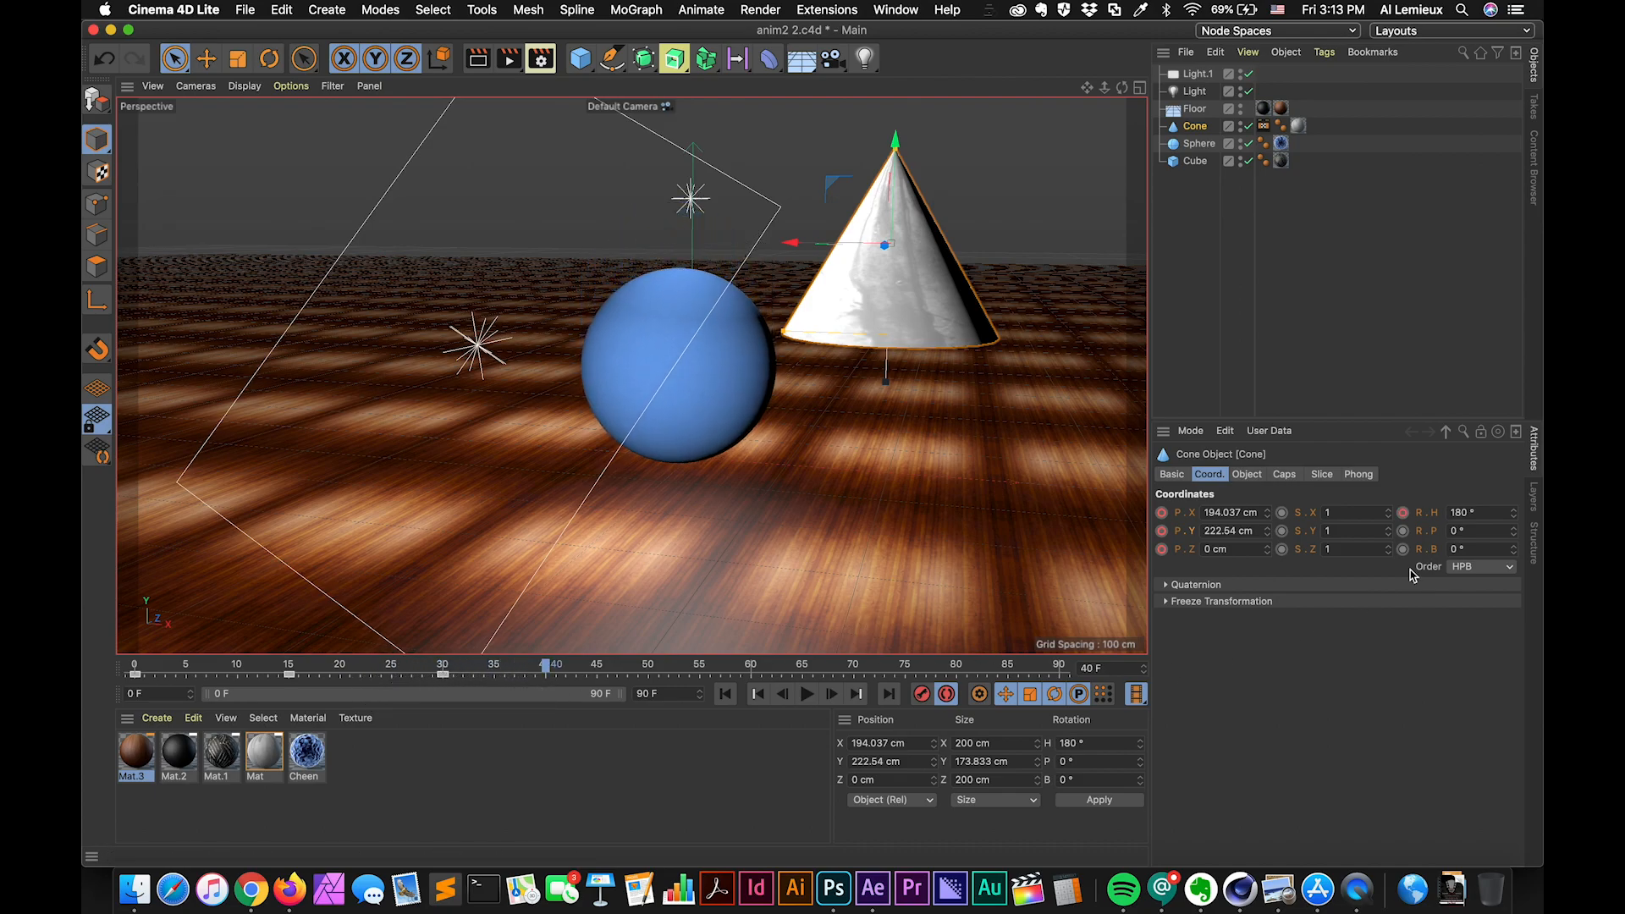
mouse_move(1213, 649)
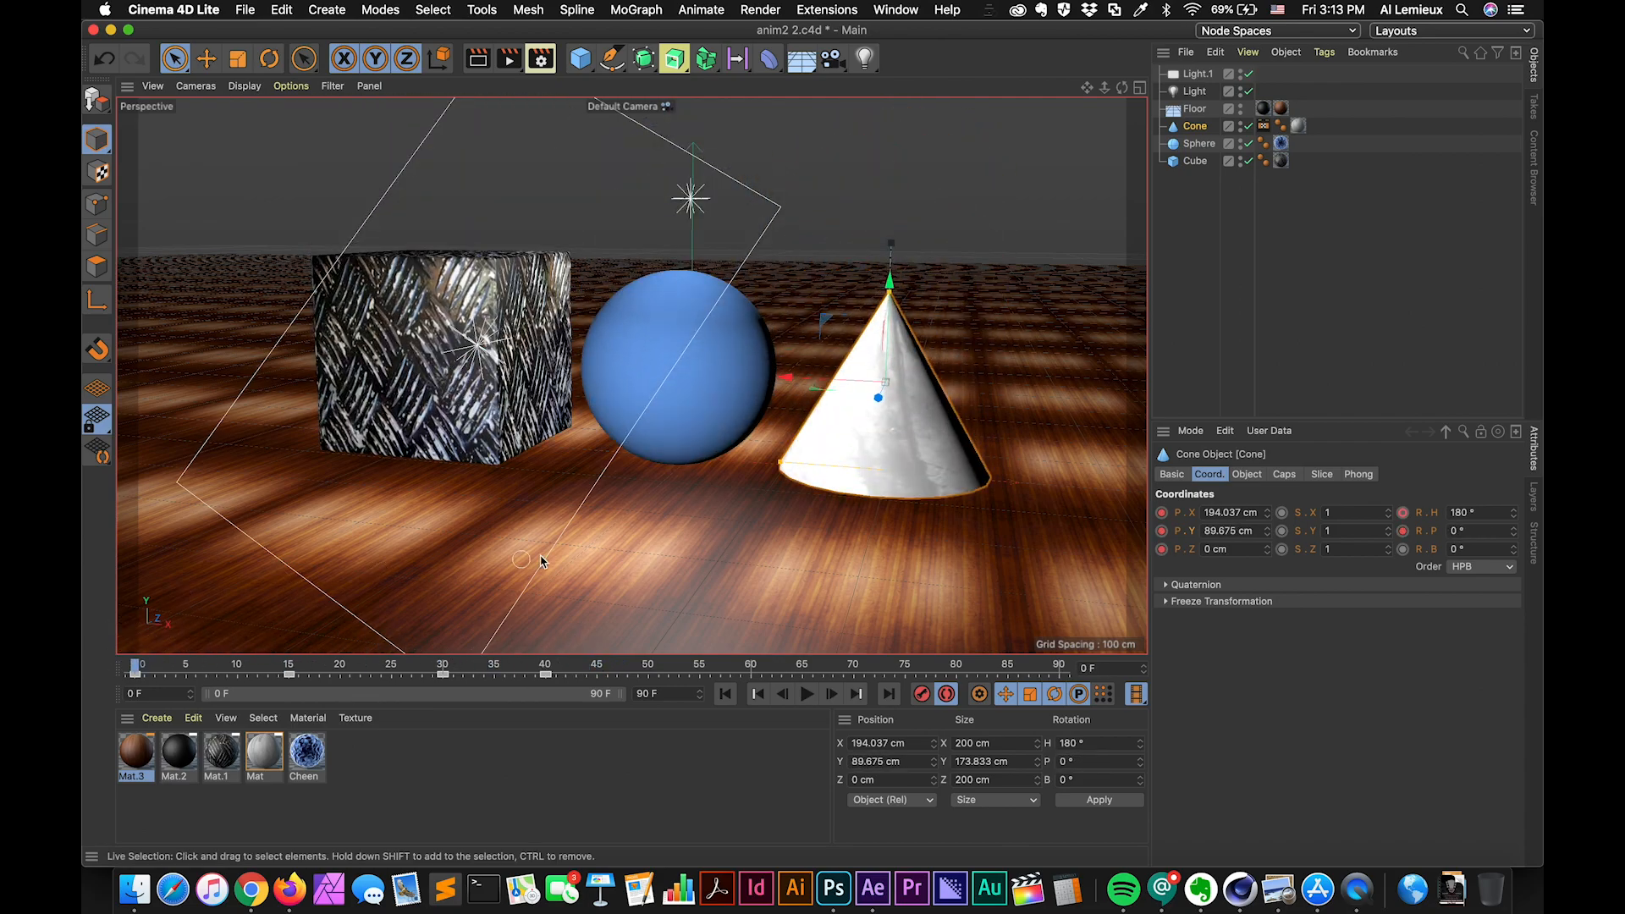
left_click(806, 694)
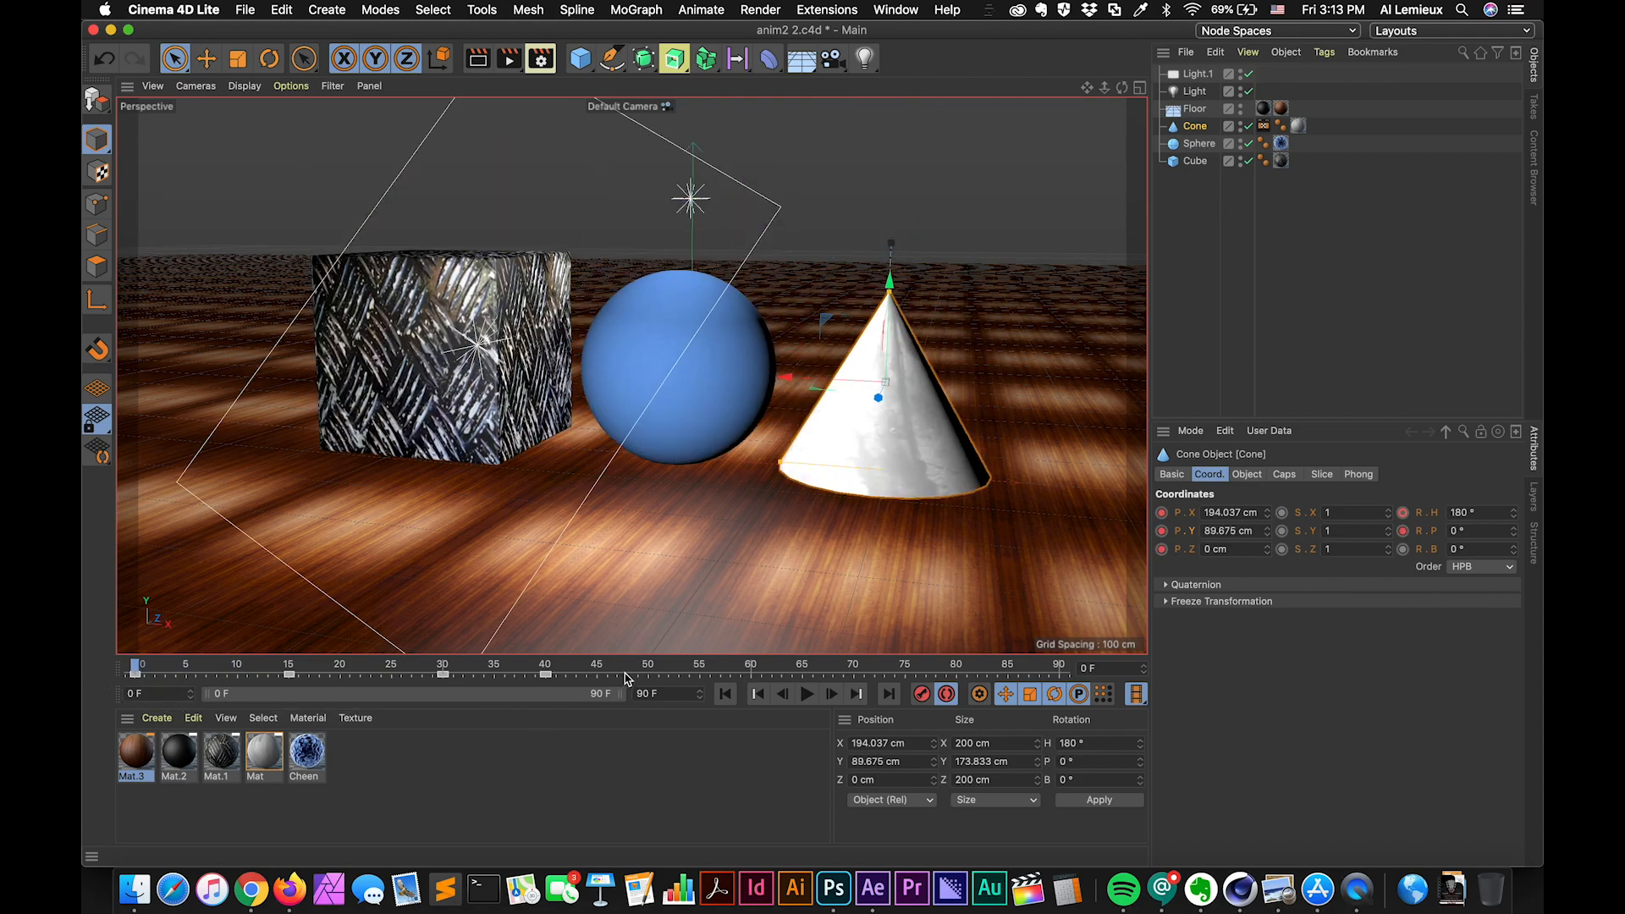
mouse_move(629, 640)
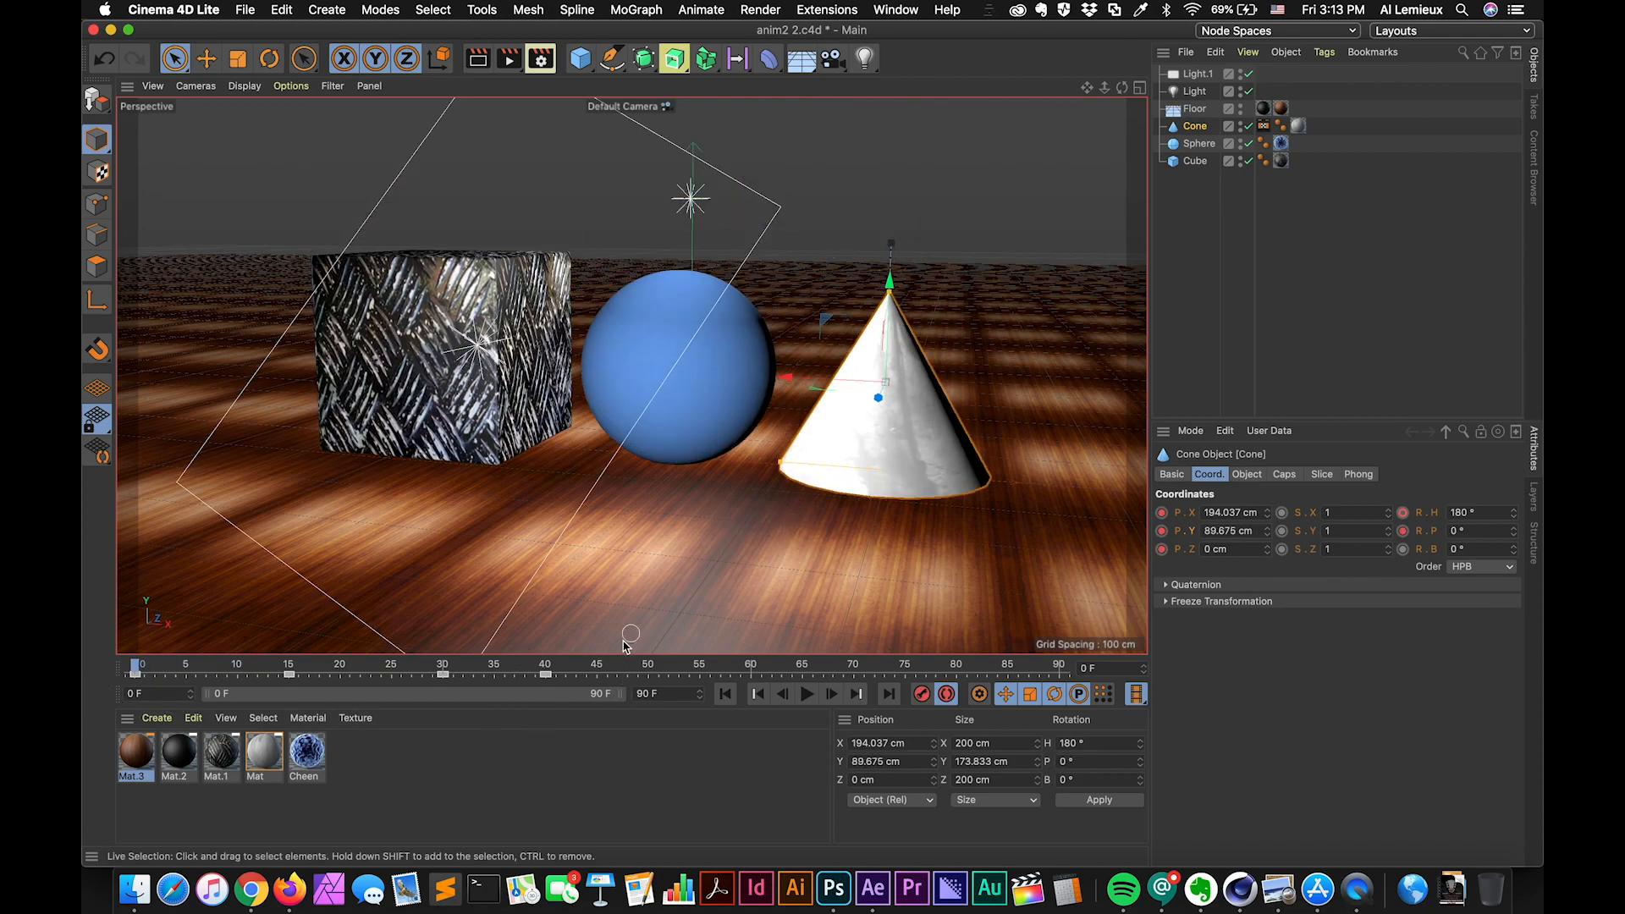
mouse_move(516, 671)
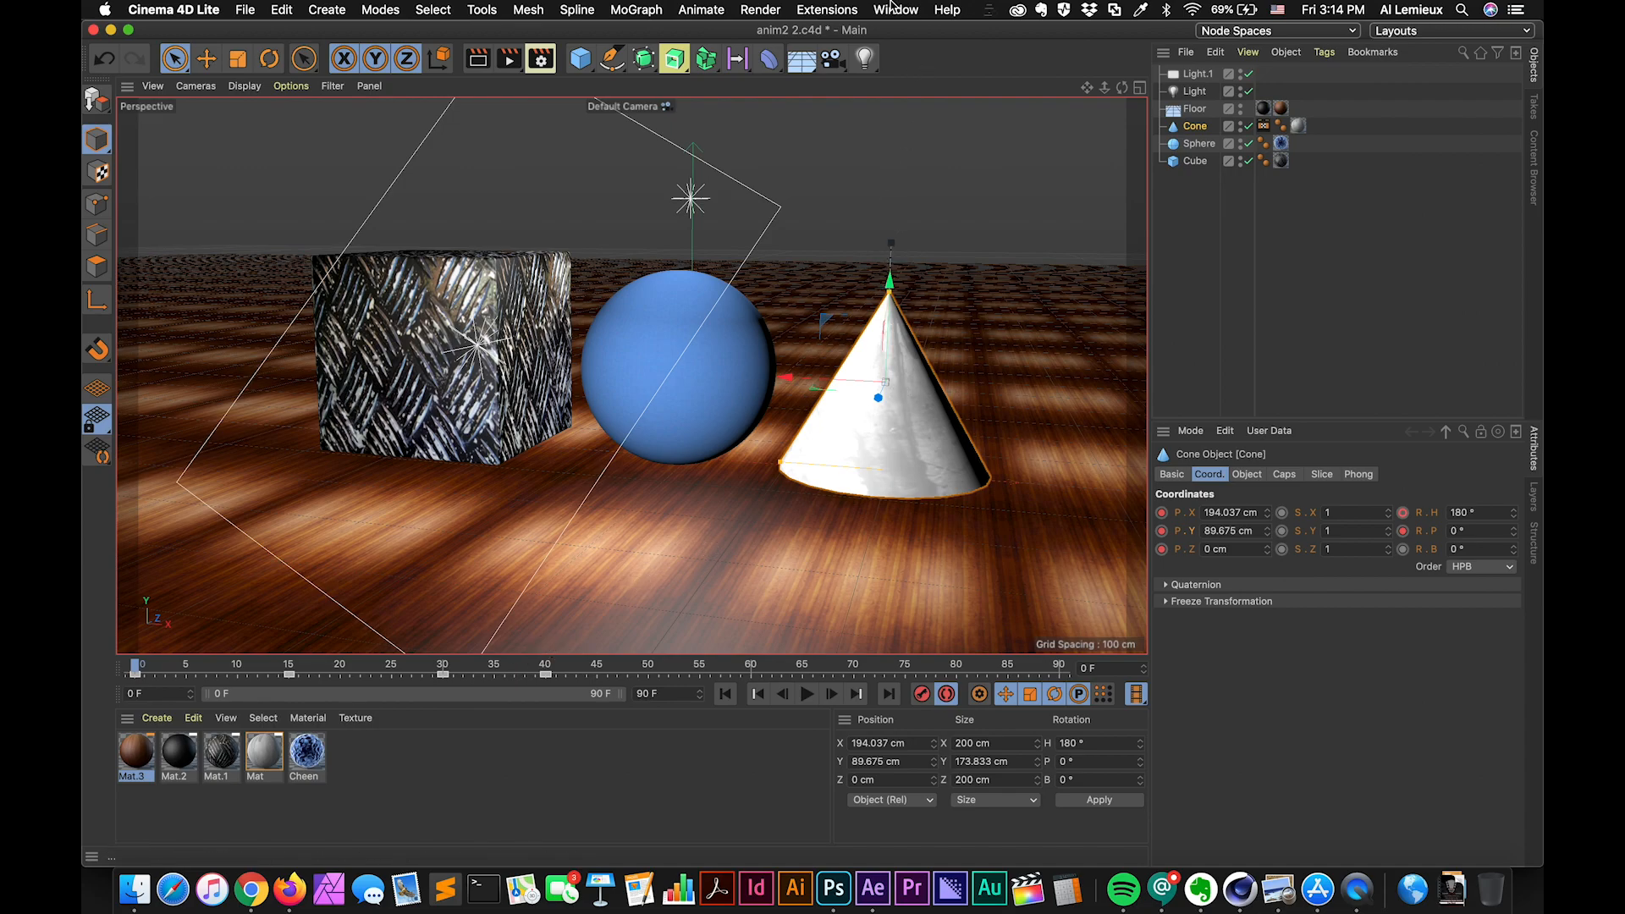
Step: Open the Window menu listing managers such as Timeline (Dope Sheet)
left_click(895, 9)
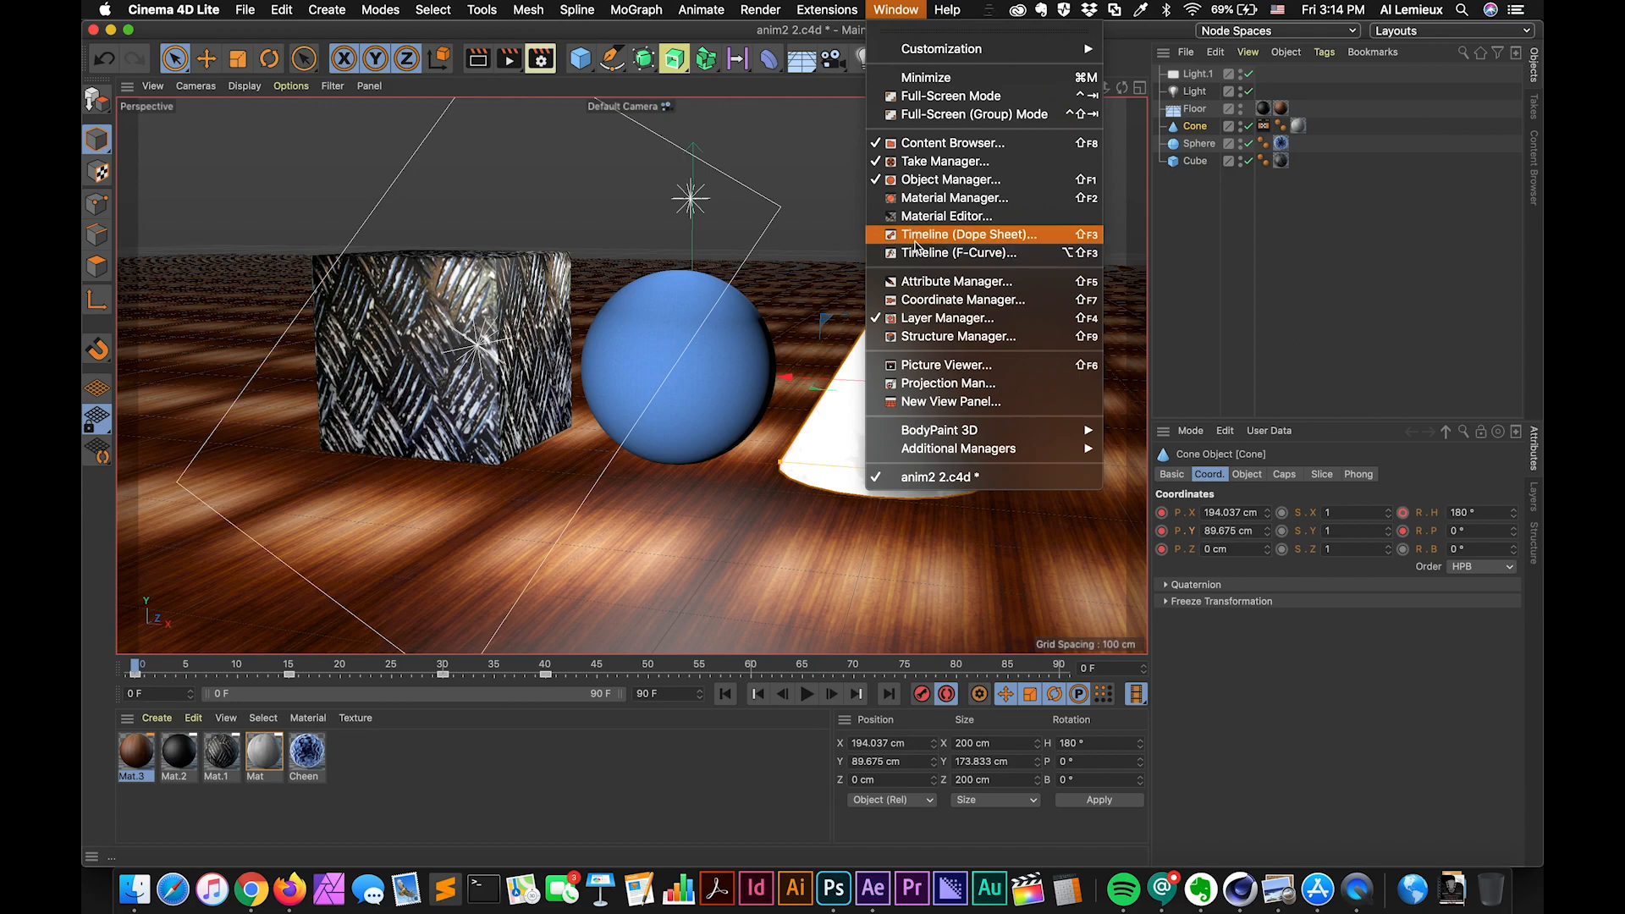
mouse_move(954, 253)
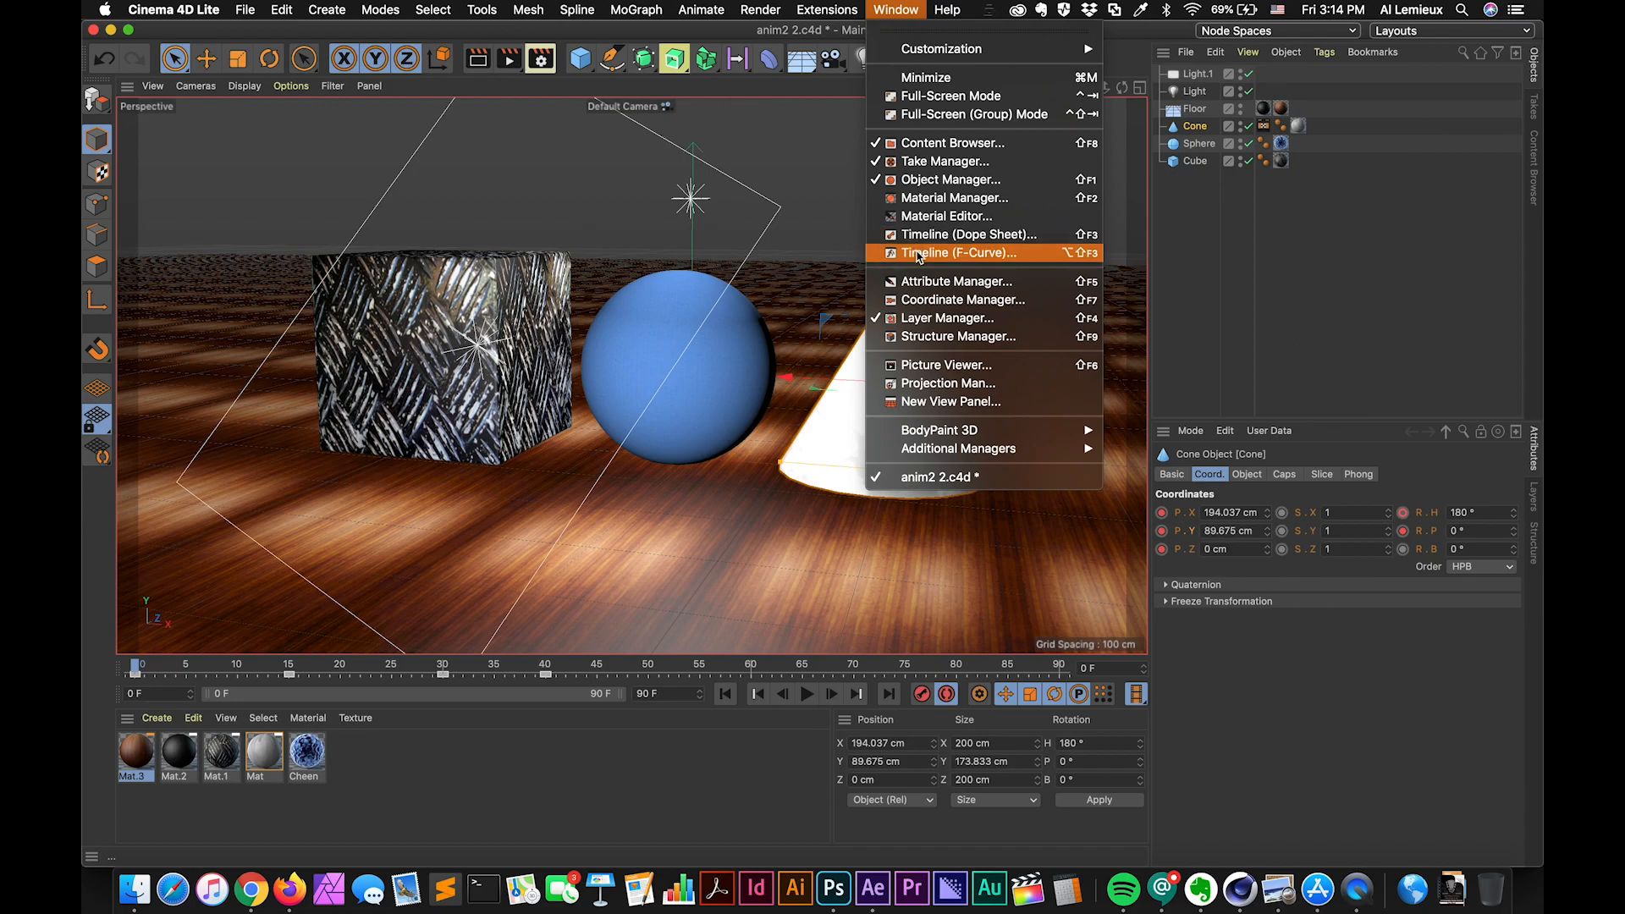
mouse_move(966, 233)
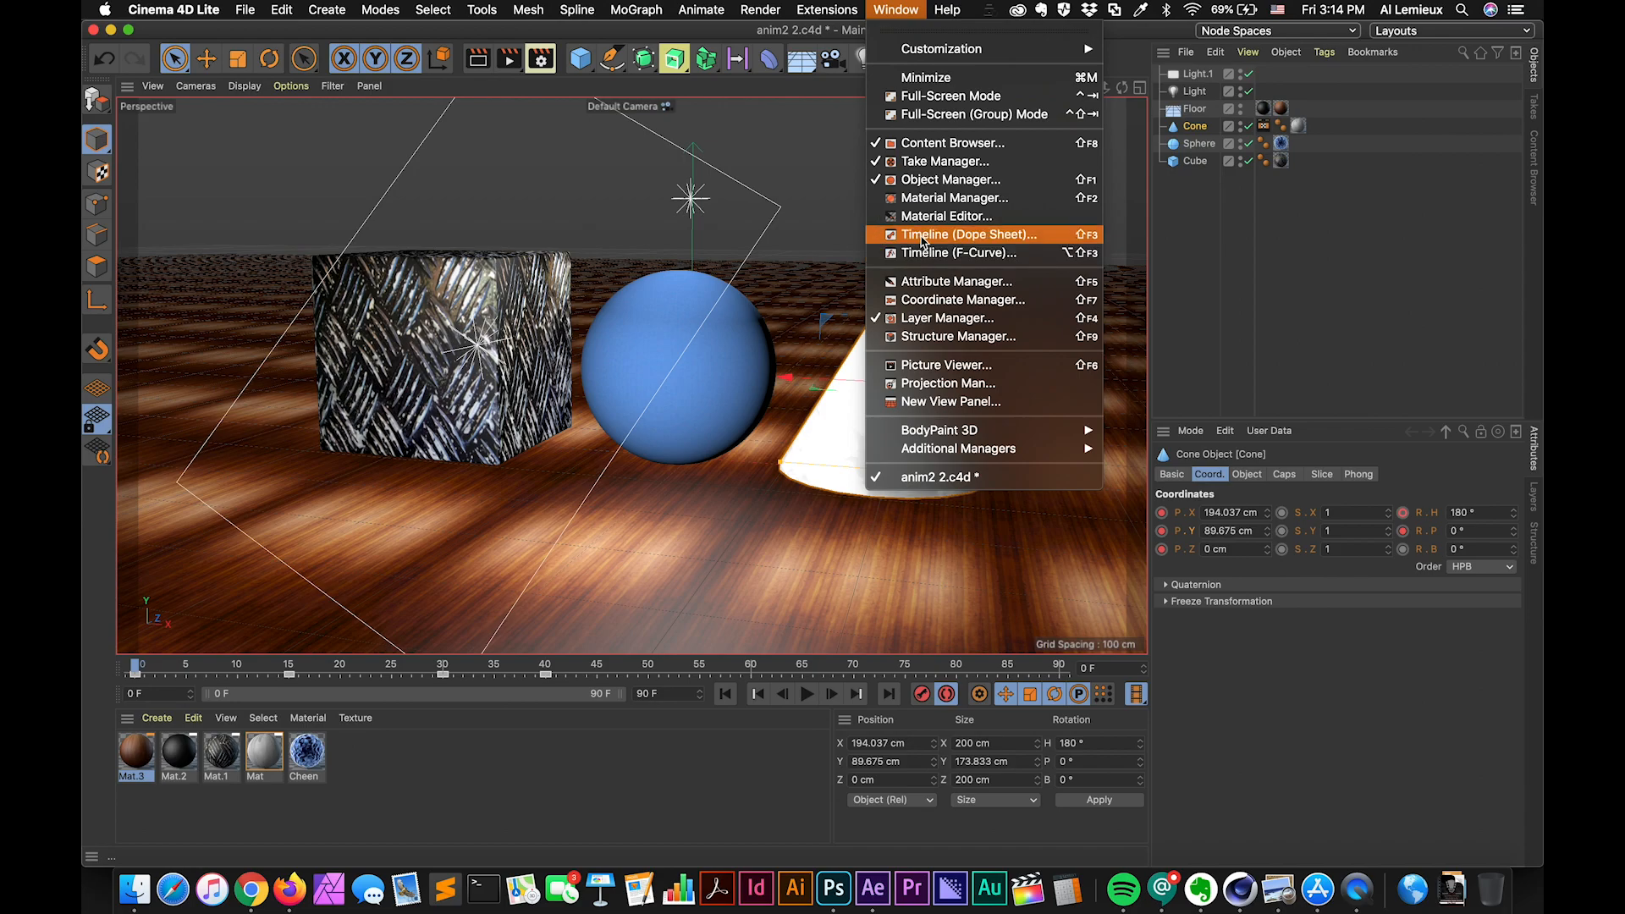
Step: Open the Dope Sheet, select a keyframe, and move the timeline window up
left_click(964, 234)
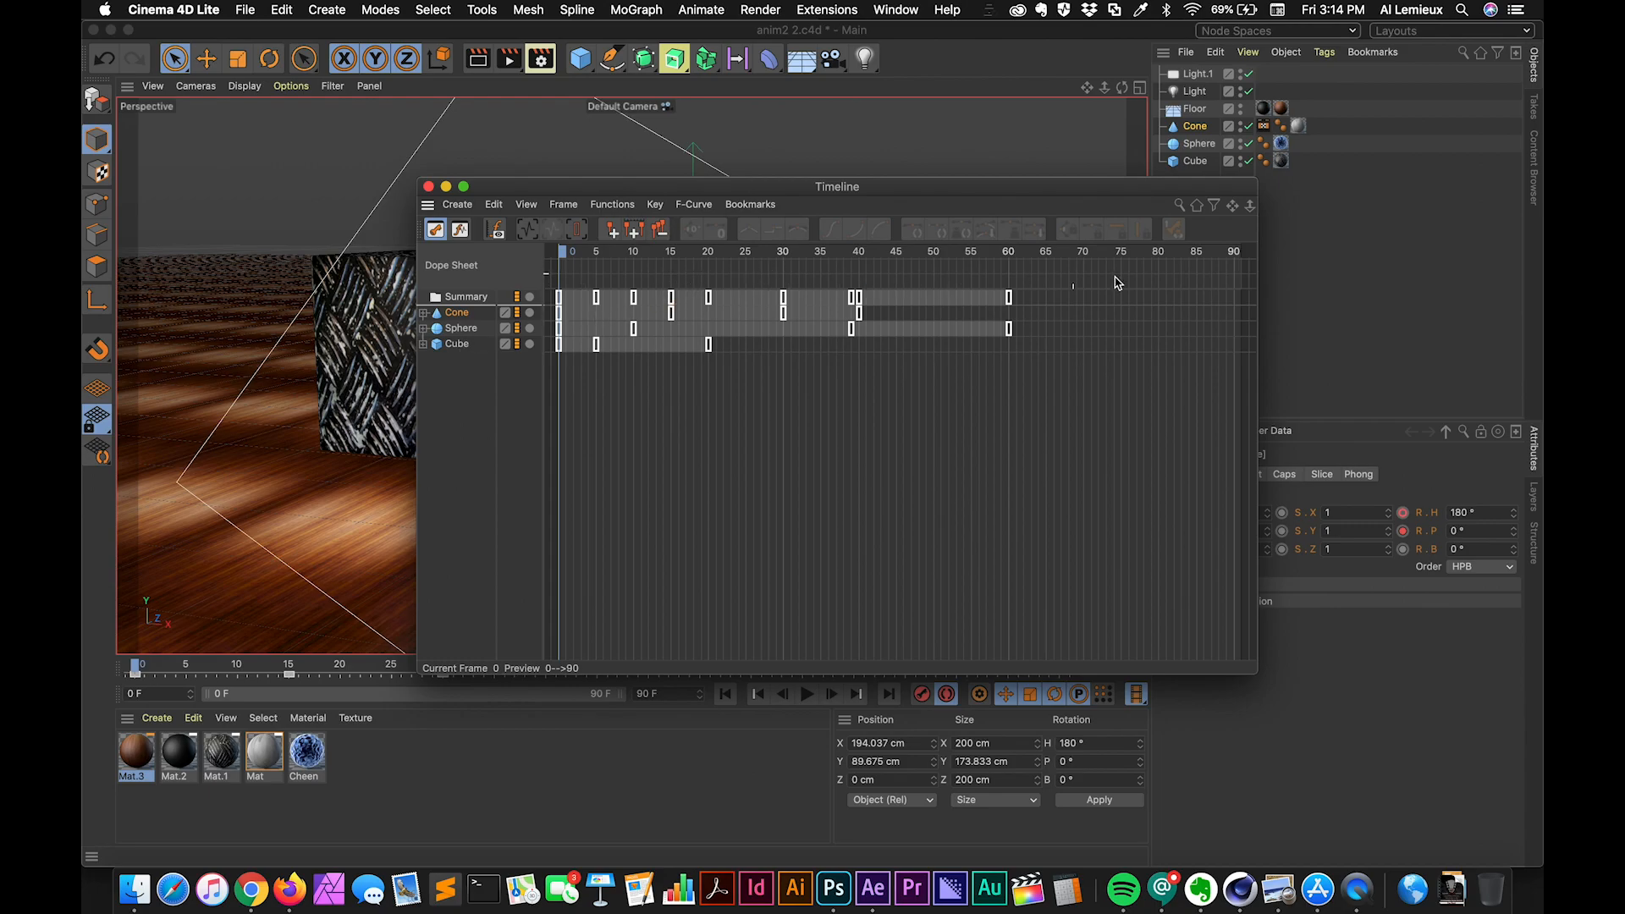
mouse_move(805, 406)
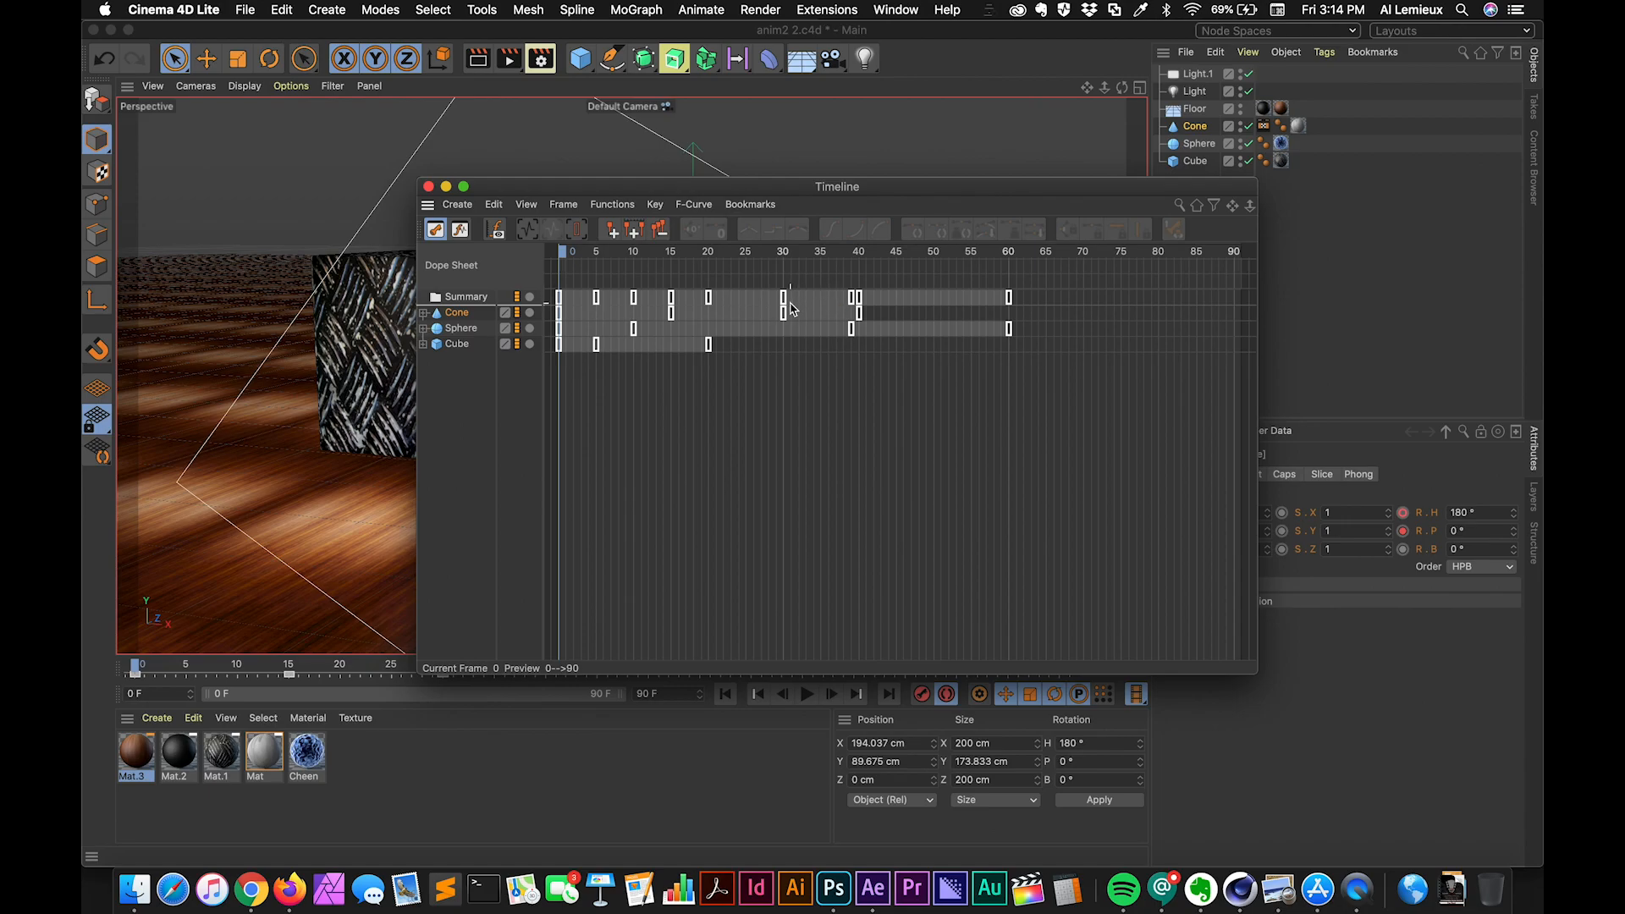
left_click(668, 297)
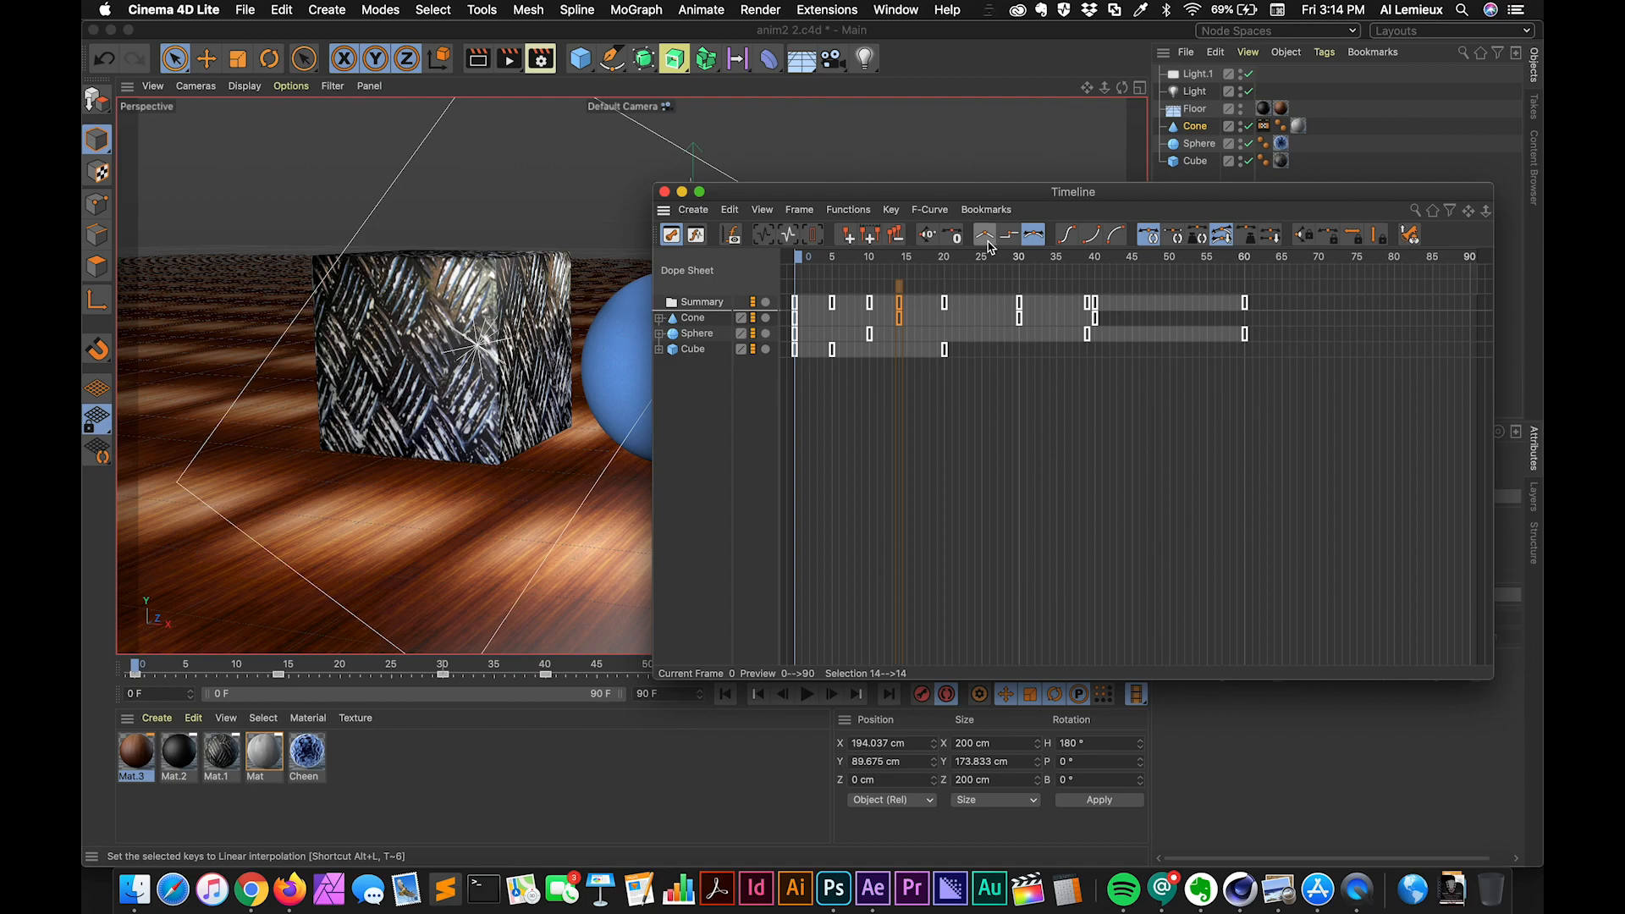
mouse_move(1034, 235)
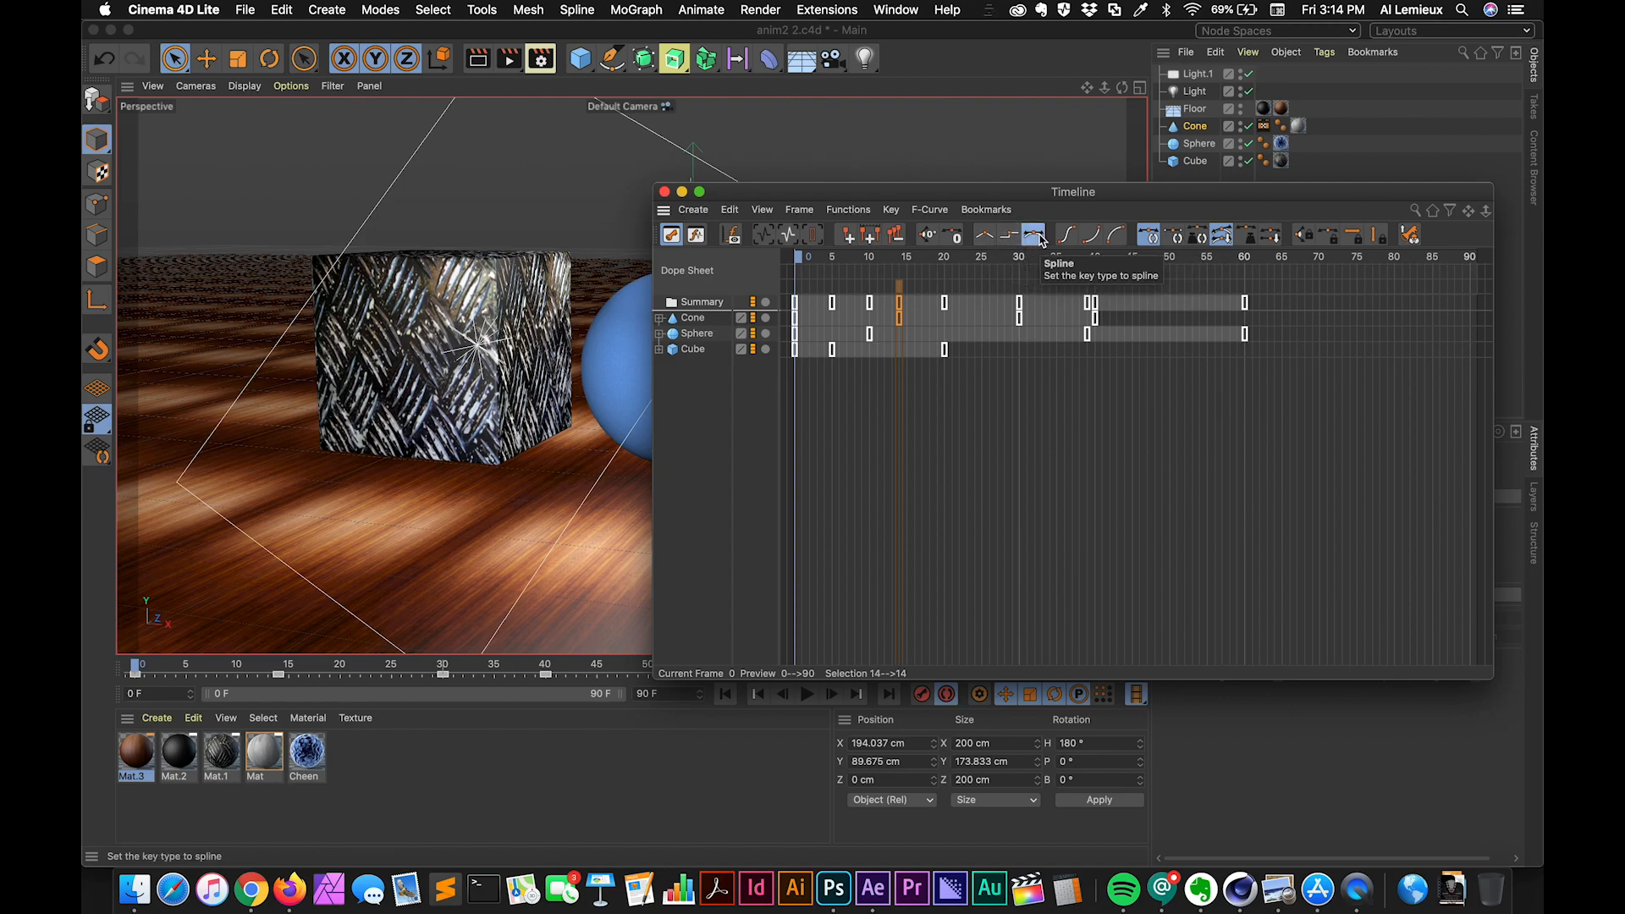
mouse_move(1065, 235)
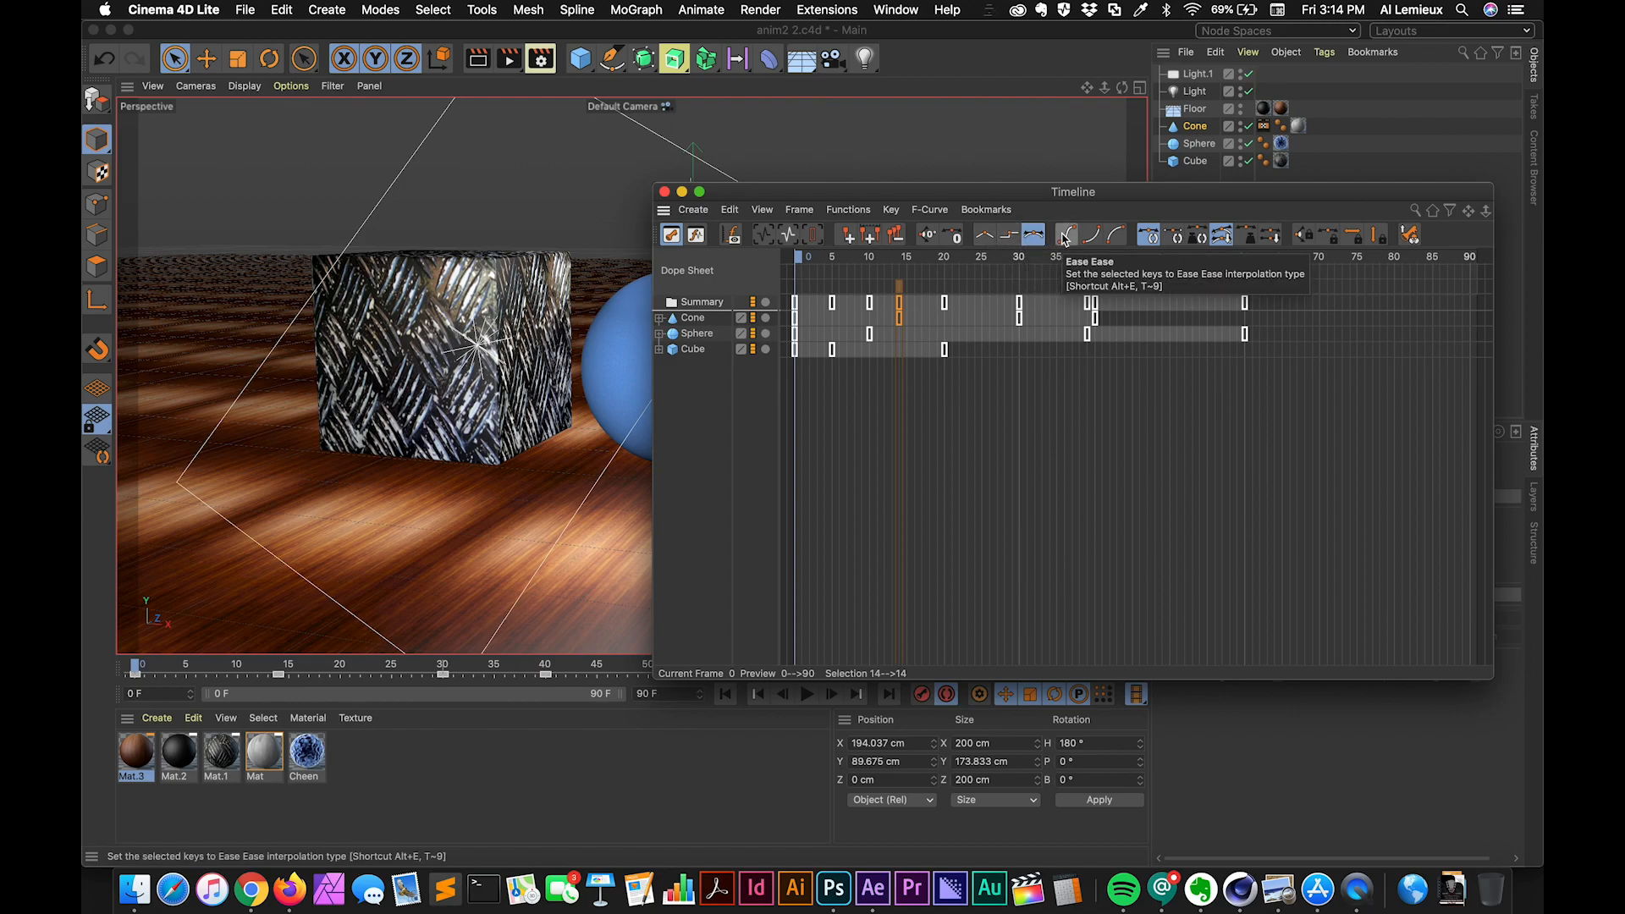
mouse_move(1114, 234)
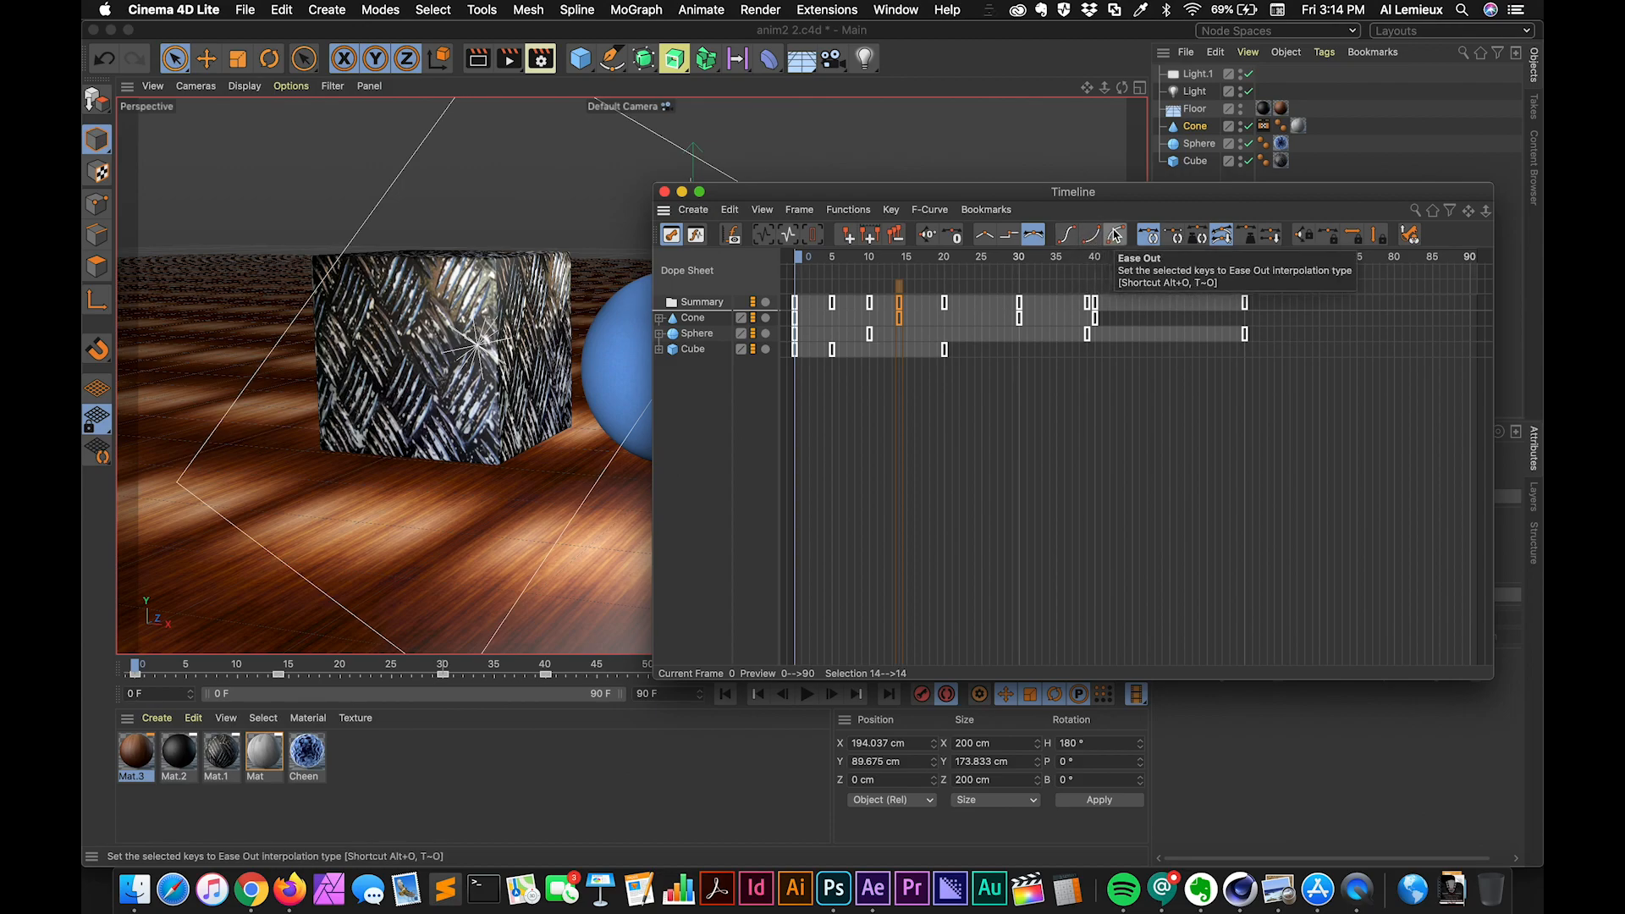
mouse_move(1193, 234)
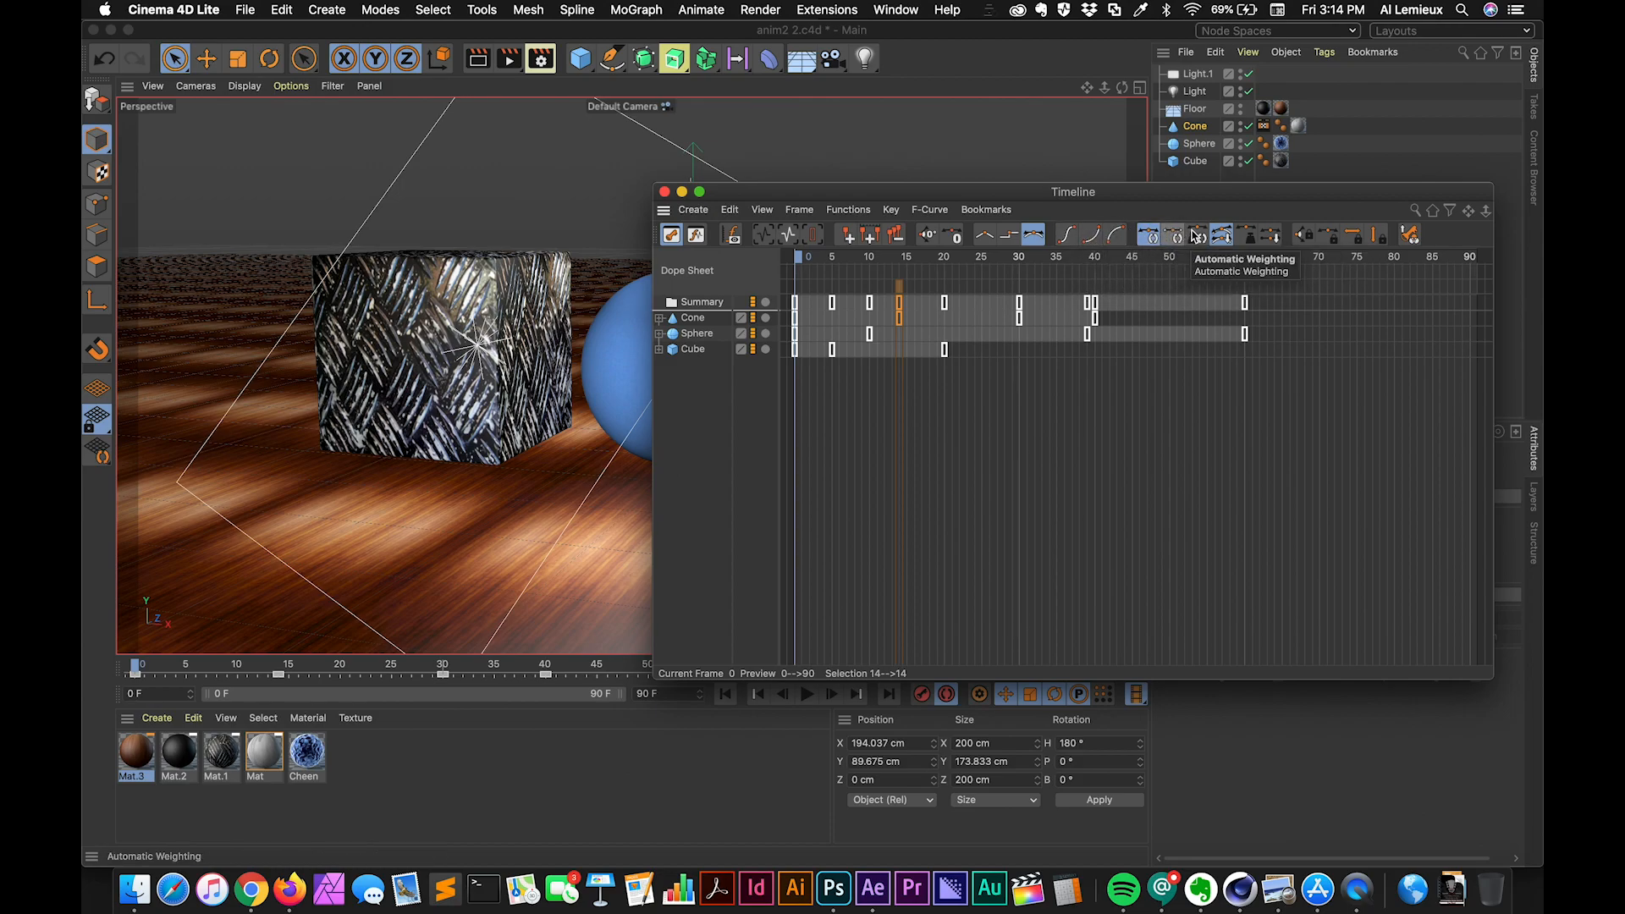
mouse_move(1268, 234)
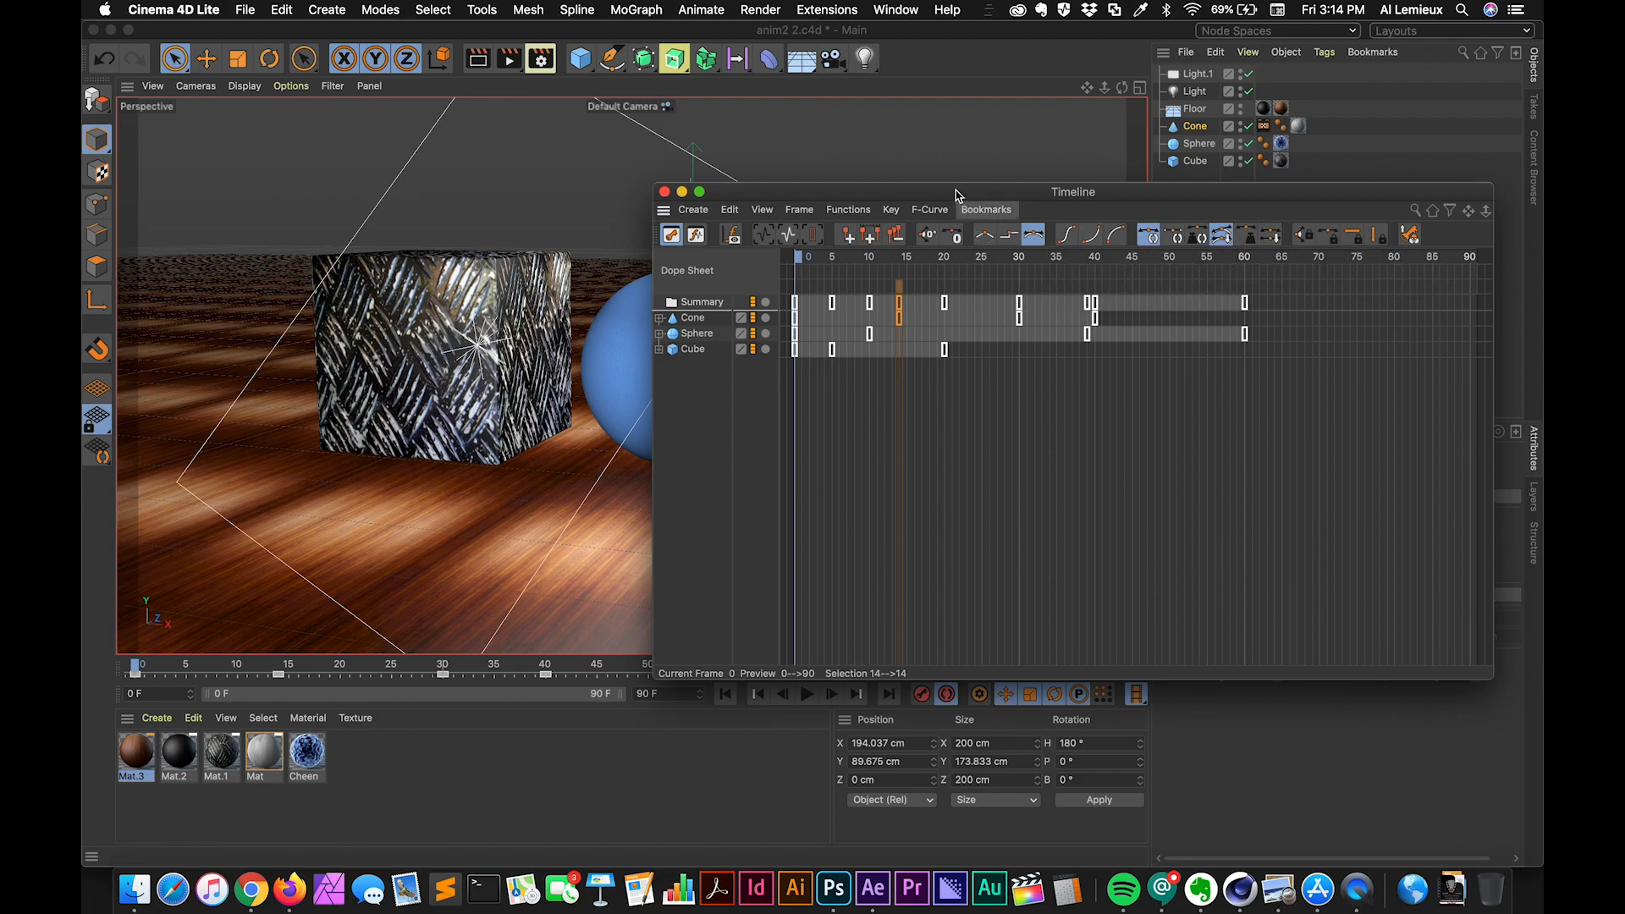
left_click_drag(956, 192, 961, 77)
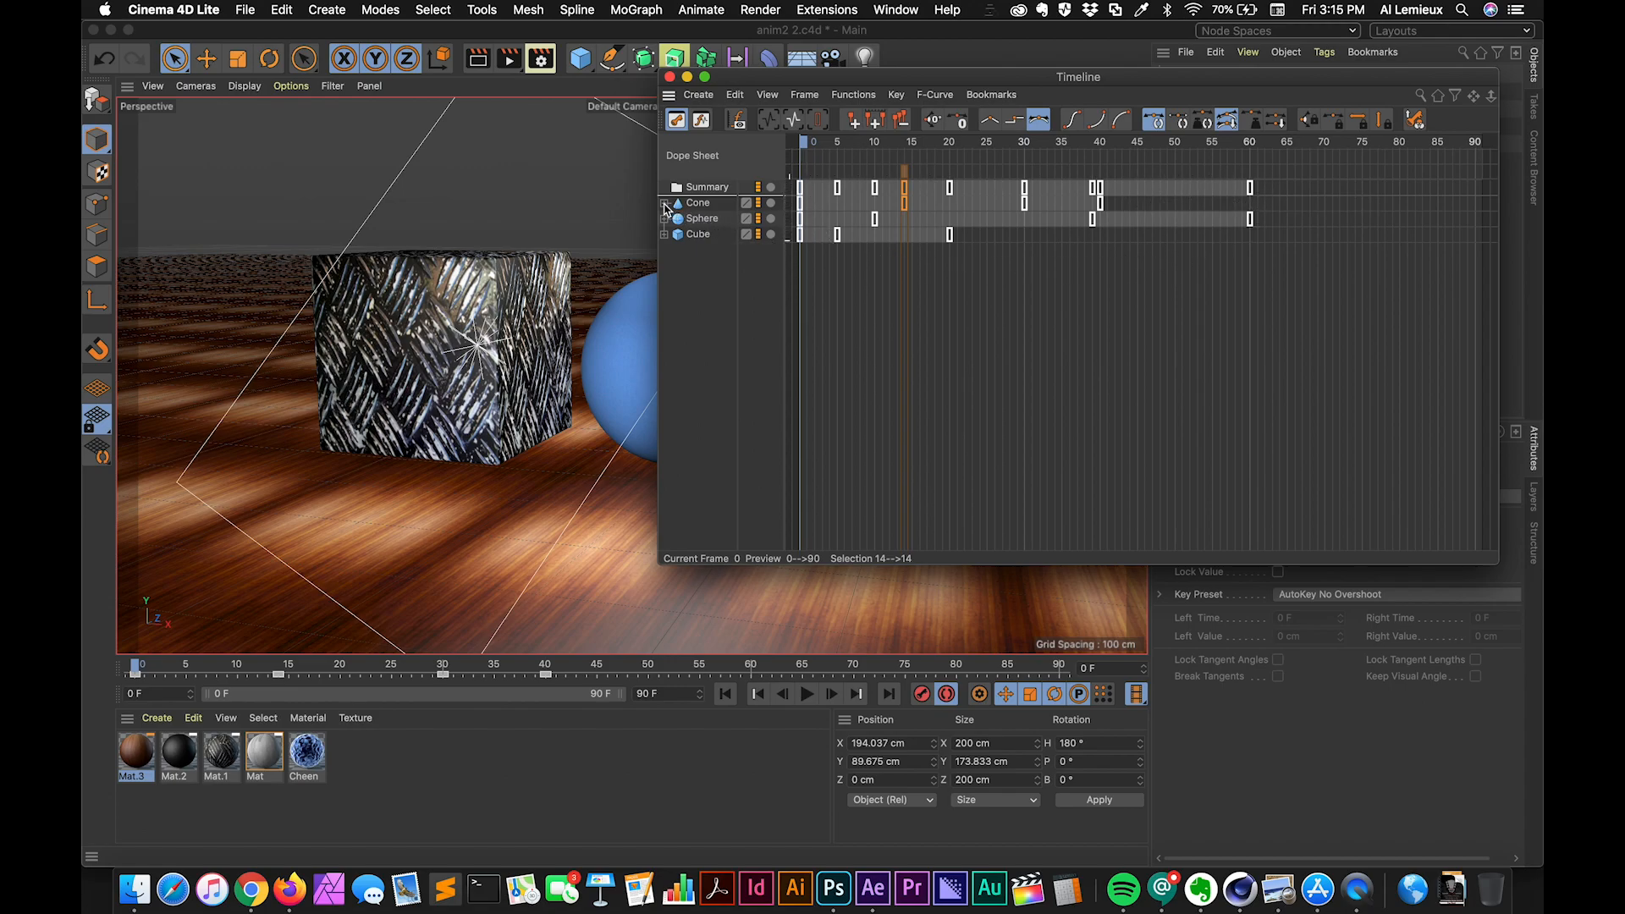
Step: Expand the Cone's Position and Rotation tracks down to the Rotation . P curve
left_click(666, 202)
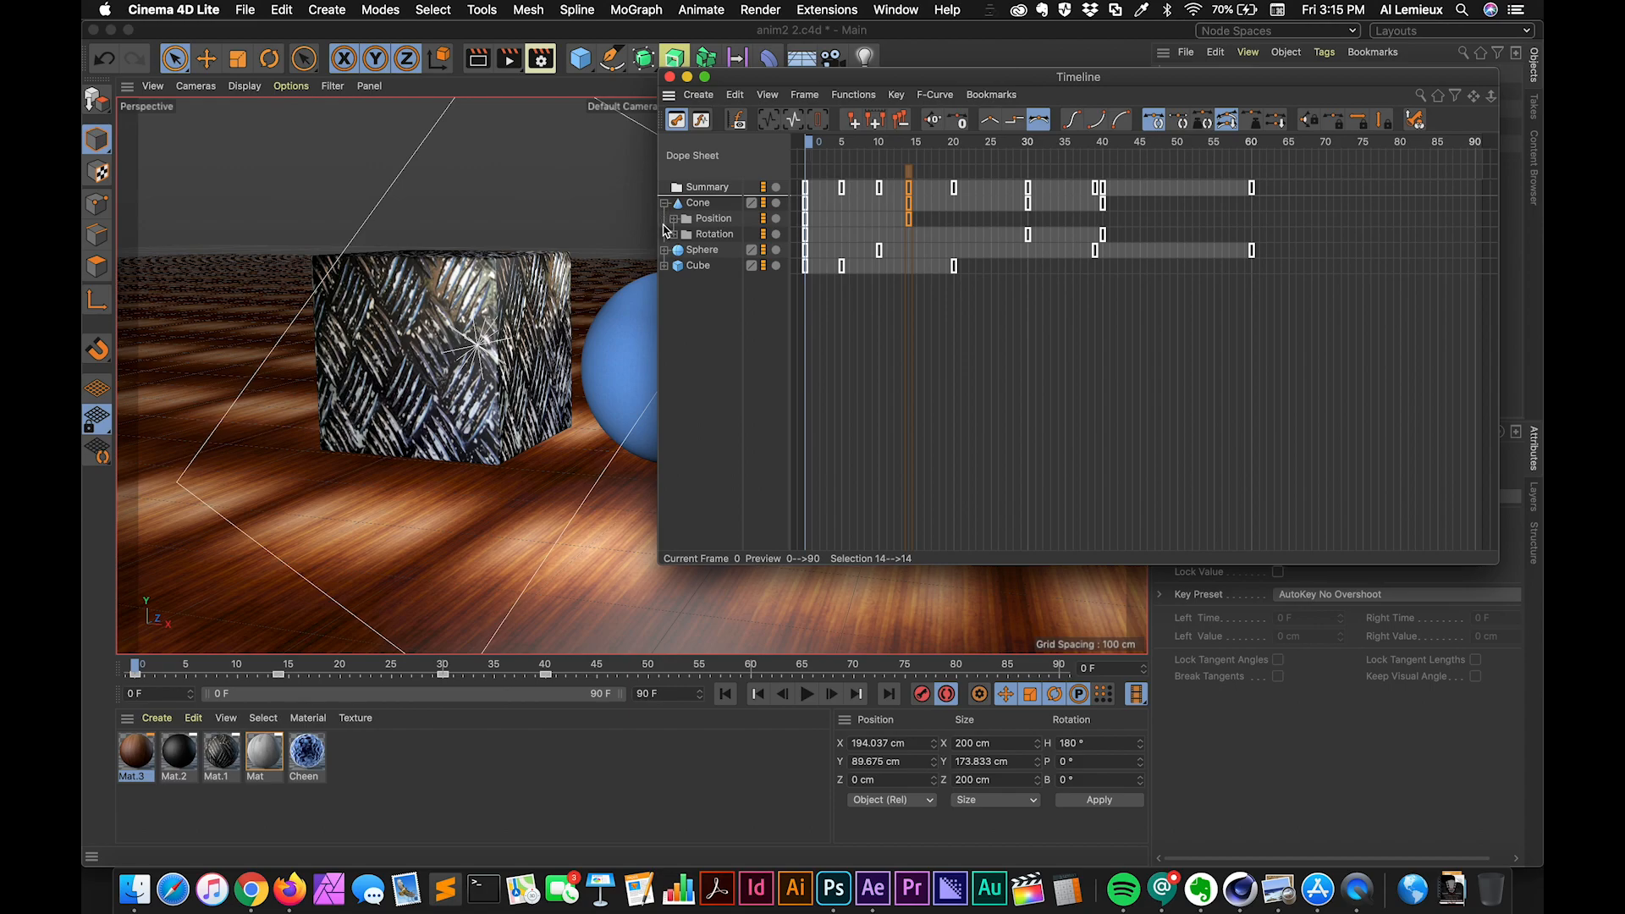
left_click(675, 218)
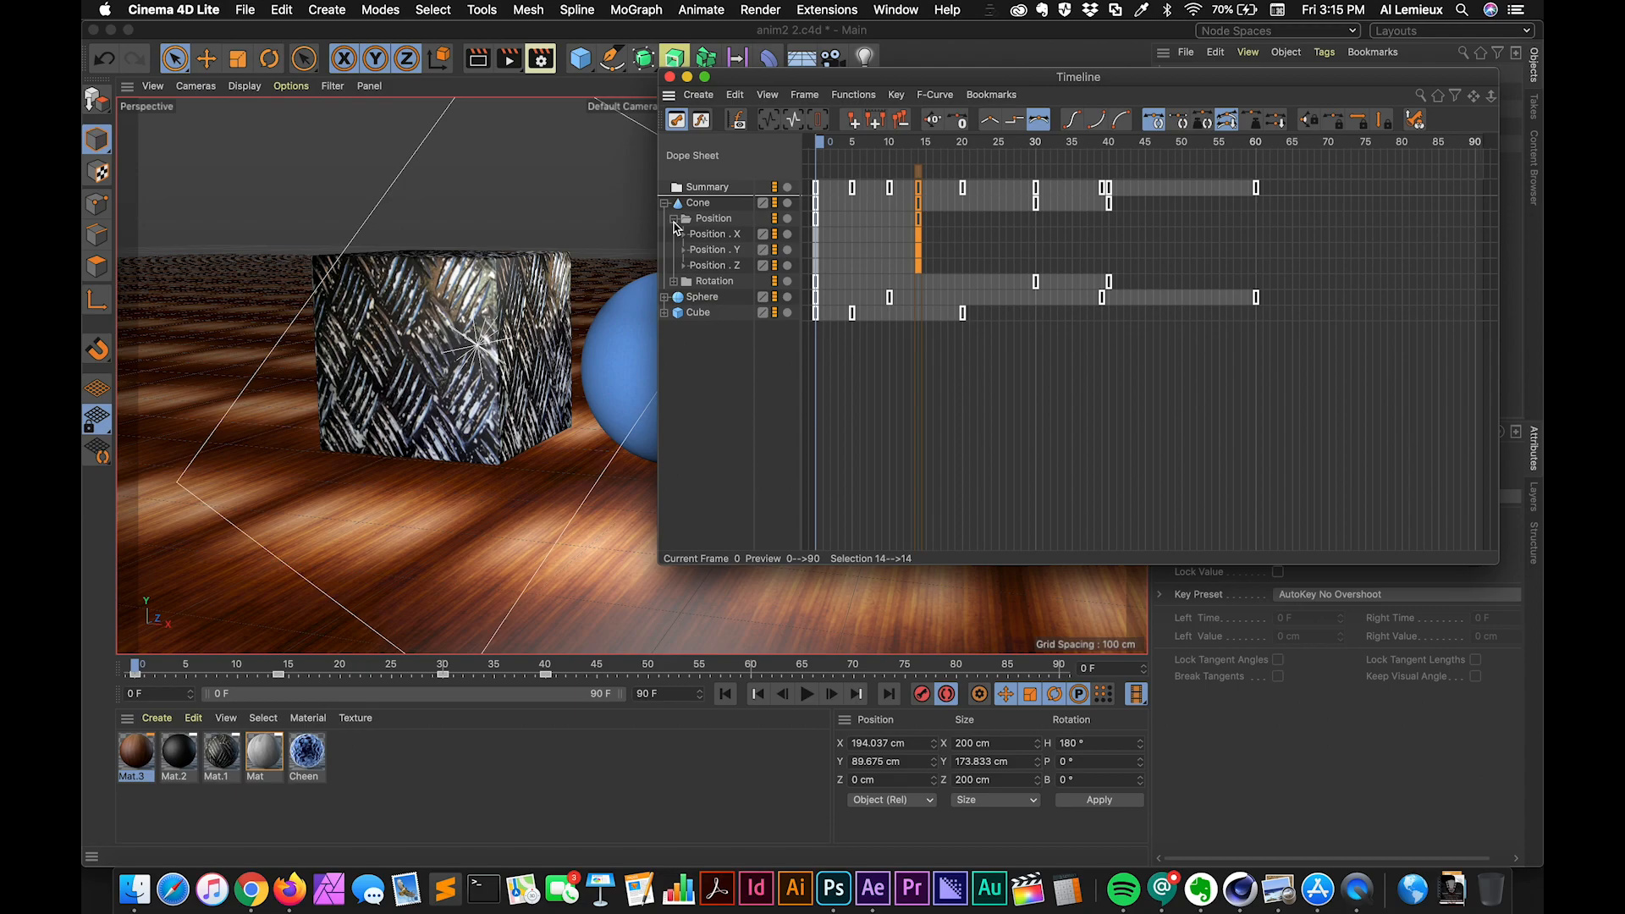
left_click(674, 217)
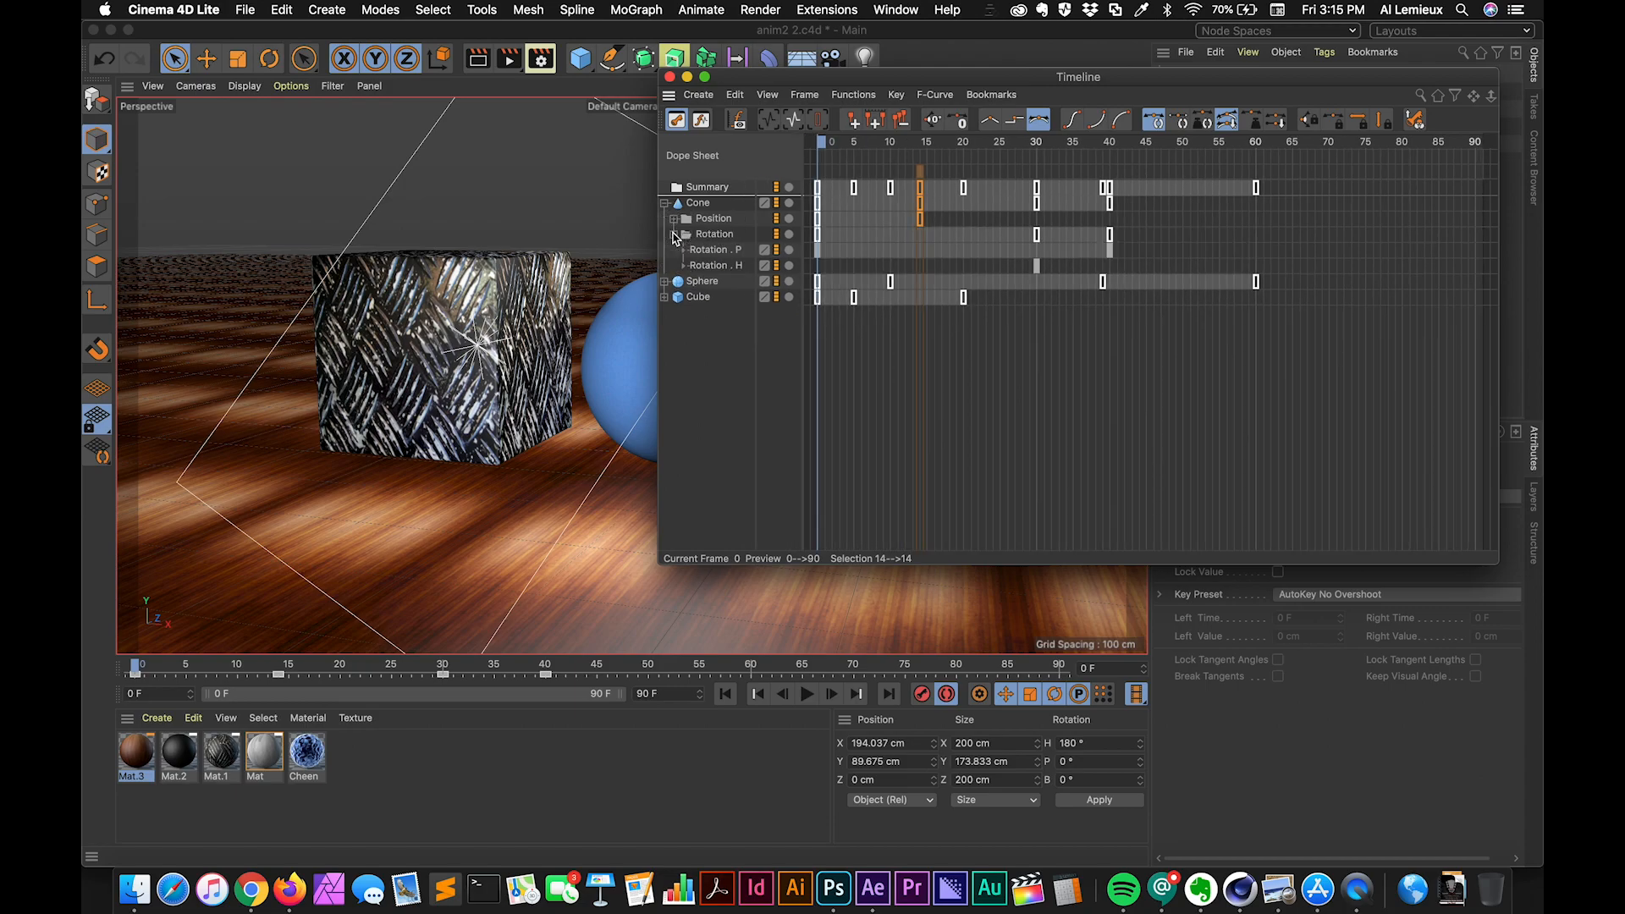
mouse_move(684, 249)
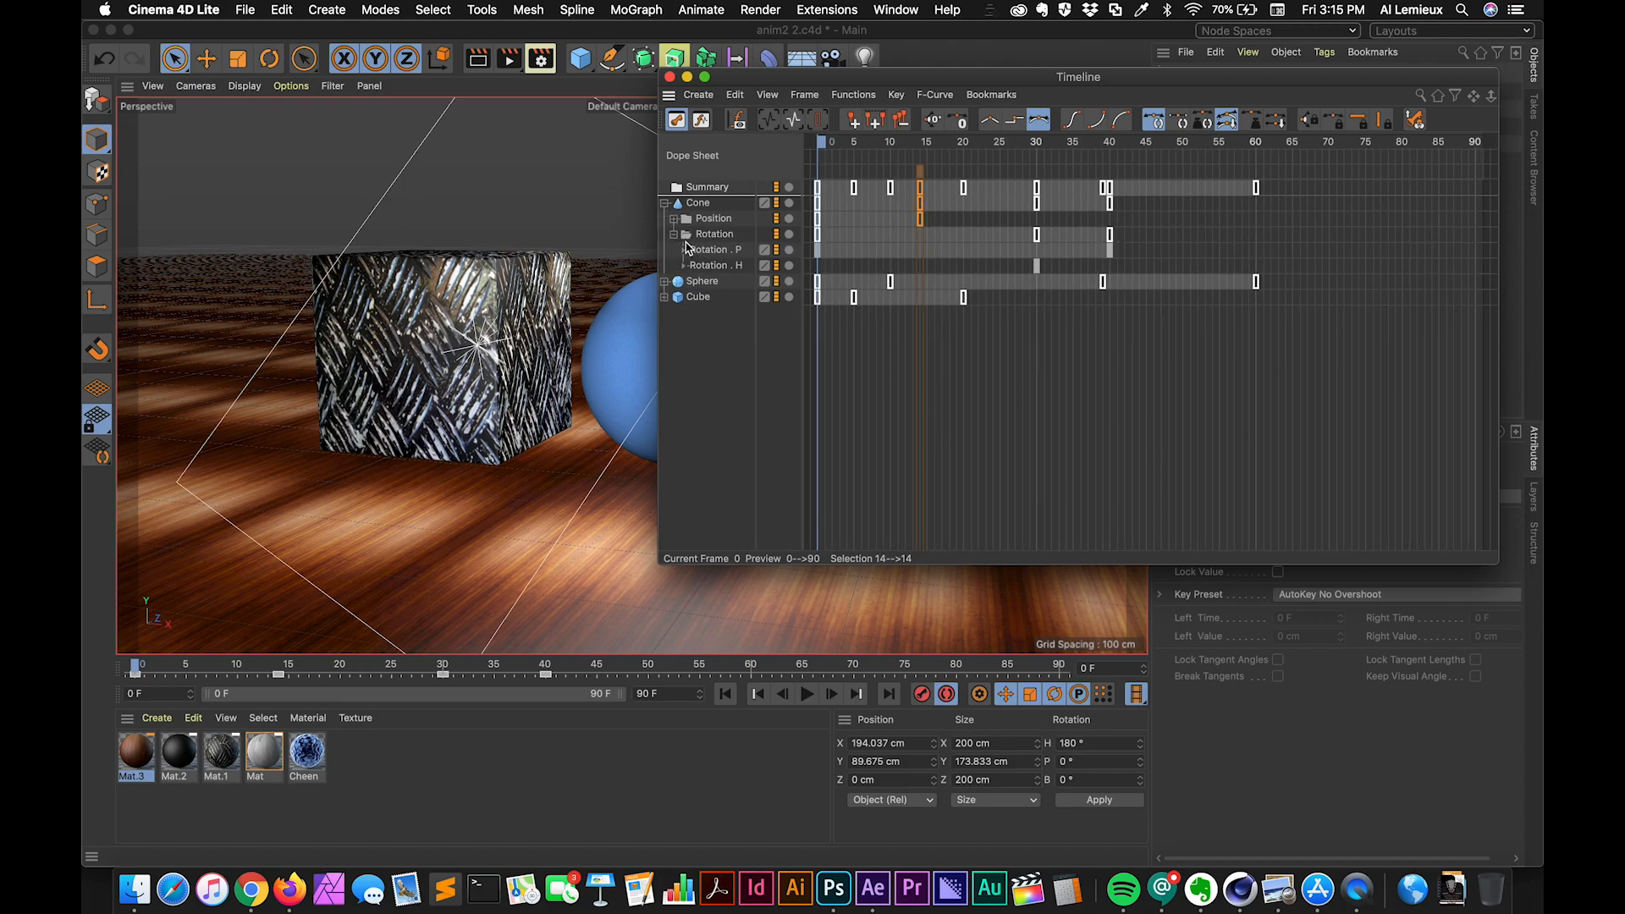
left_click(674, 234)
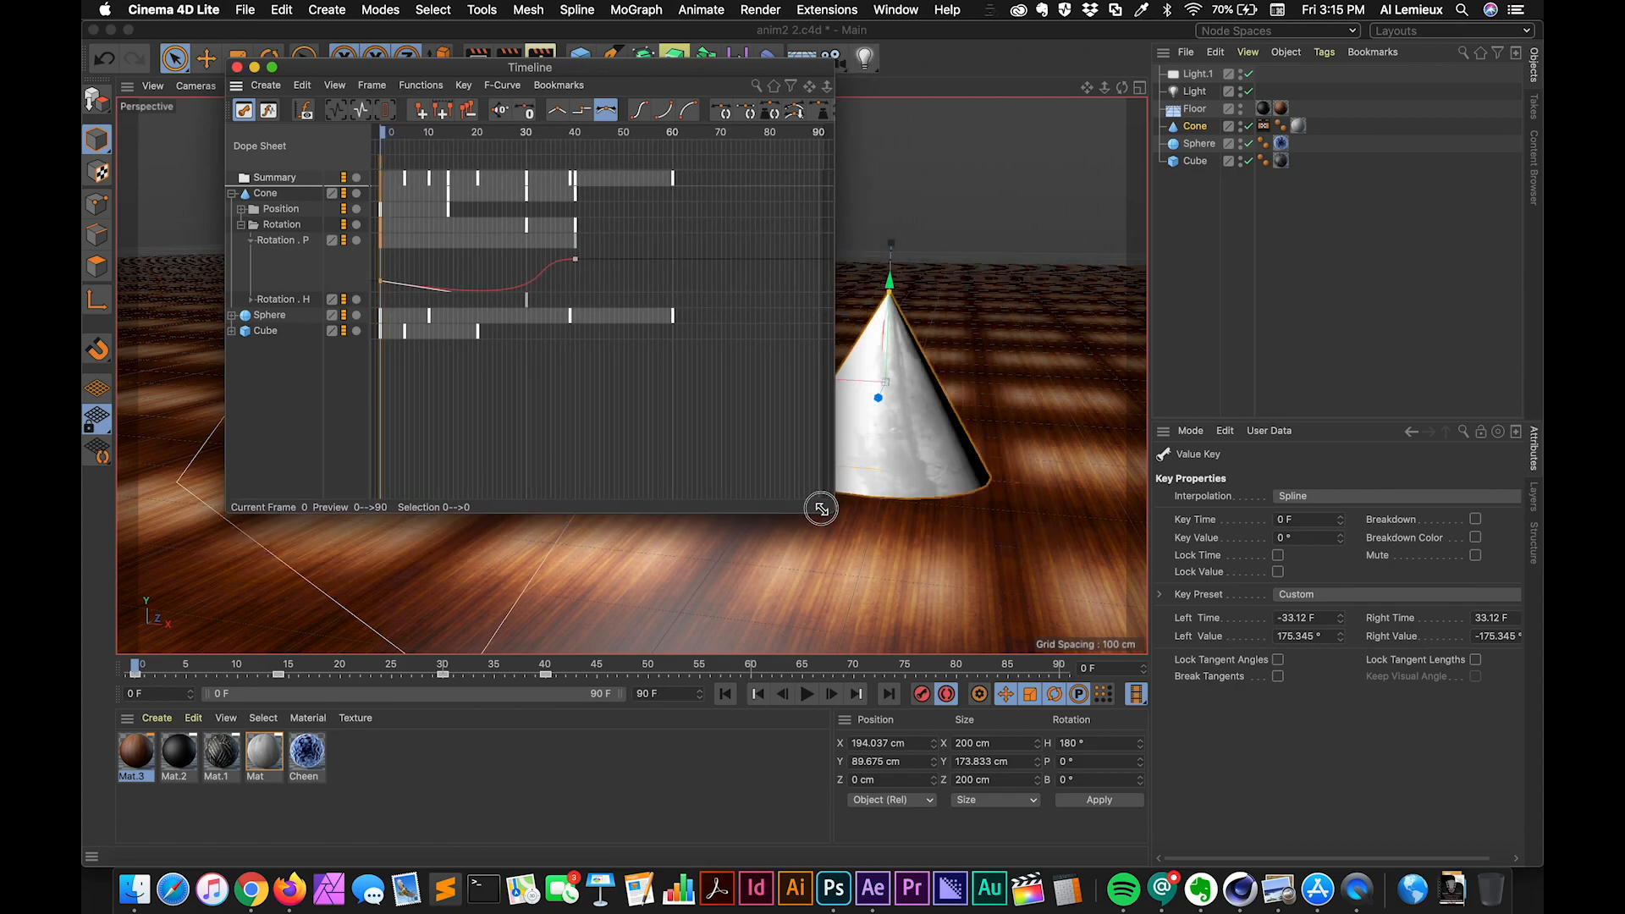
Step: Play and scrub the cone's flip between frames 5 and 34, then expand Cube's tracks
left_click(807, 694)
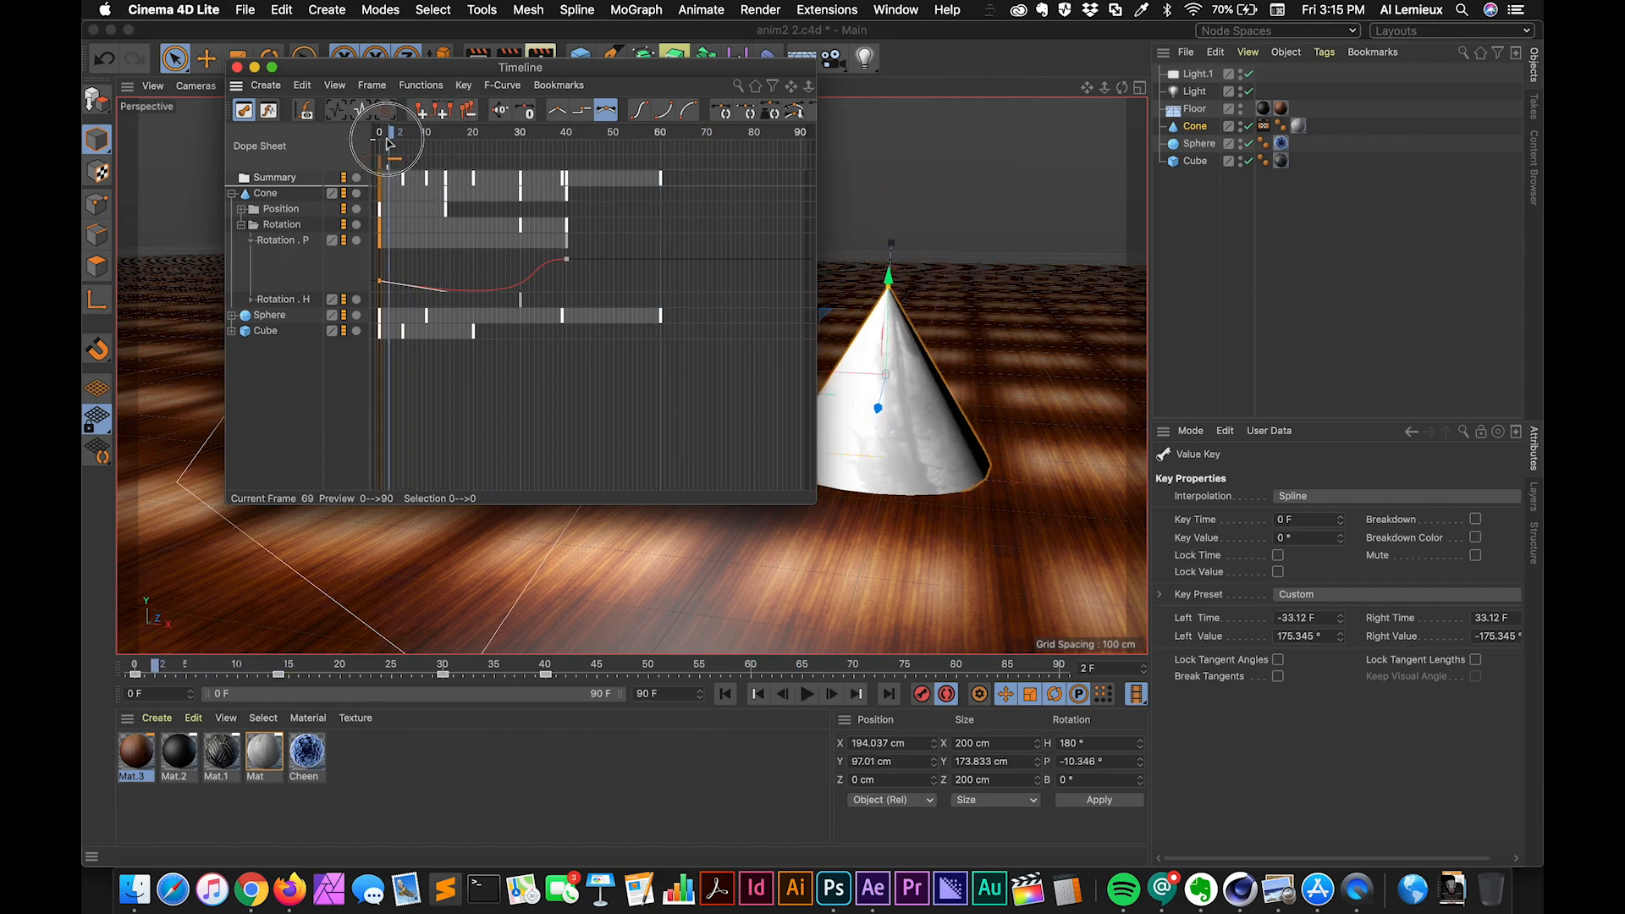
left_click(807, 694)
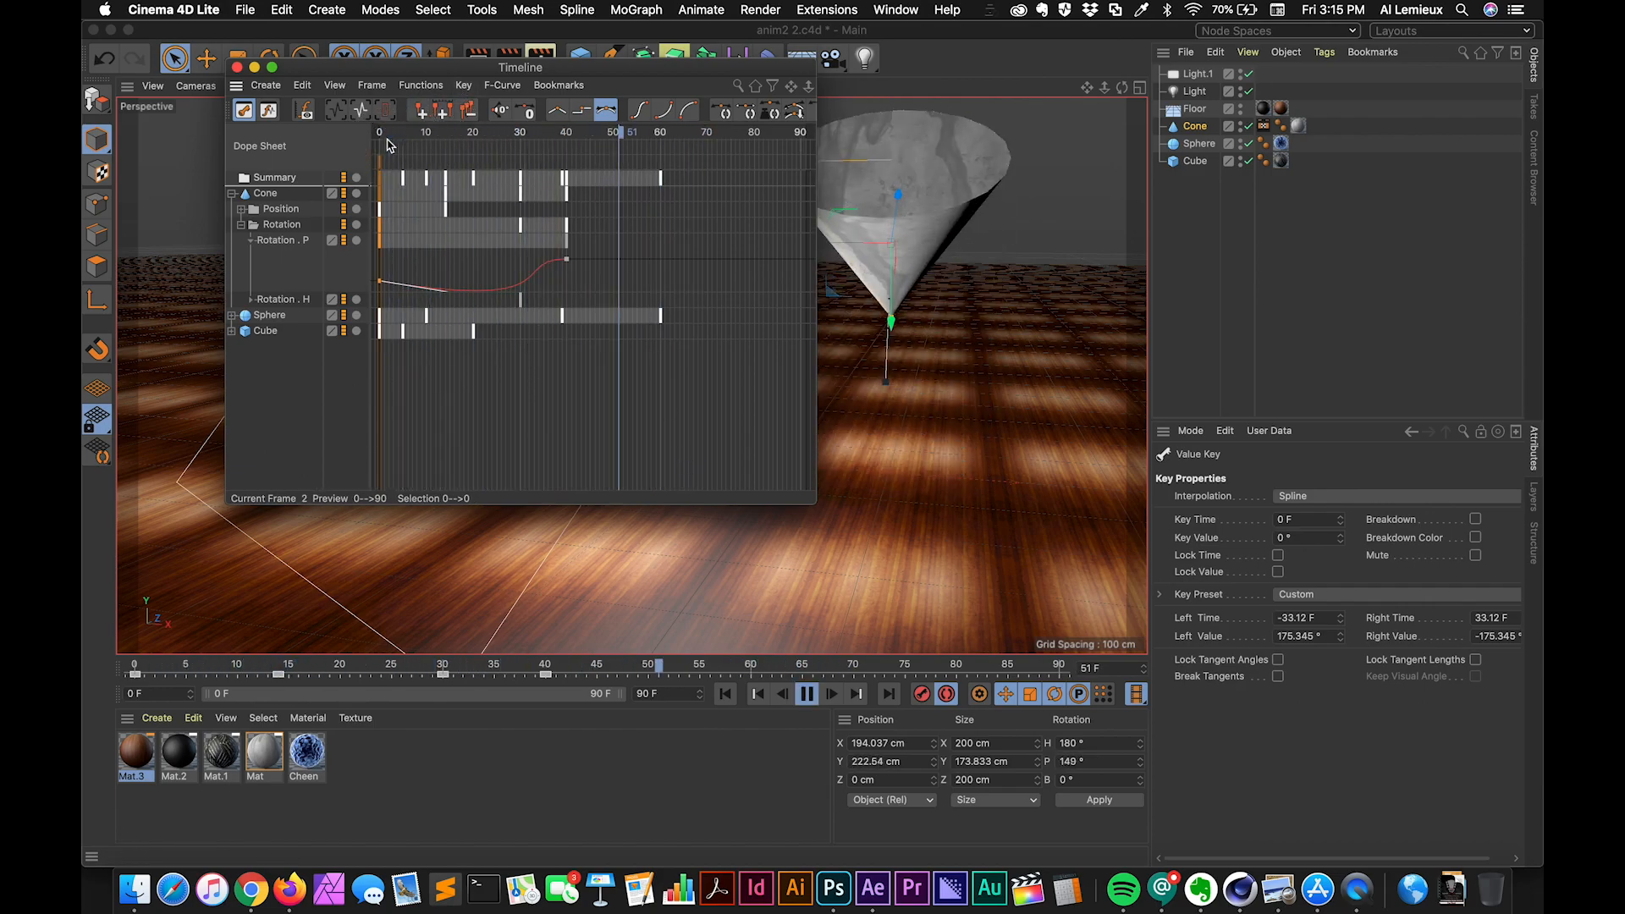
left_click_drag(622, 132, 545, 132)
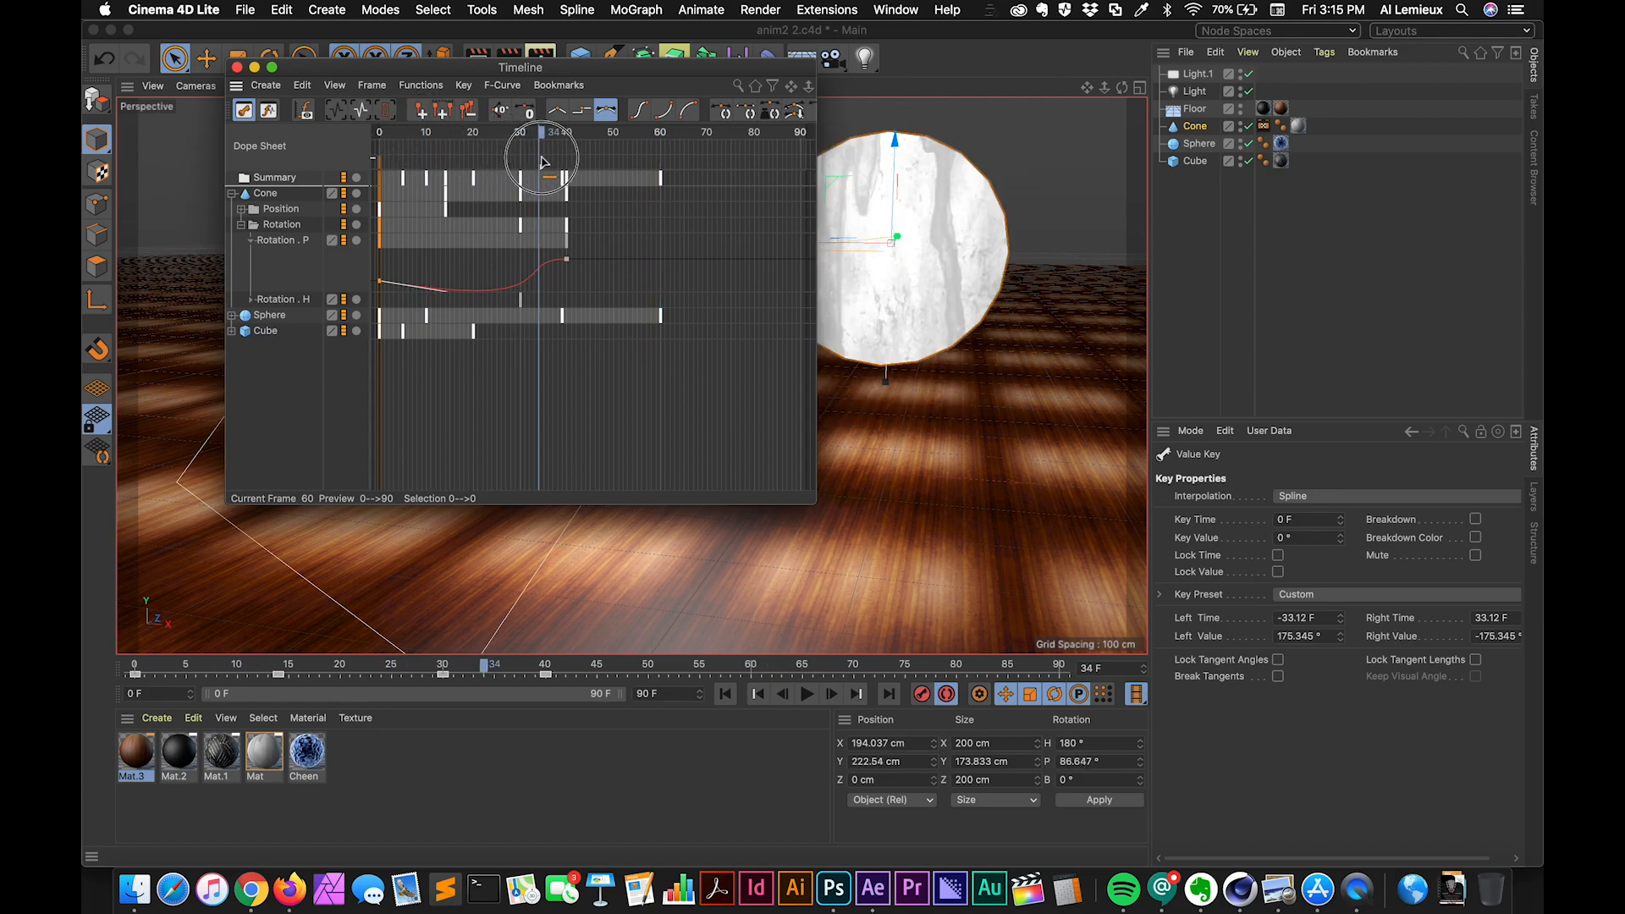
left_click_drag(544, 132, 384, 132)
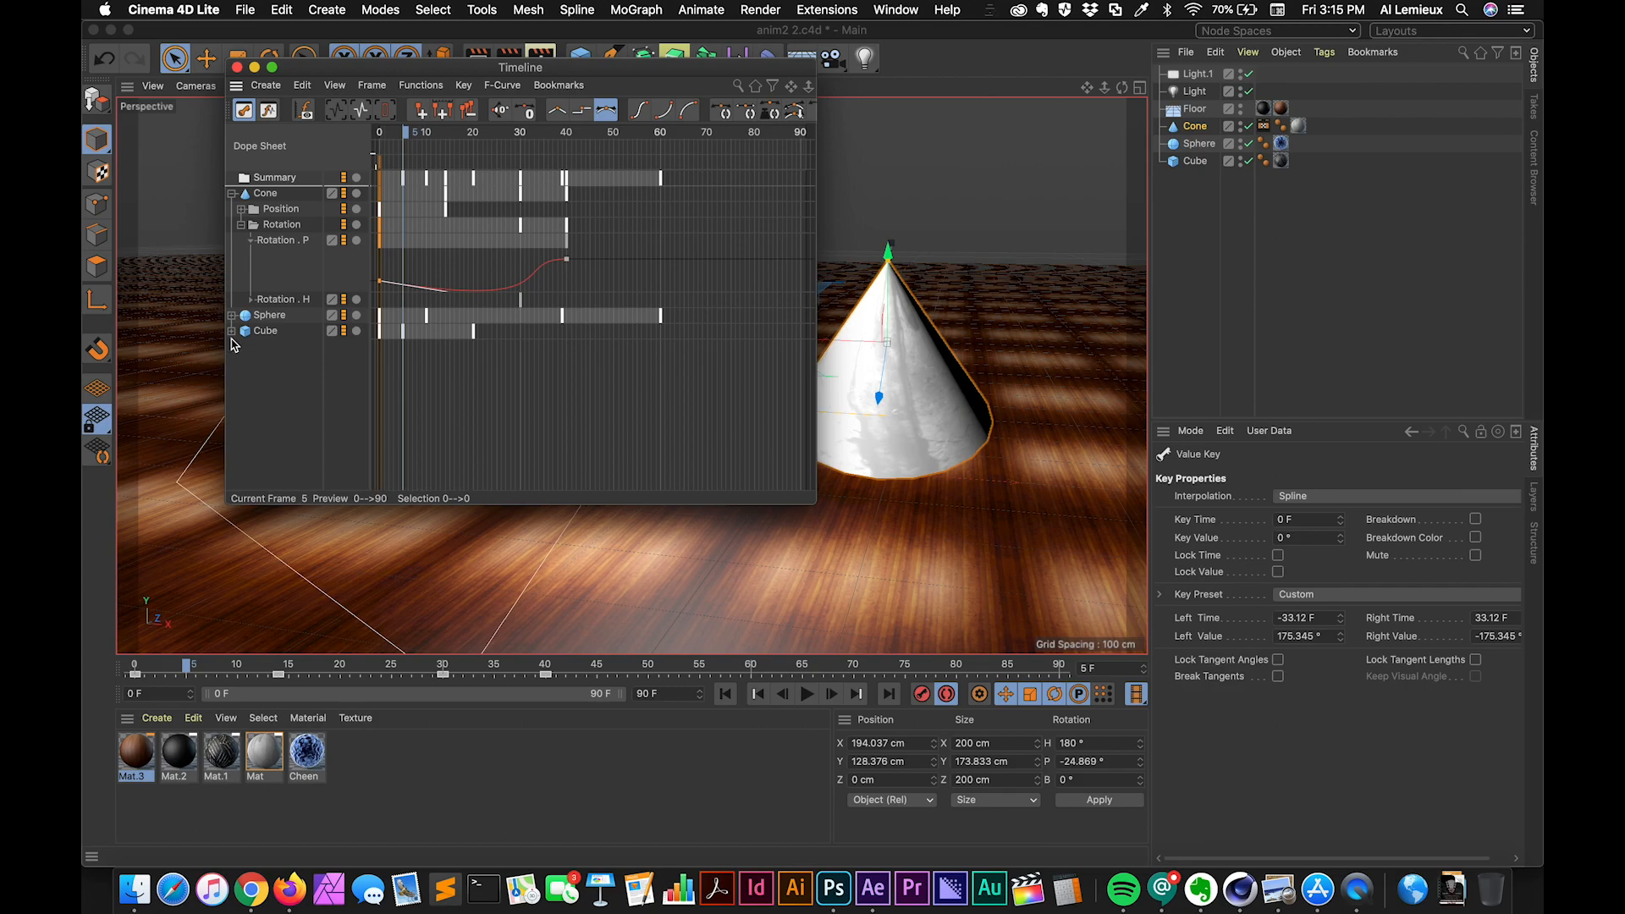
left_click(244, 346)
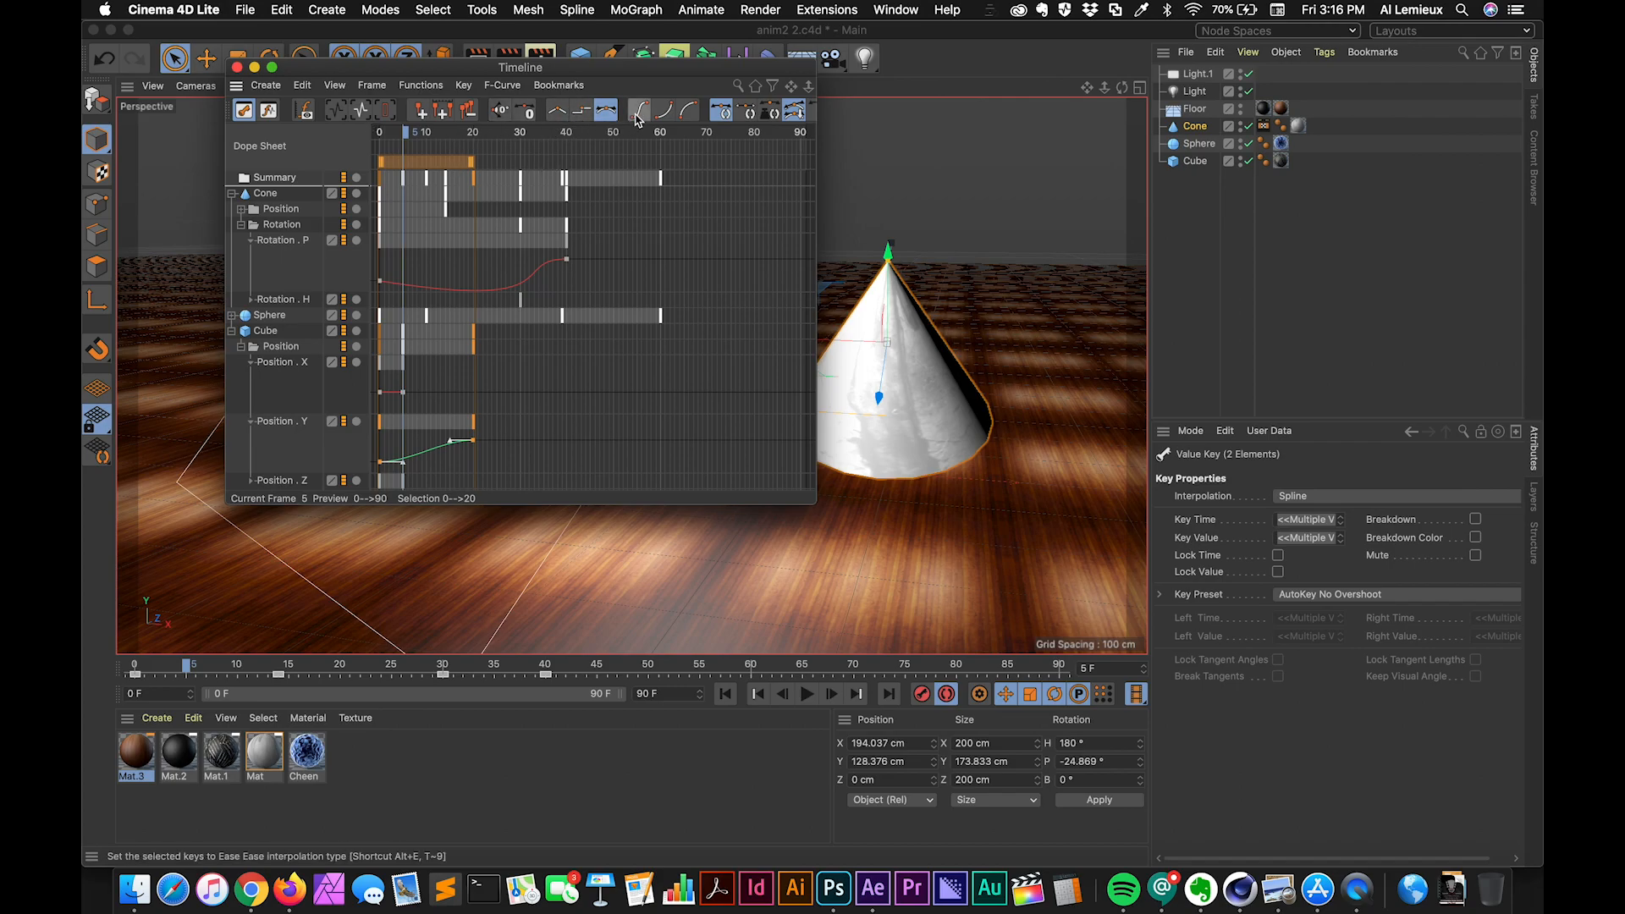
Step: Apply Ease Ease to the Cube's position keys and play back to frame 44
left_click(661, 110)
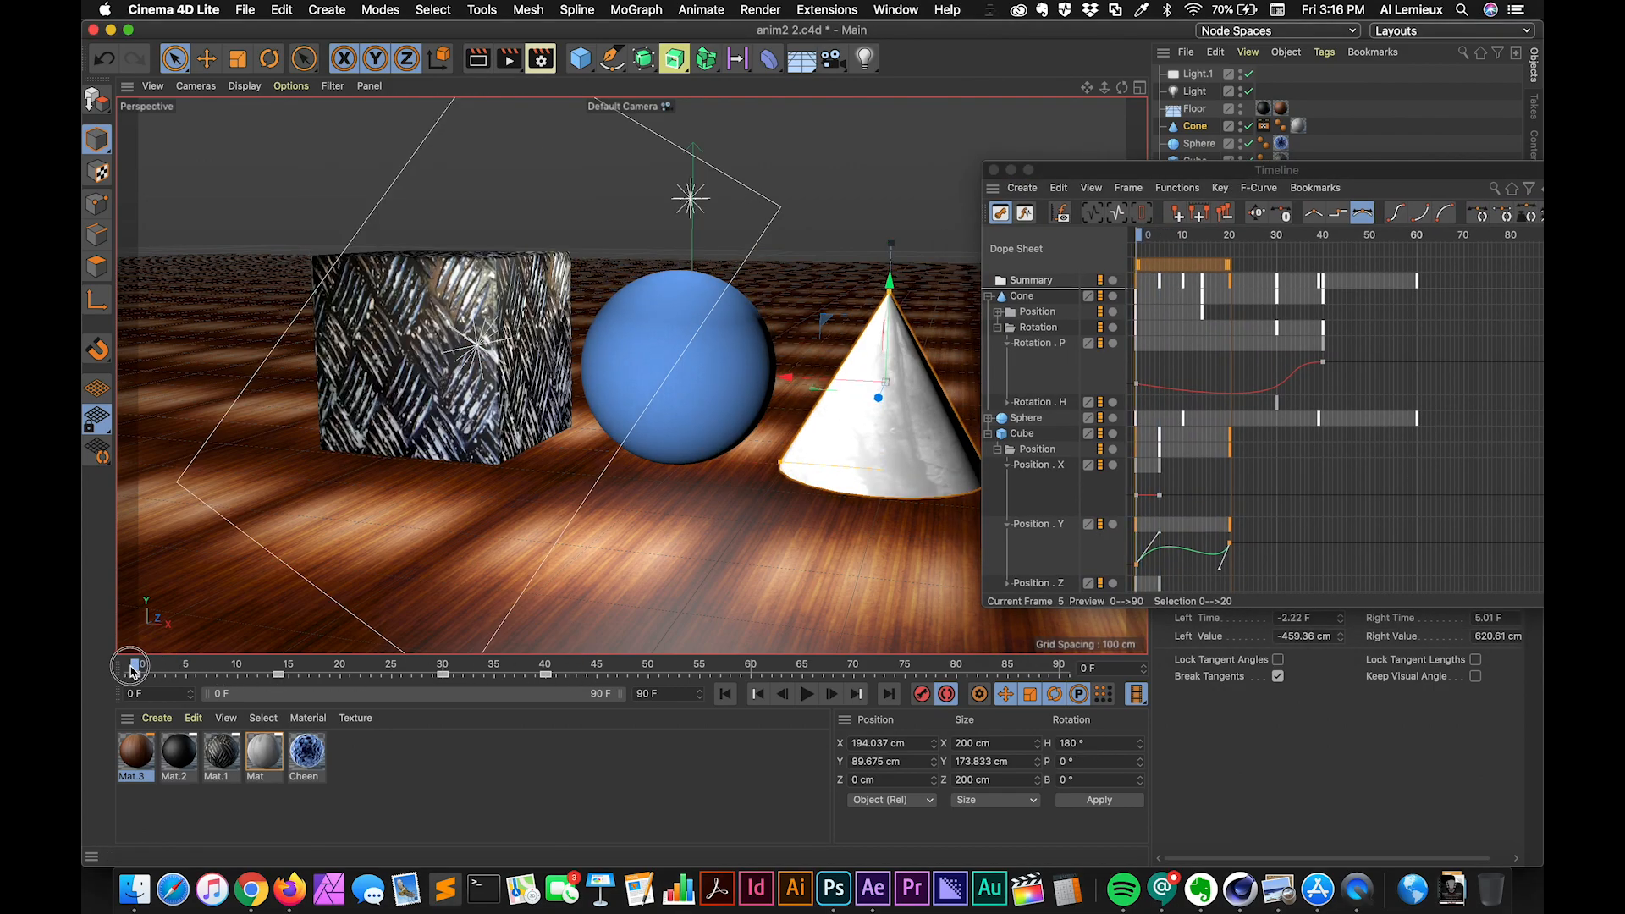
left_click(807, 694)
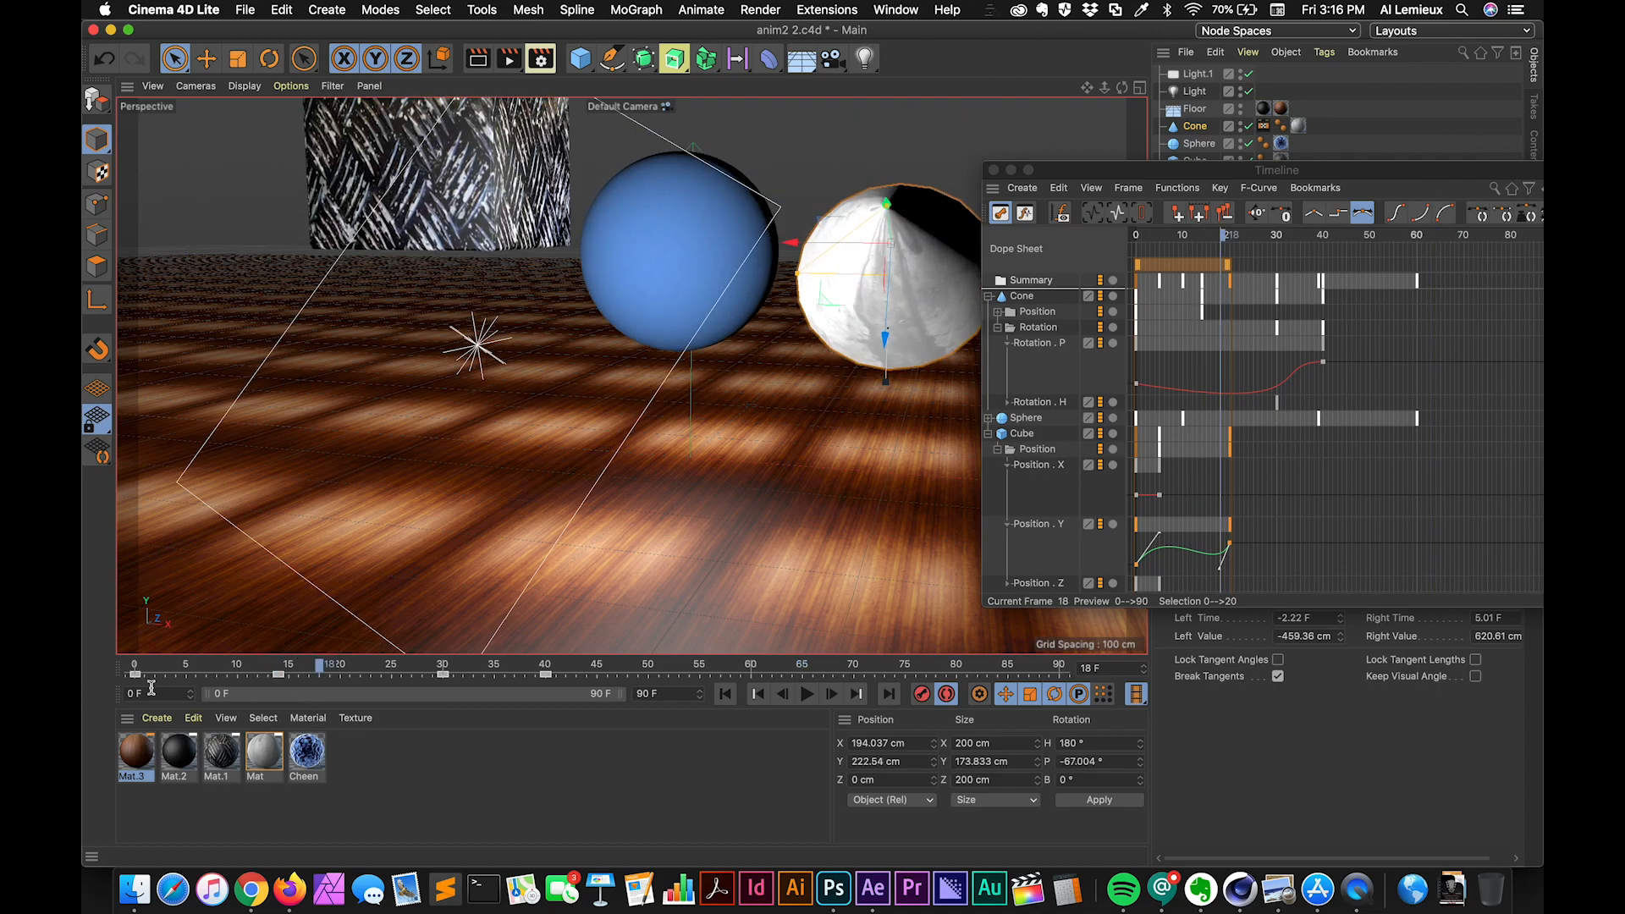
left_click(807, 694)
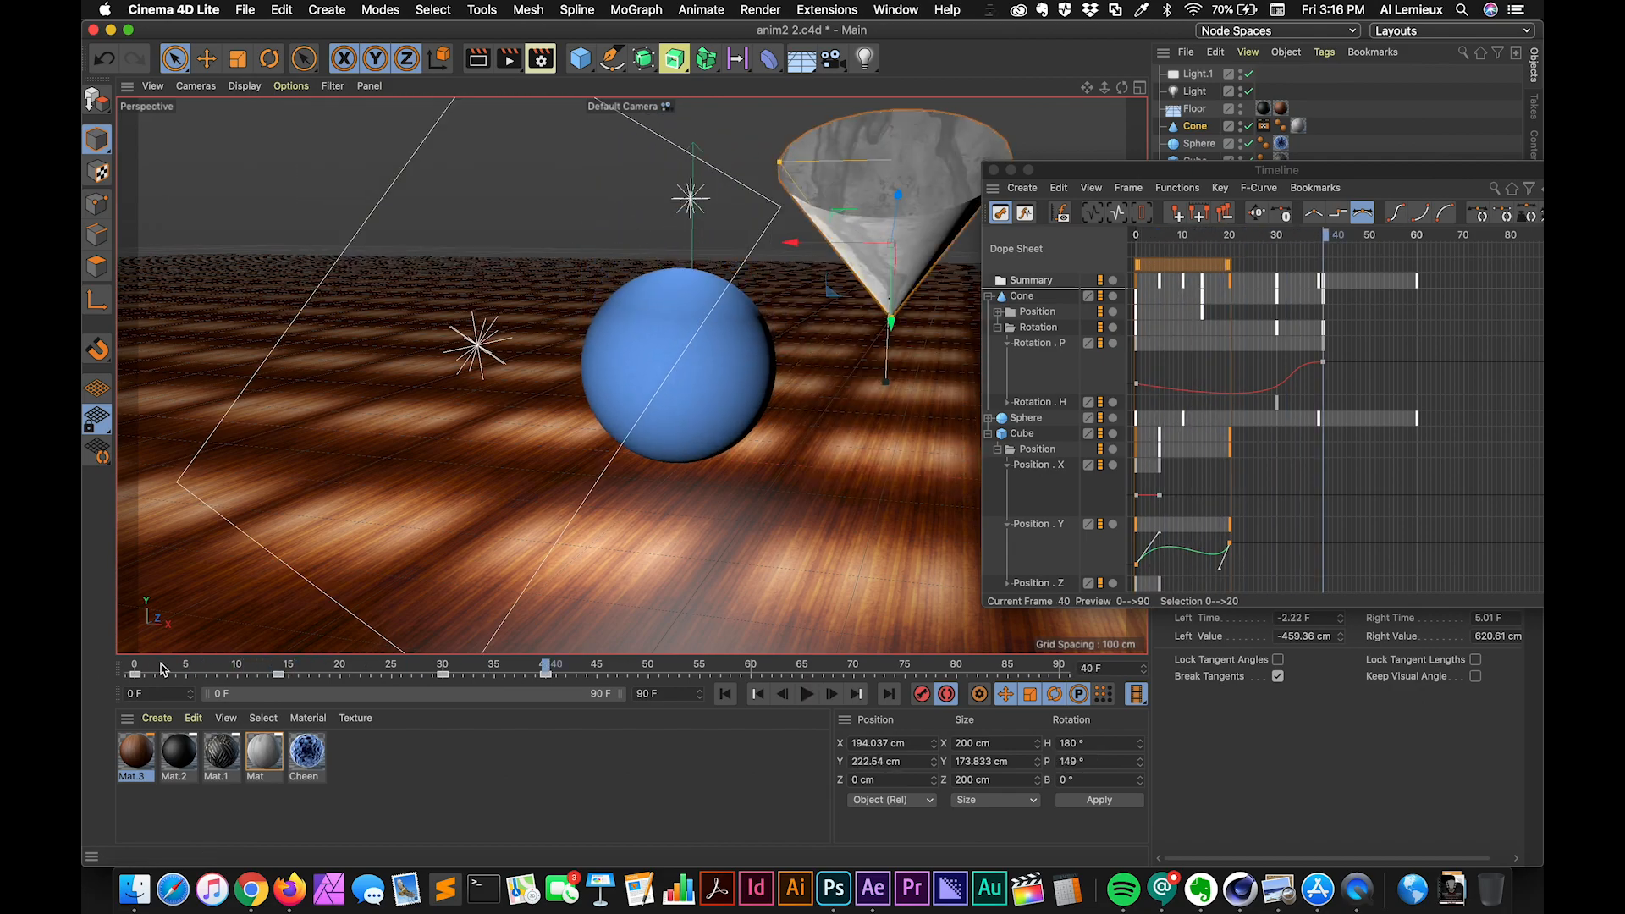
left_click(806, 694)
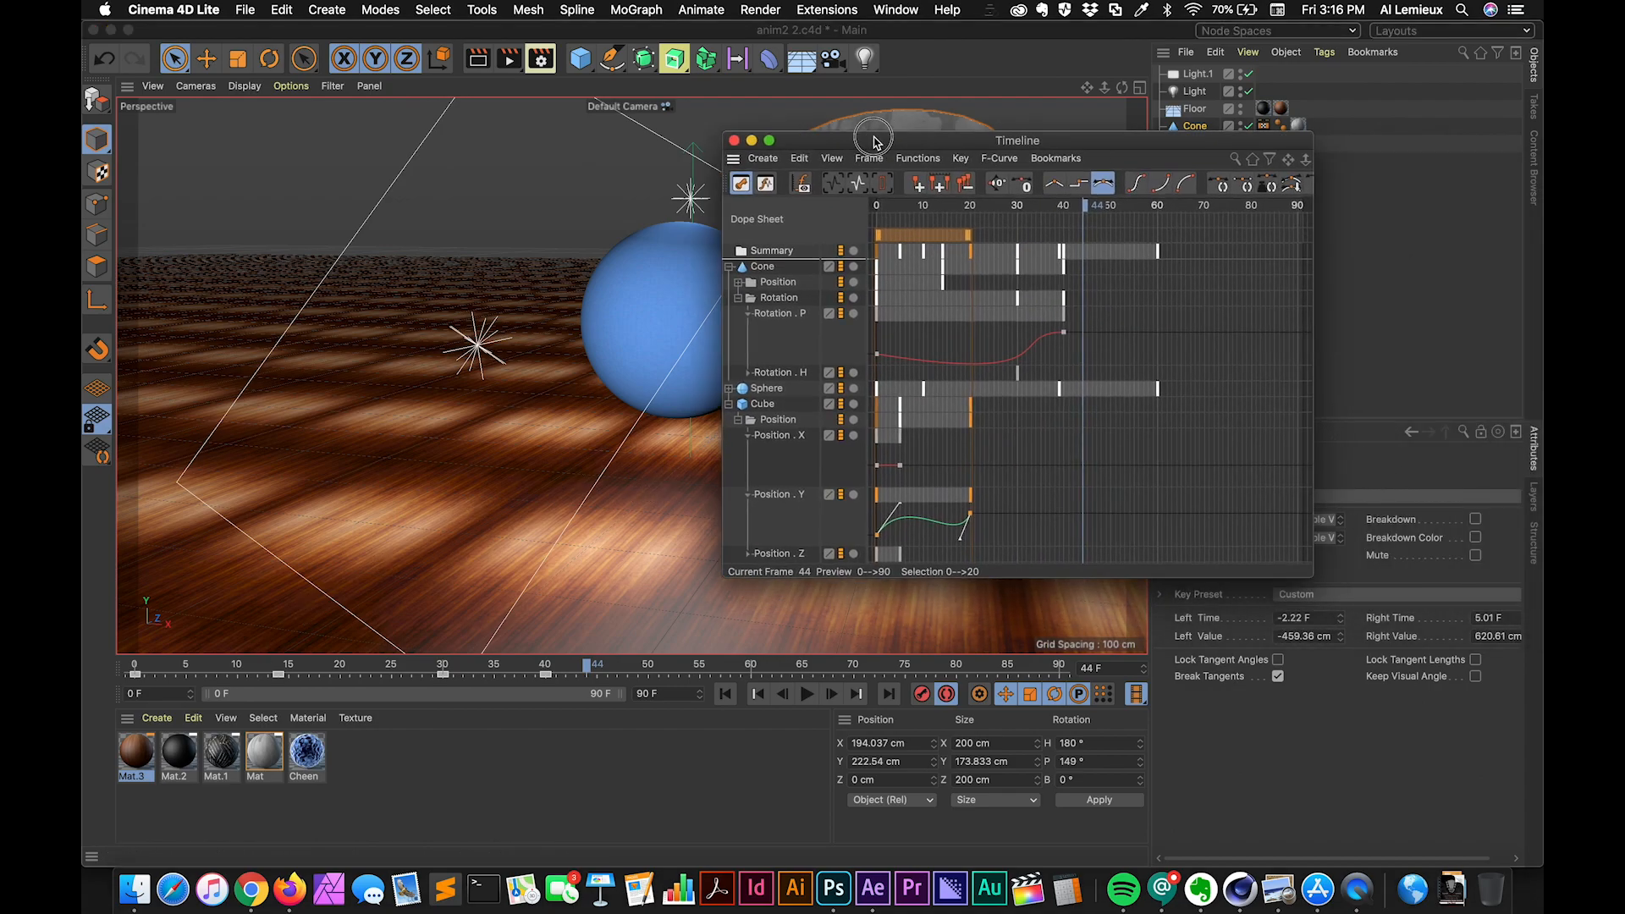
left_click(893, 9)
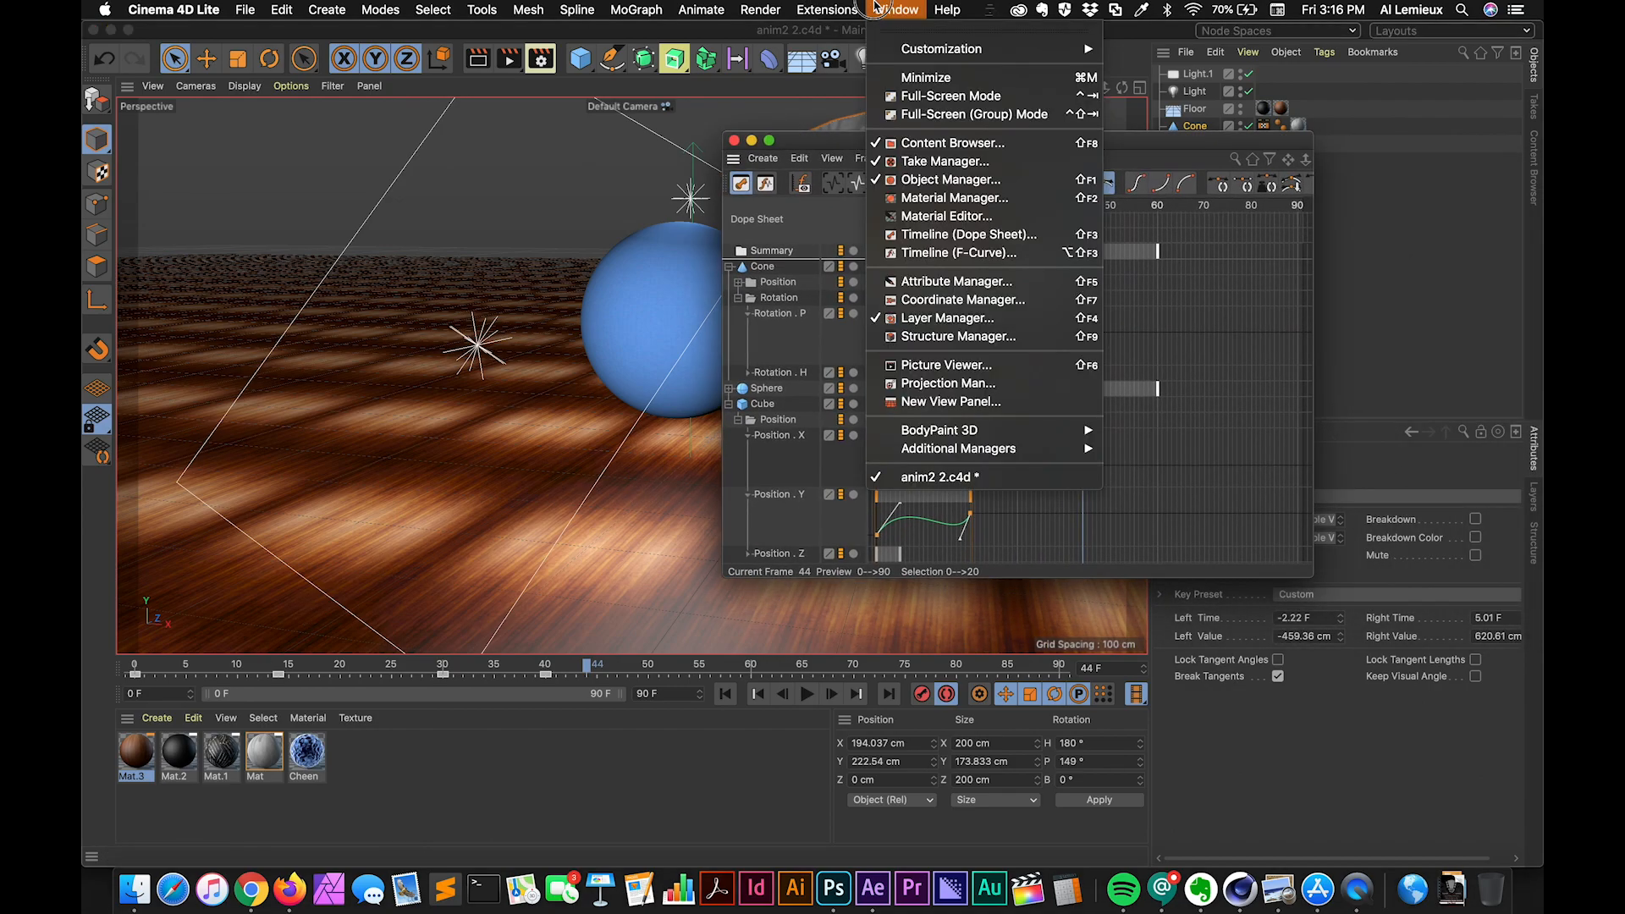
mouse_move(954, 253)
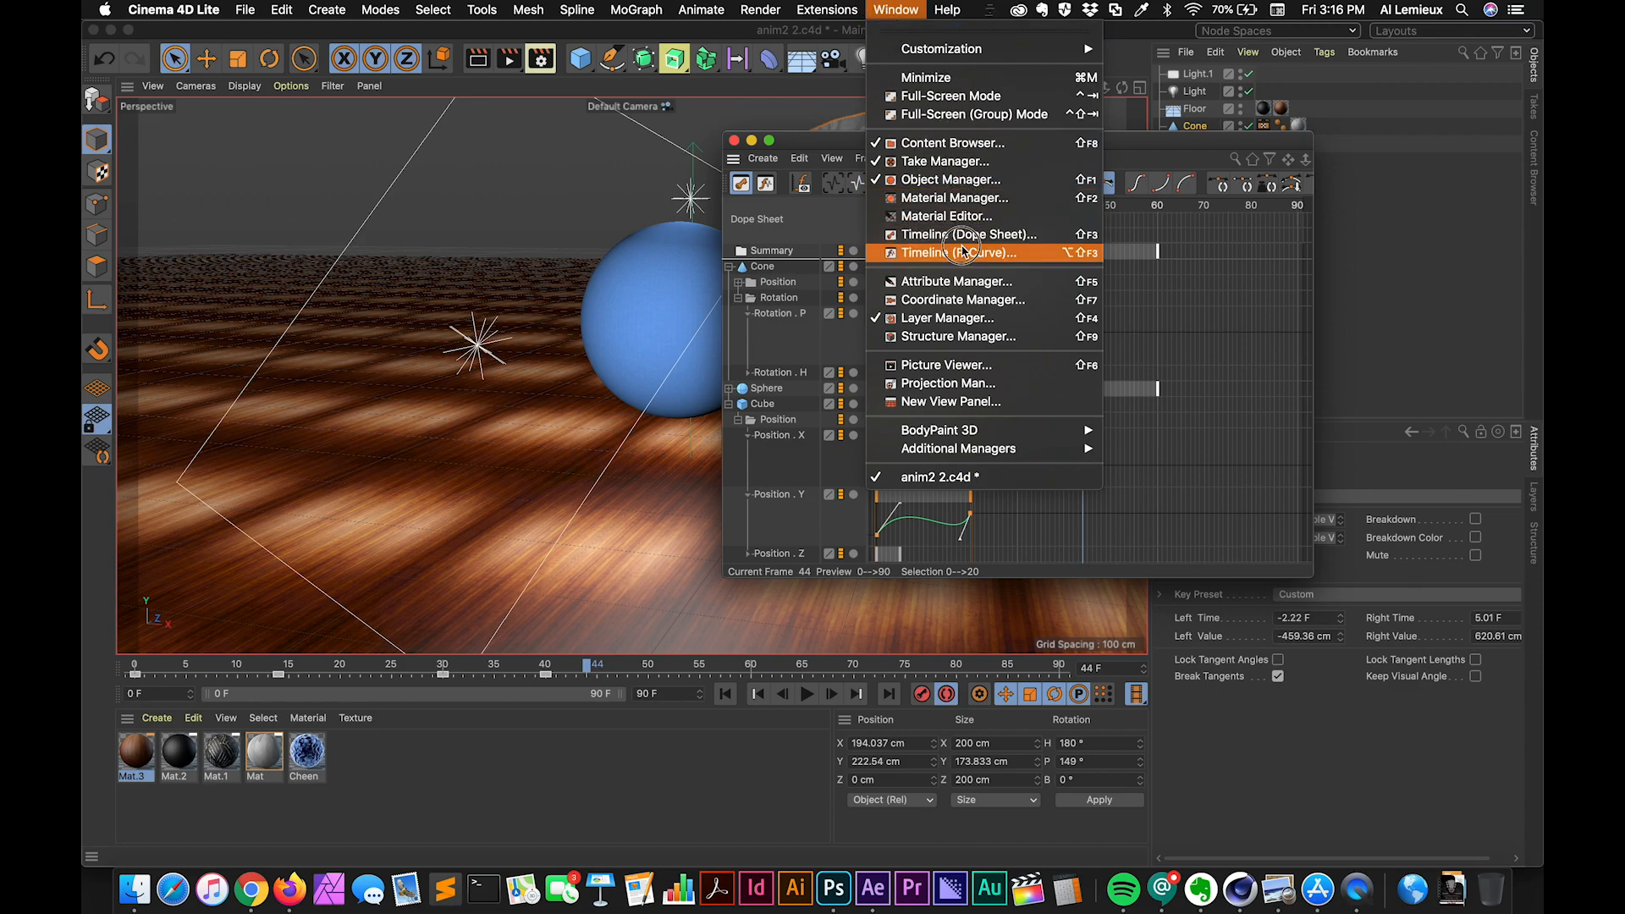
left_click(951, 253)
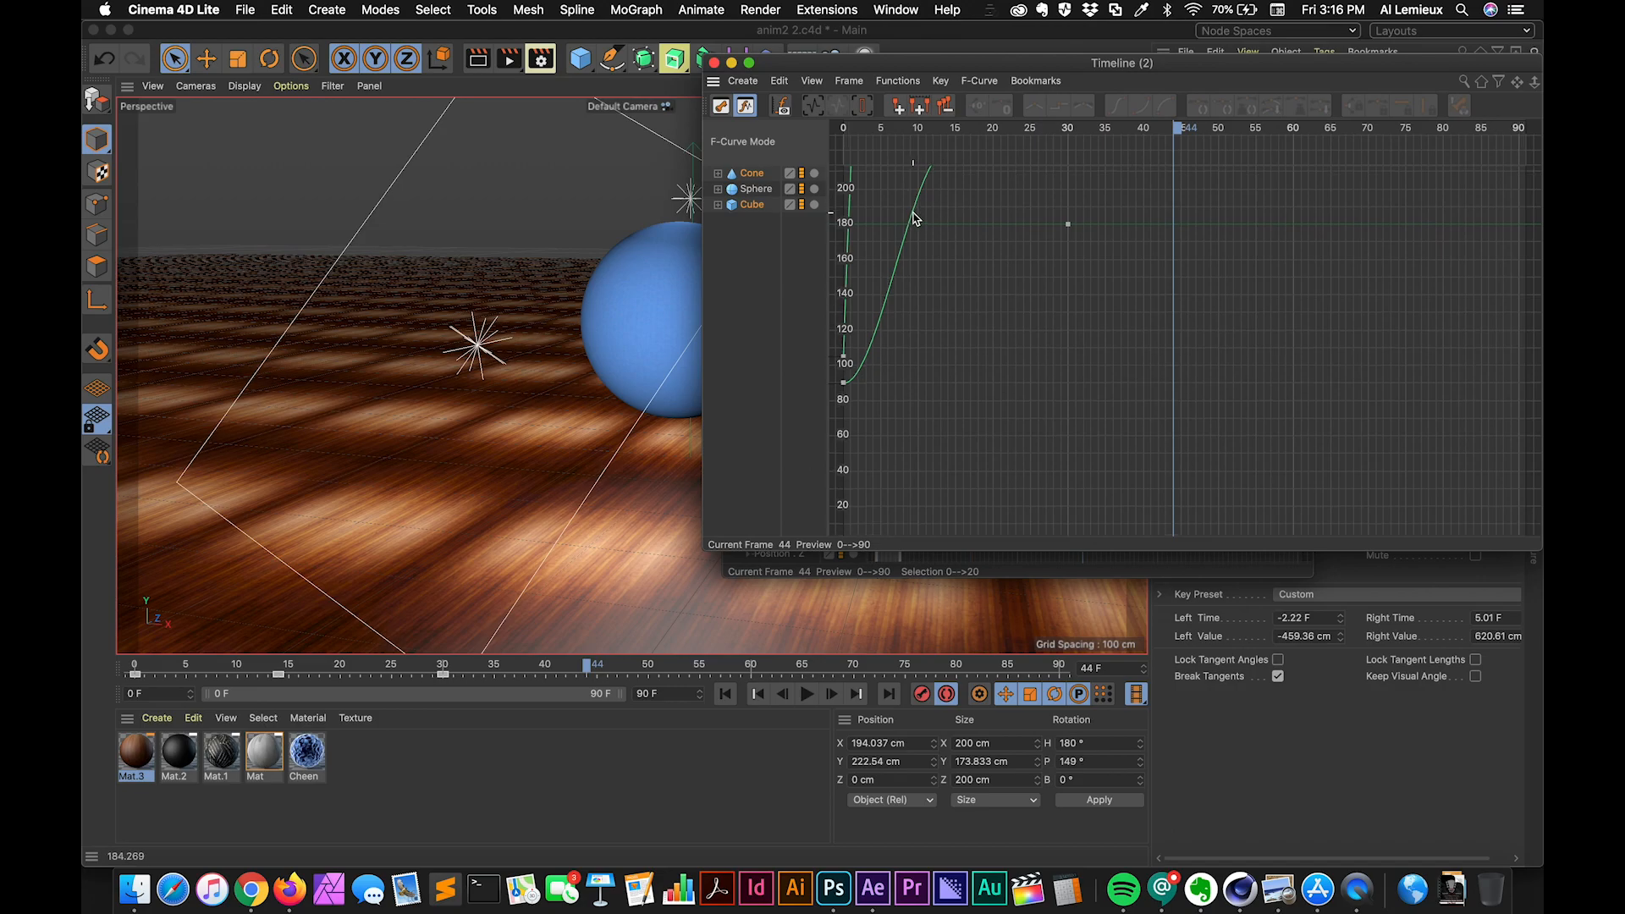
left_click(717, 173)
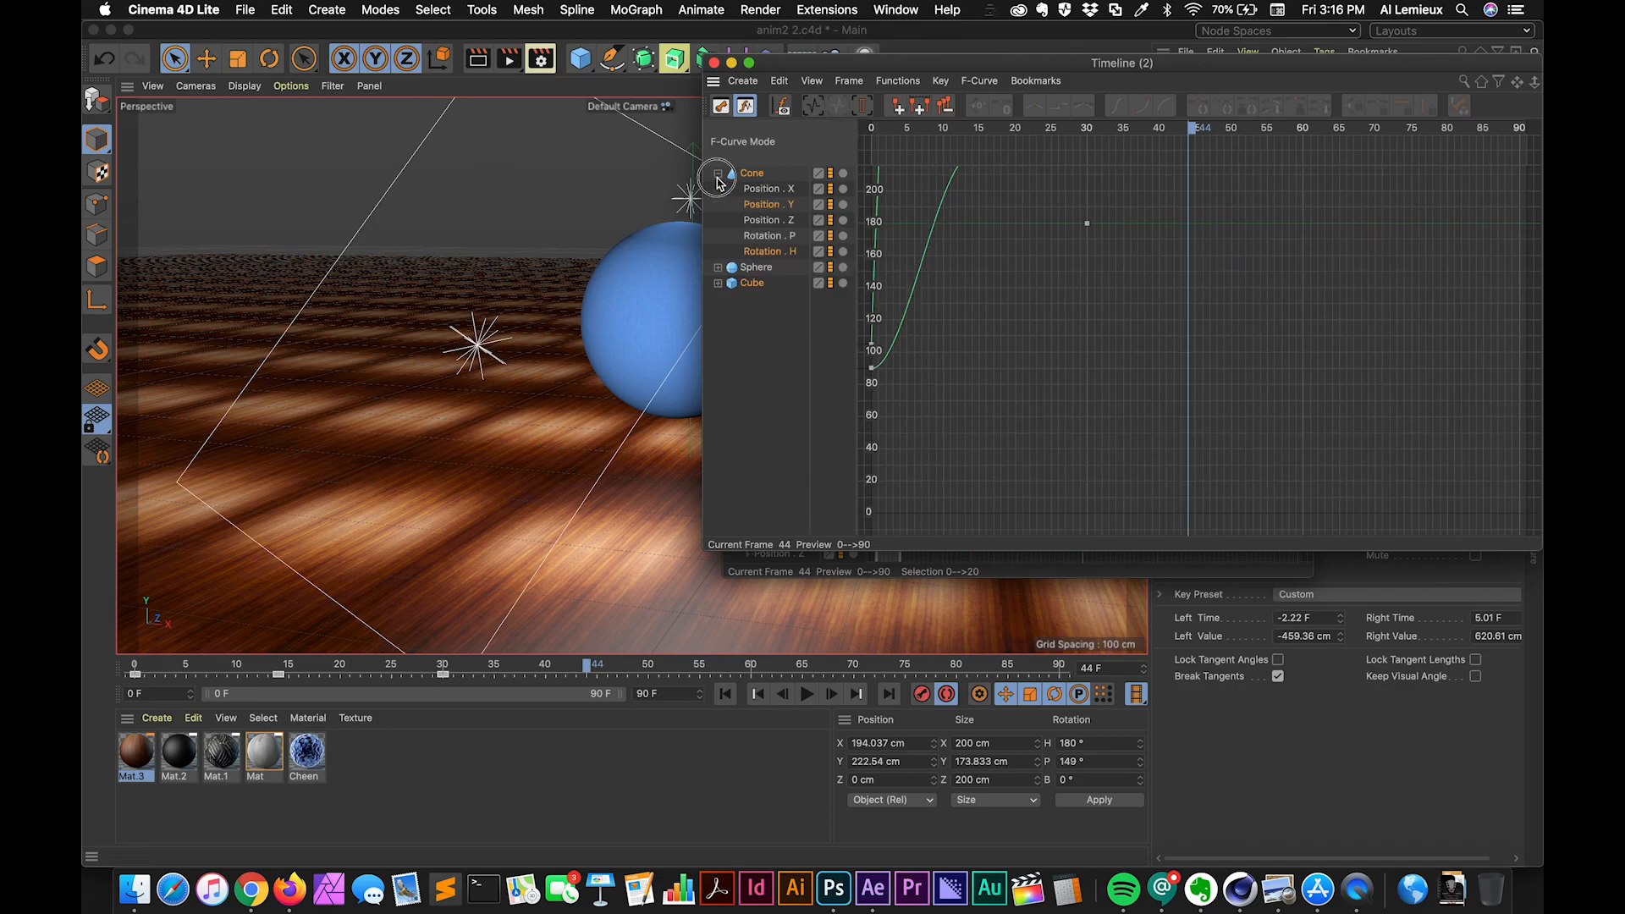
left_click(752, 172)
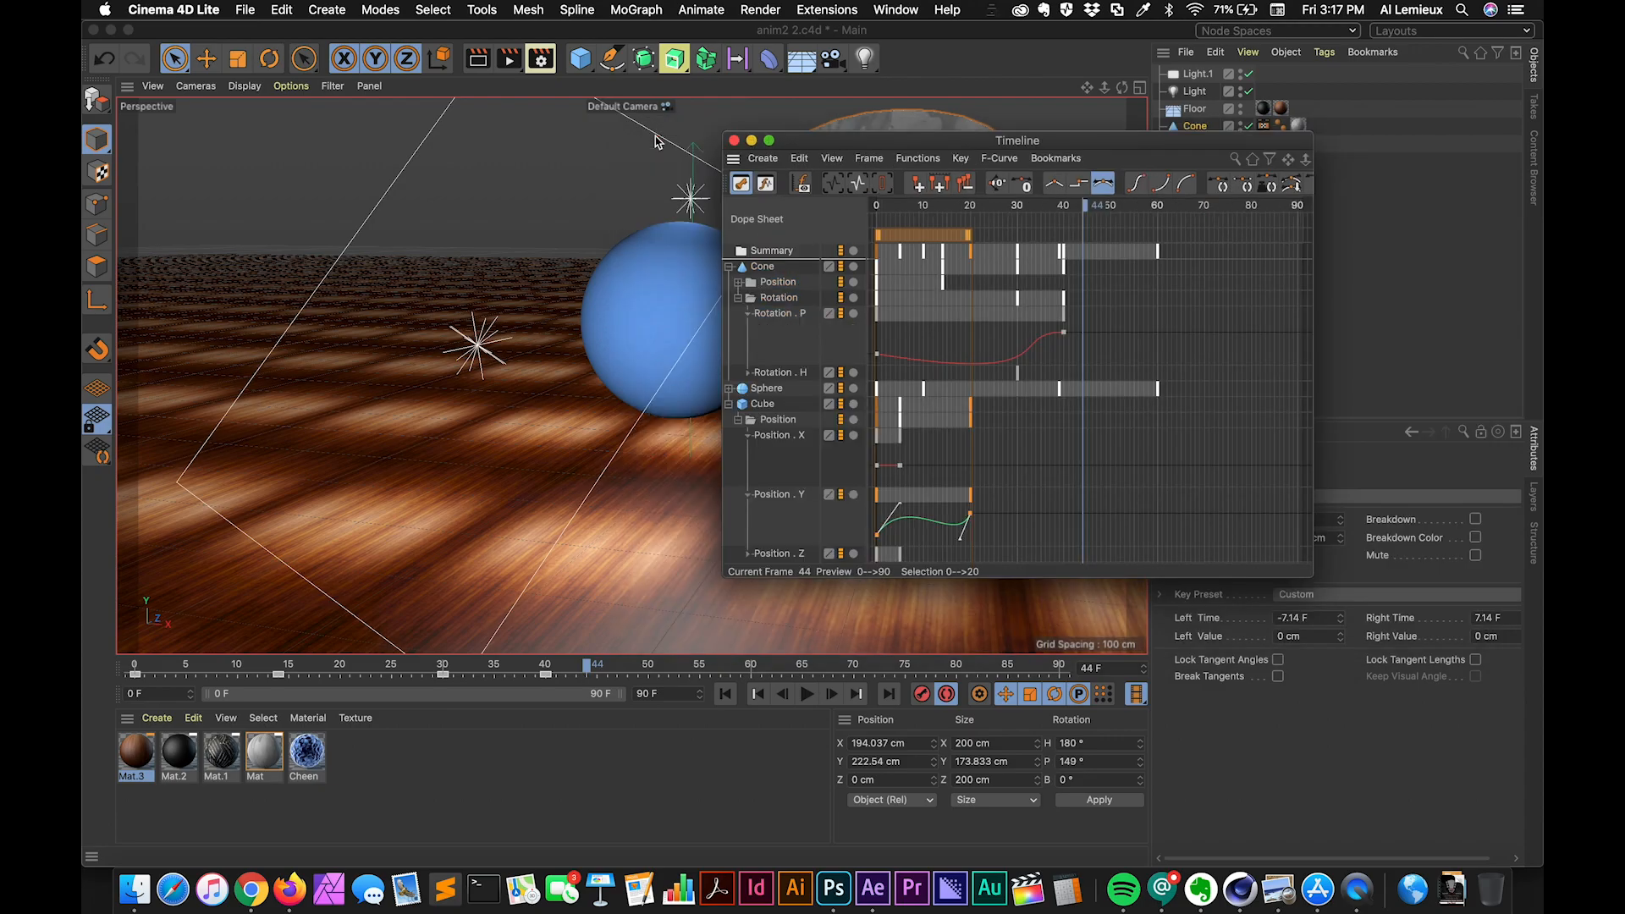
Step: Close the Timeline window and select the Cone to show its Coord settings at frame 0
left_click(734, 140)
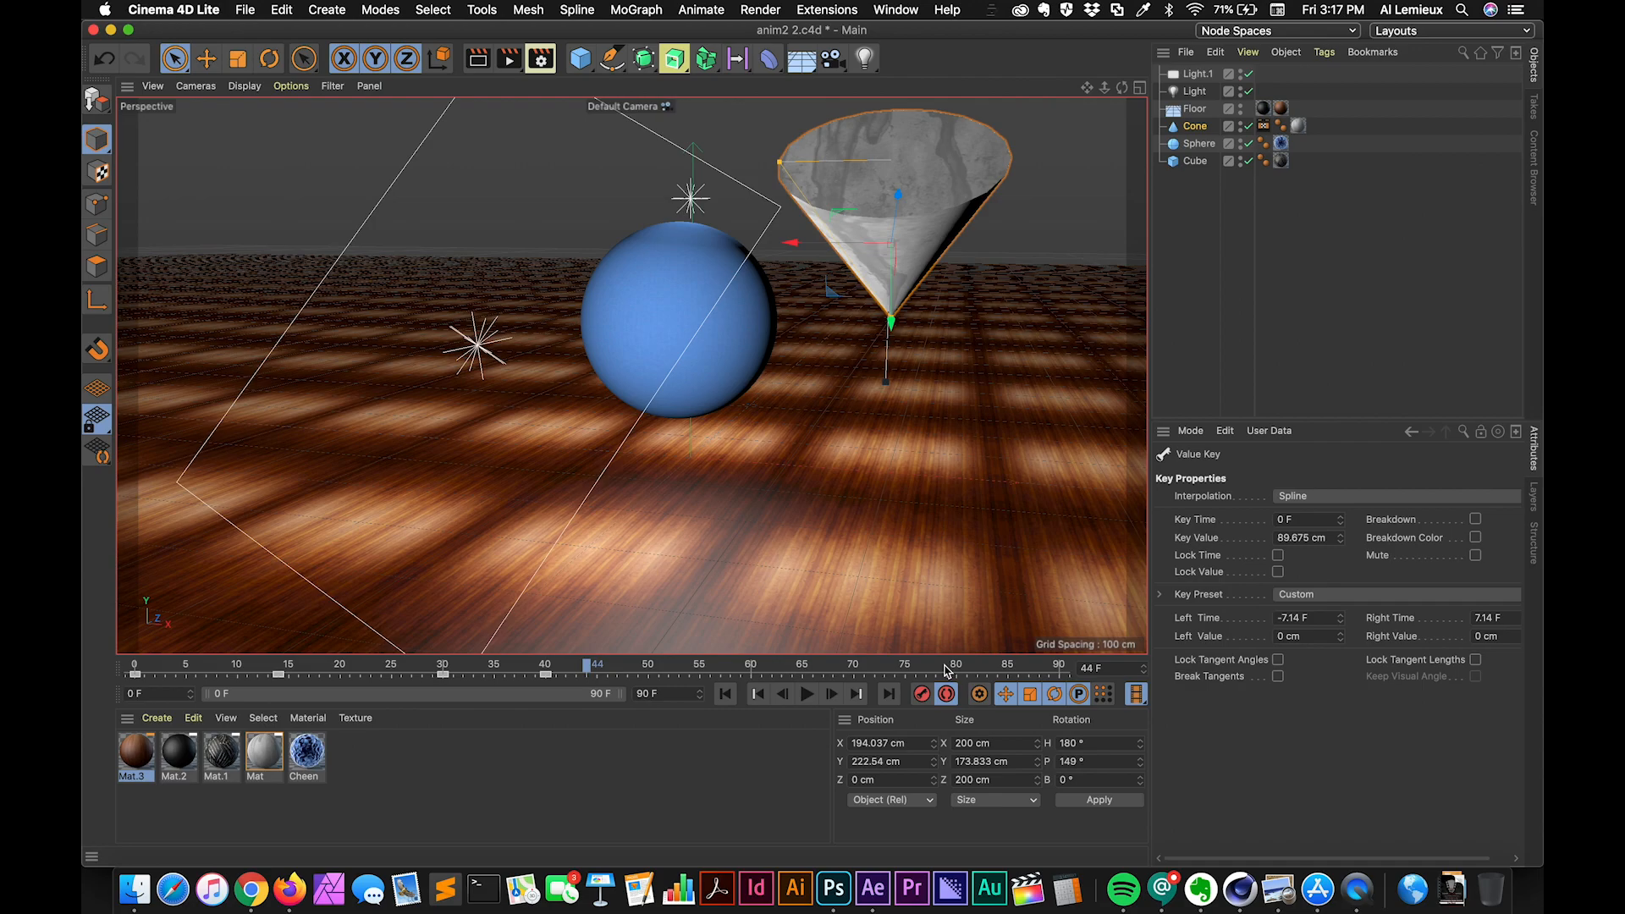
mouse_move(808, 608)
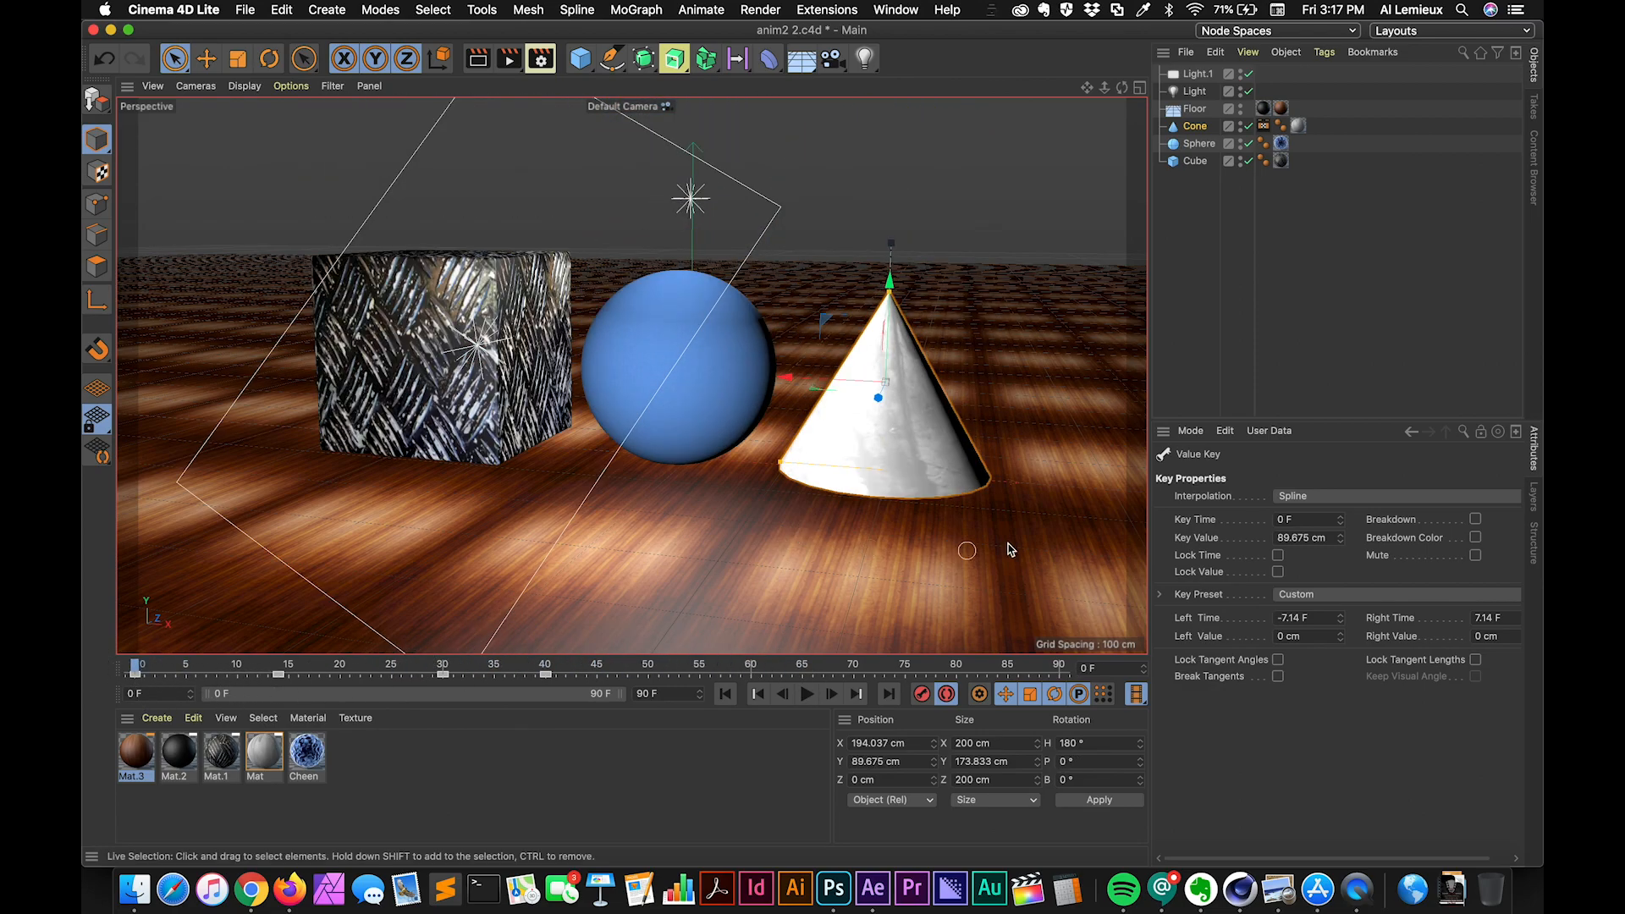
left_click(1196, 125)
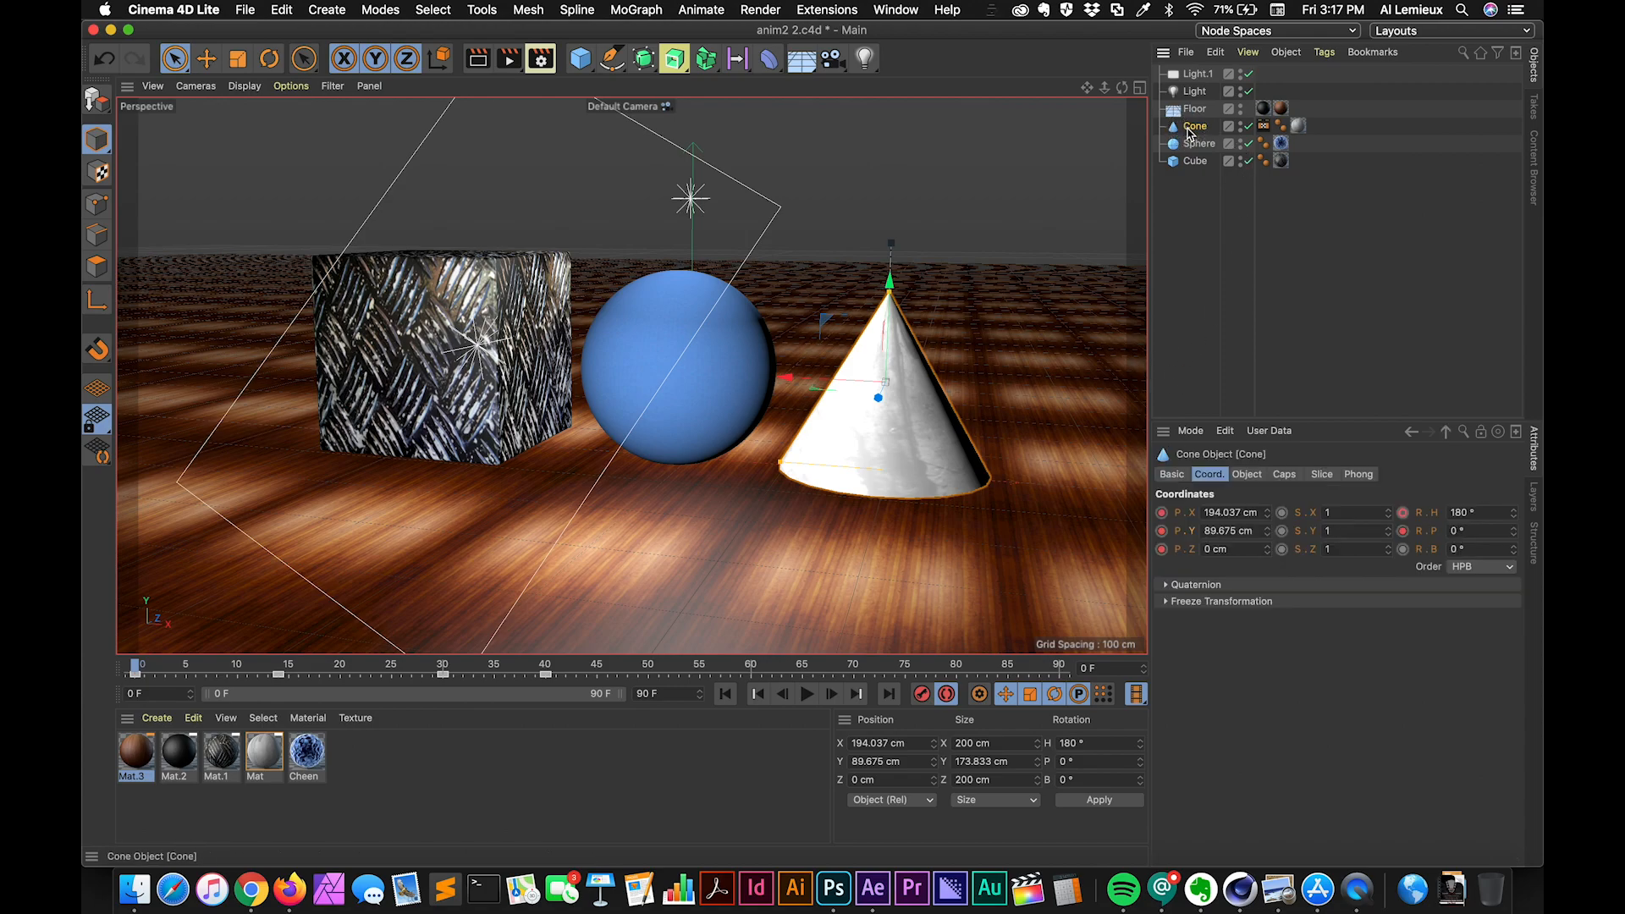
mouse_move(1109, 557)
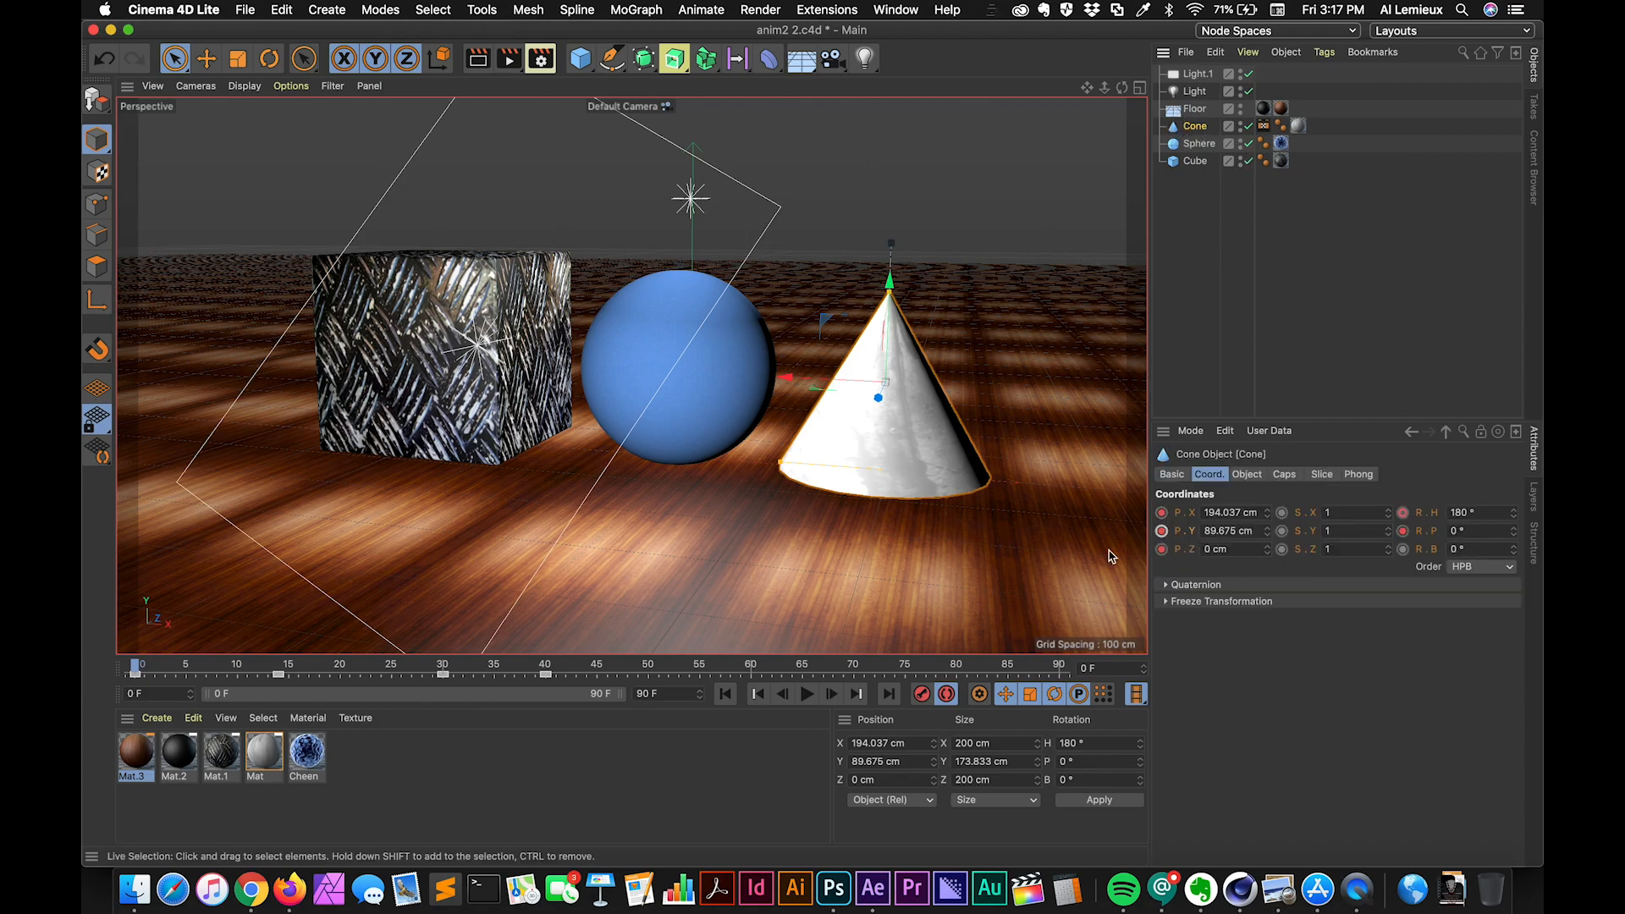
mouse_move(521, 668)
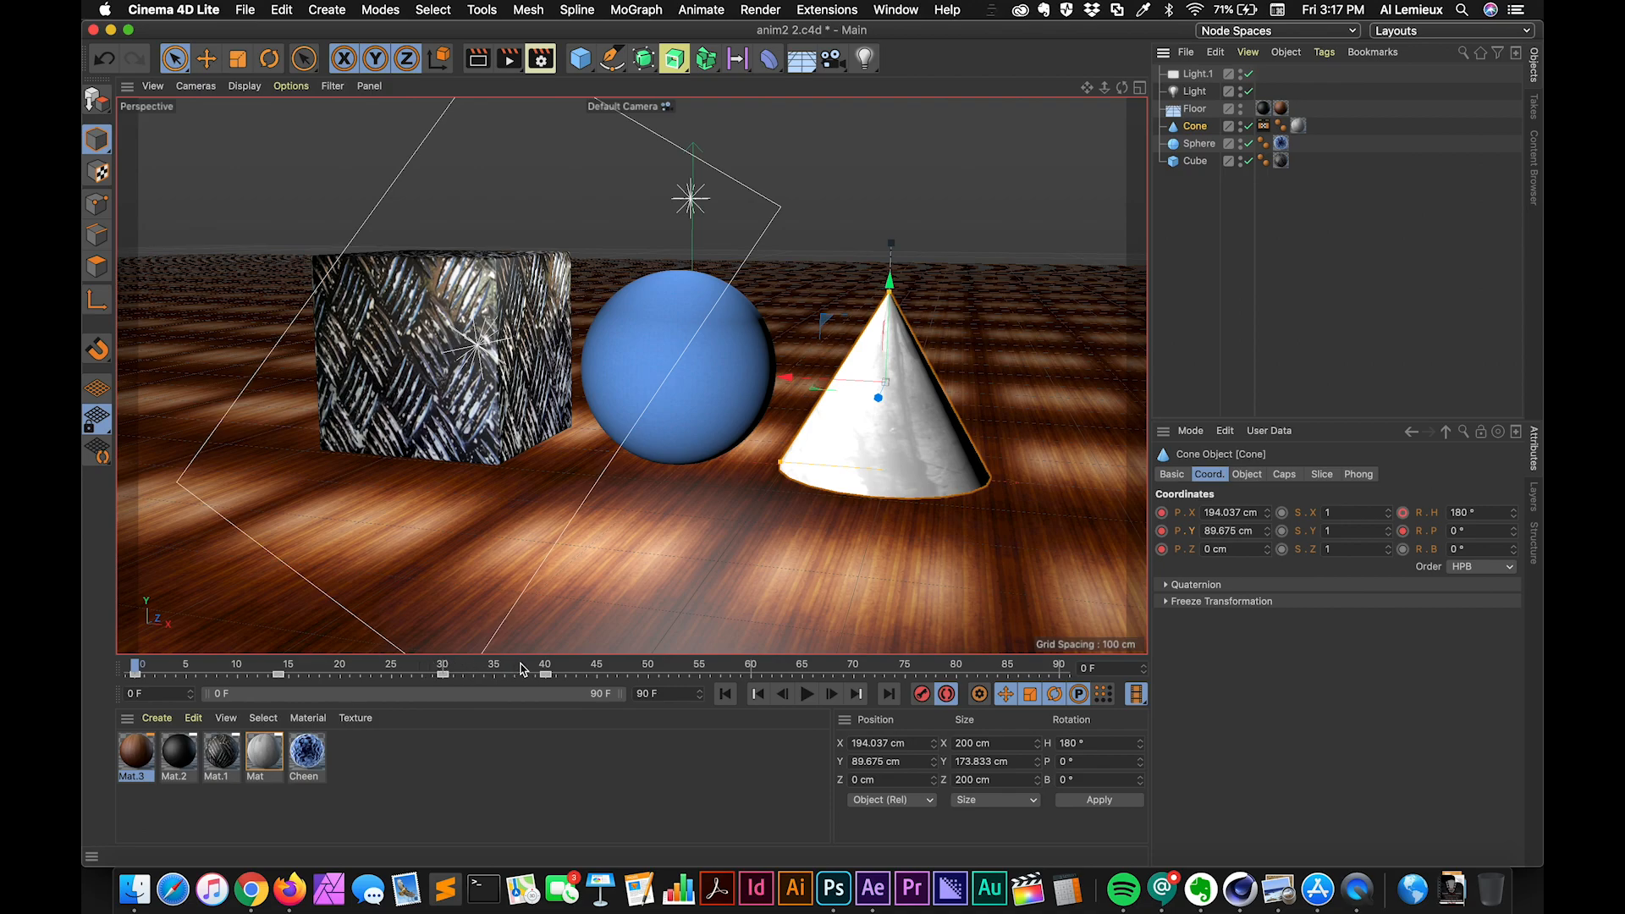
mouse_move(734, 669)
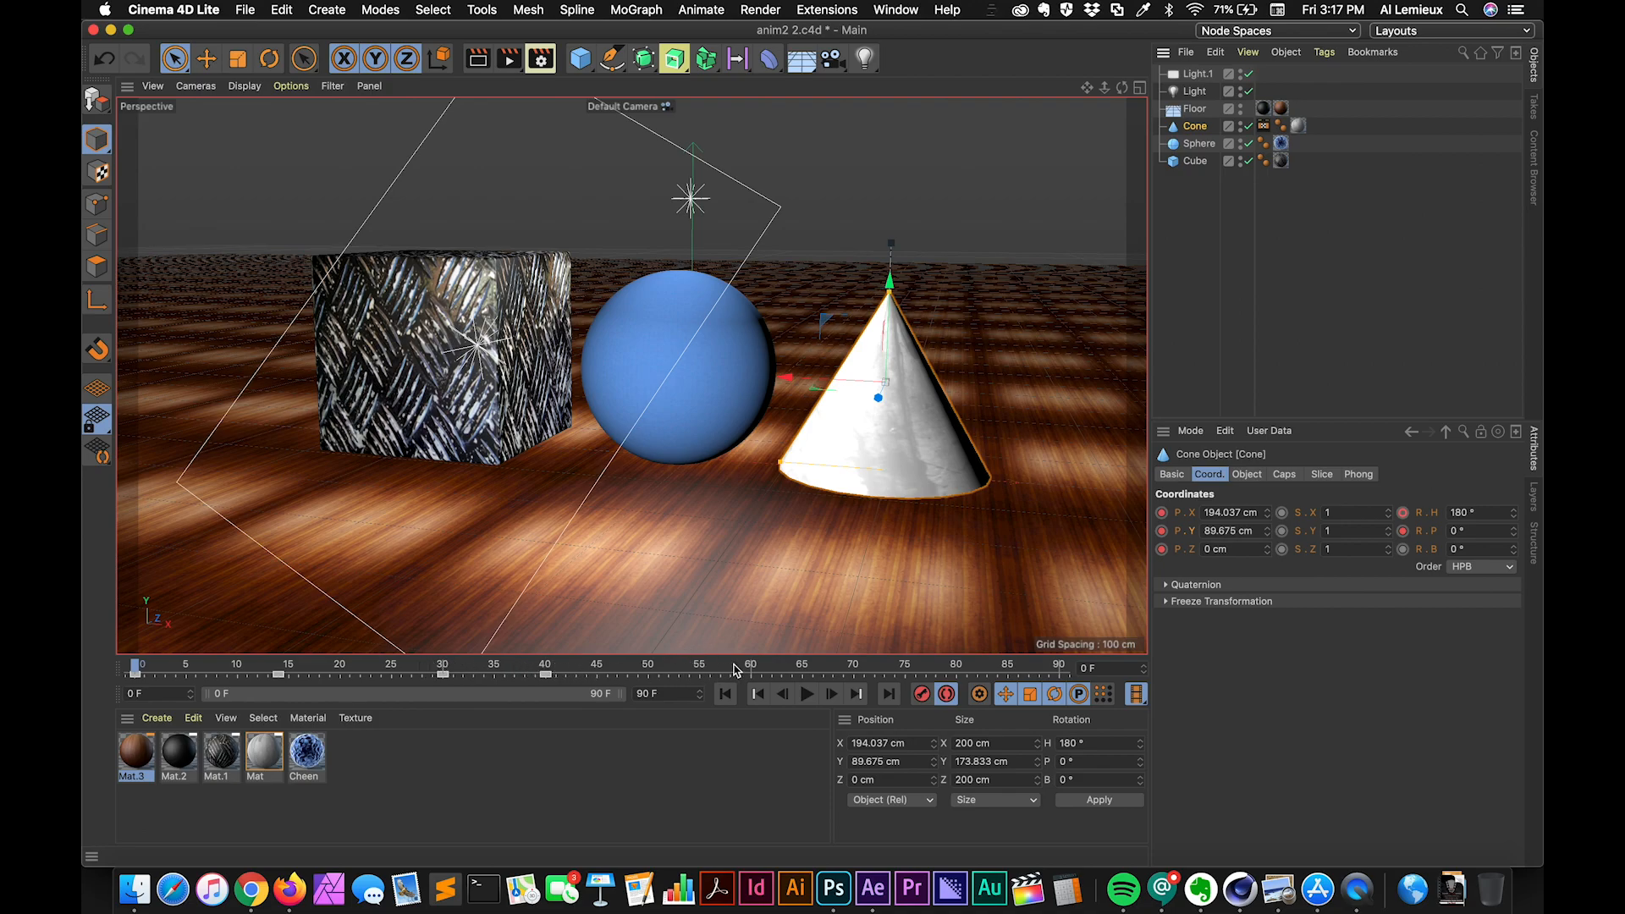
mouse_move(1213, 643)
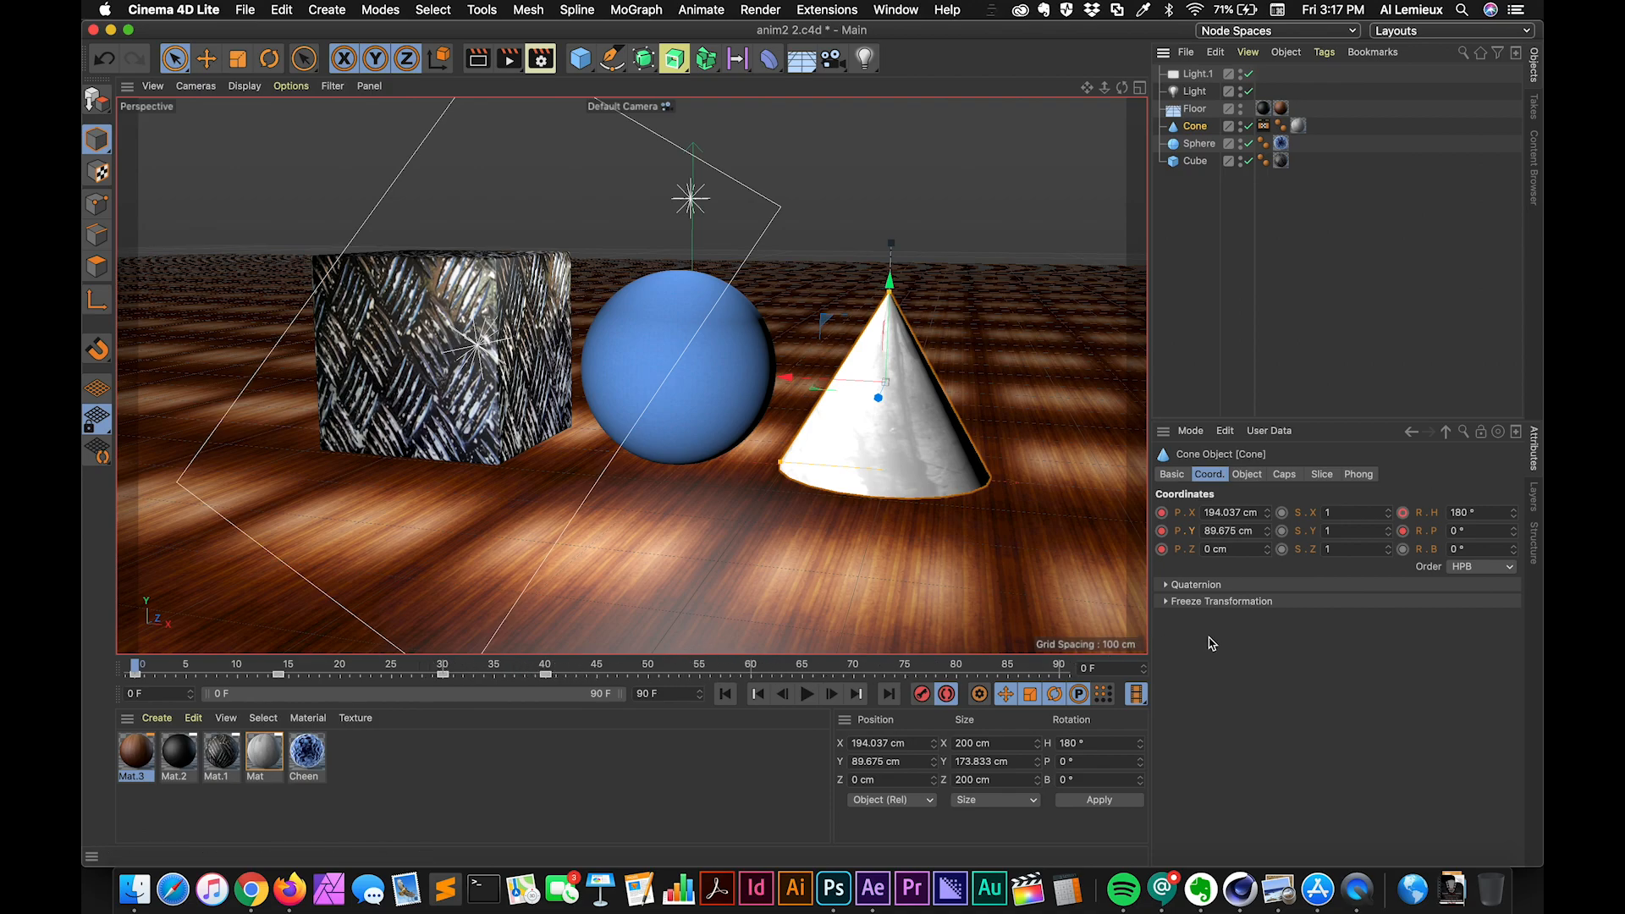